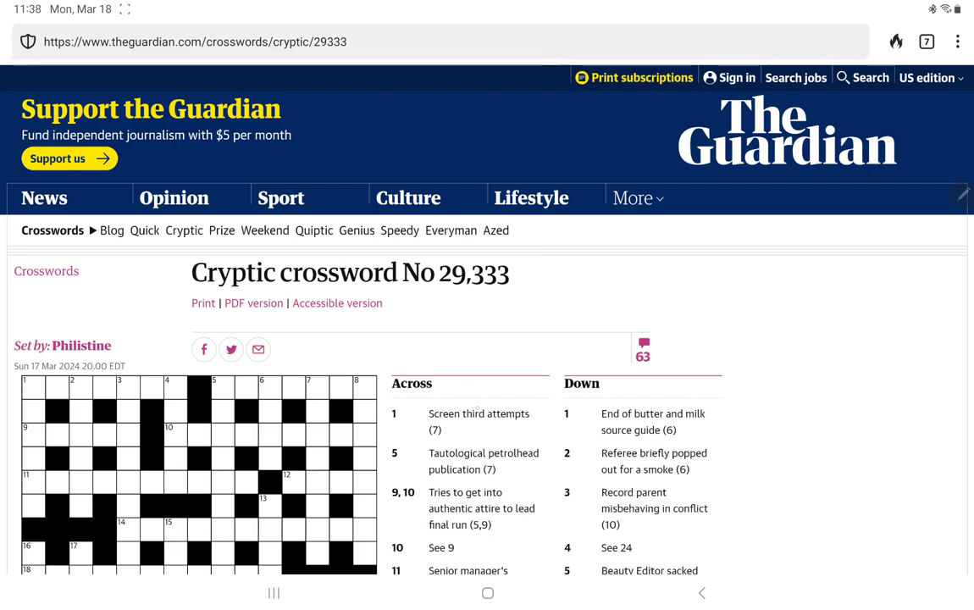
# Fill PALPITATION into 14 Across, moving on to 18 Across
pyautogui.click(33, 388)
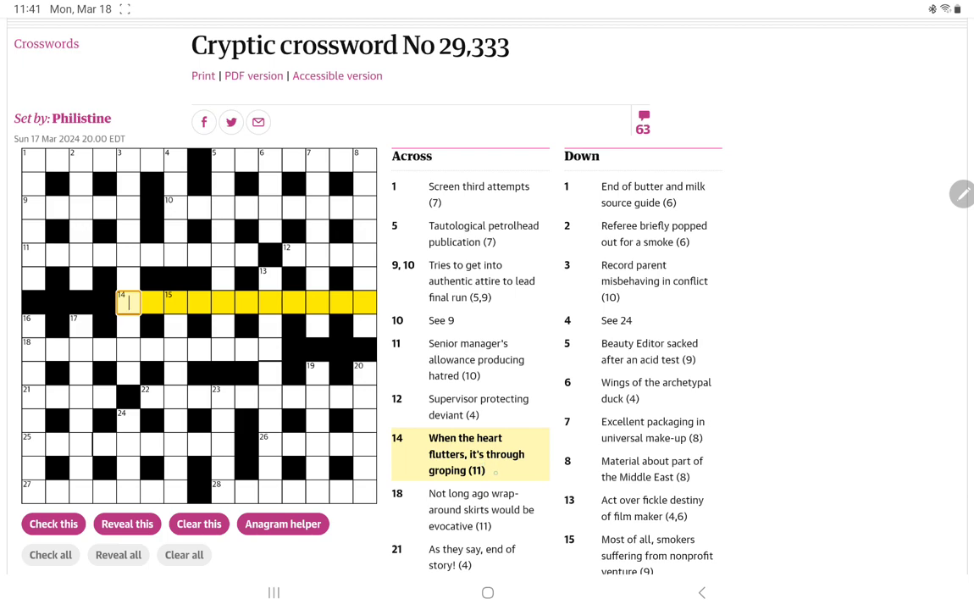
pyautogui.write('PALPITATIO')
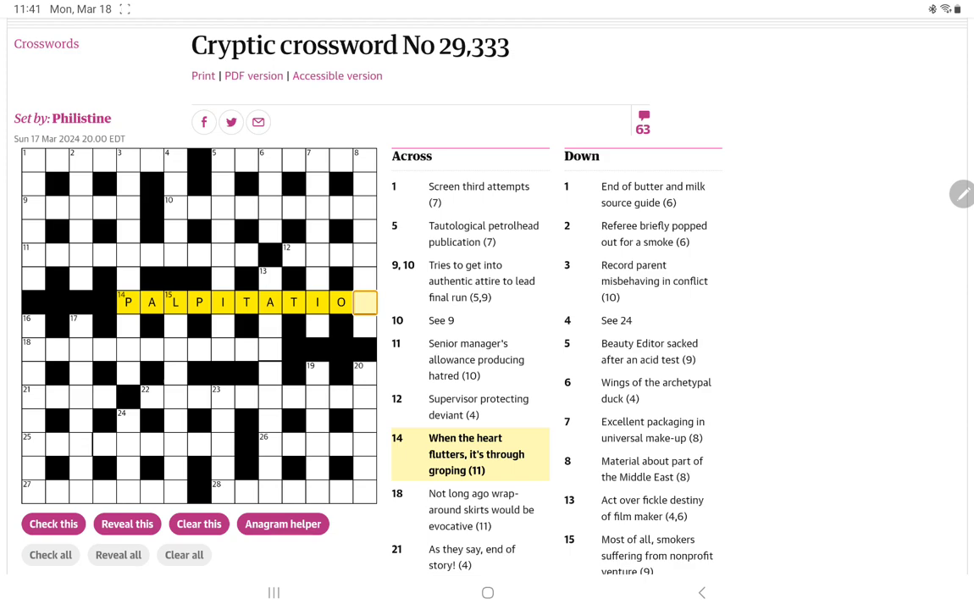
pyautogui.write('N')
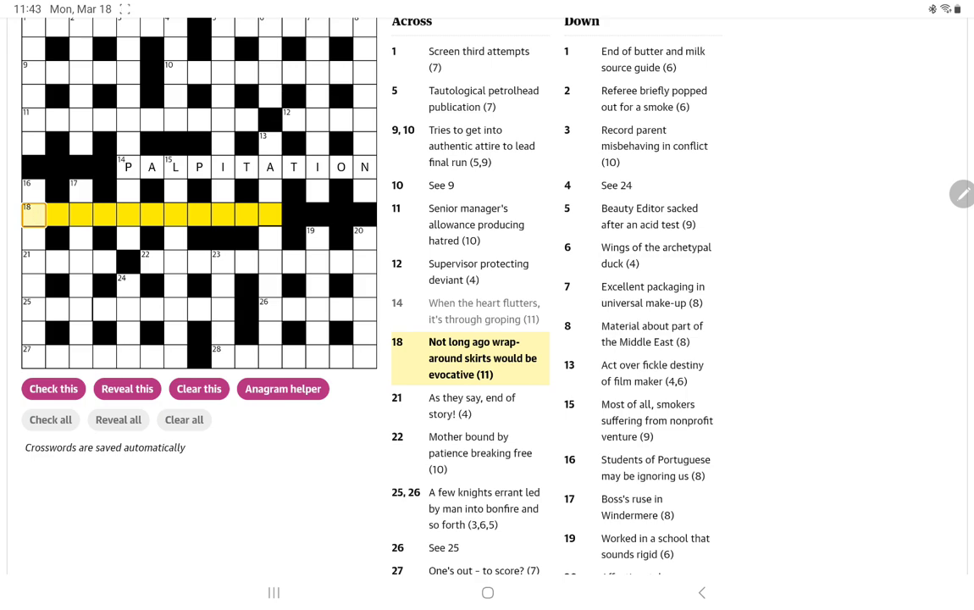
# Enter REMINISCENT for 18 Across, filling the end before the middle letters
pyautogui.write('RE')
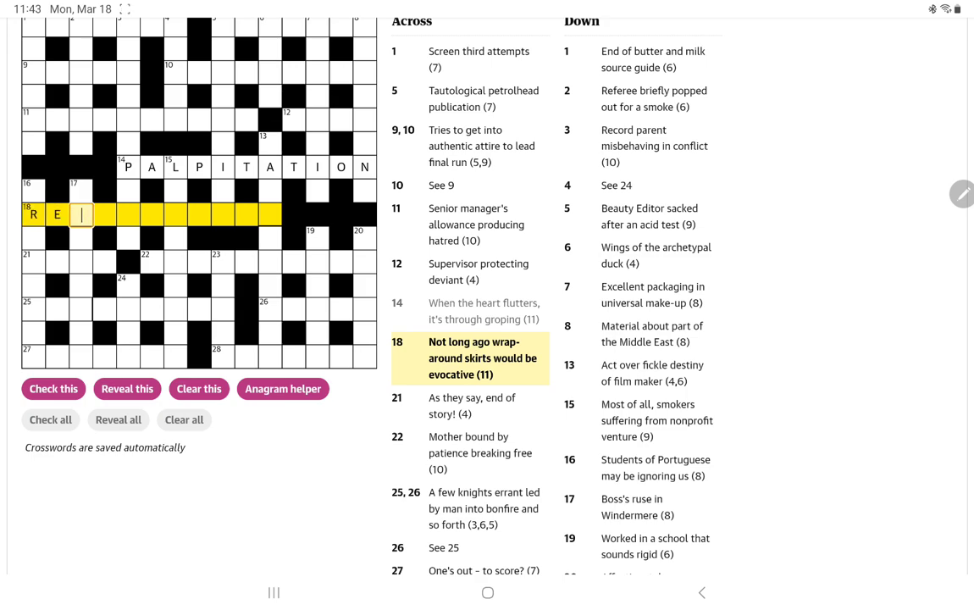
pyautogui.click(222, 213)
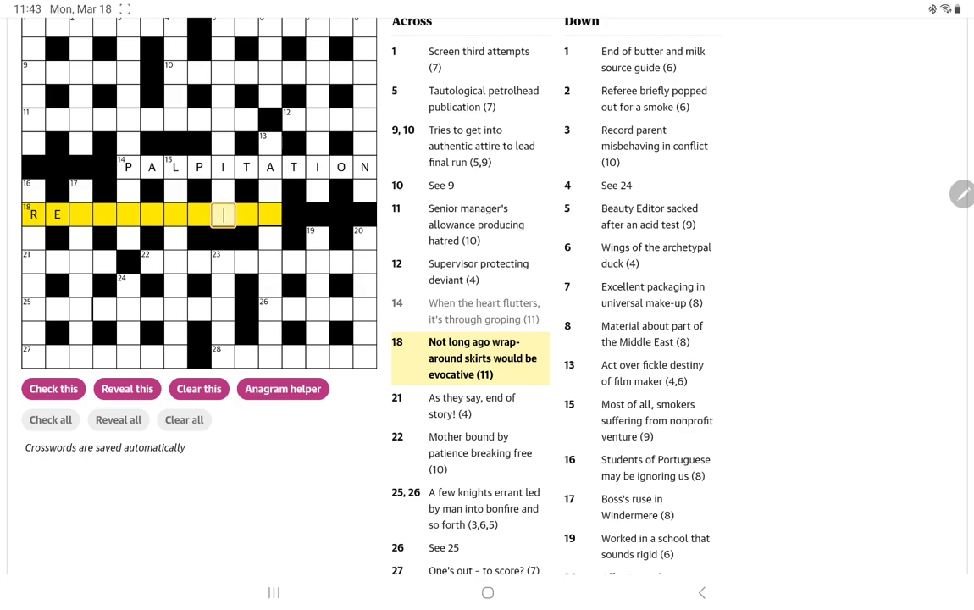
pyautogui.write('ENT')
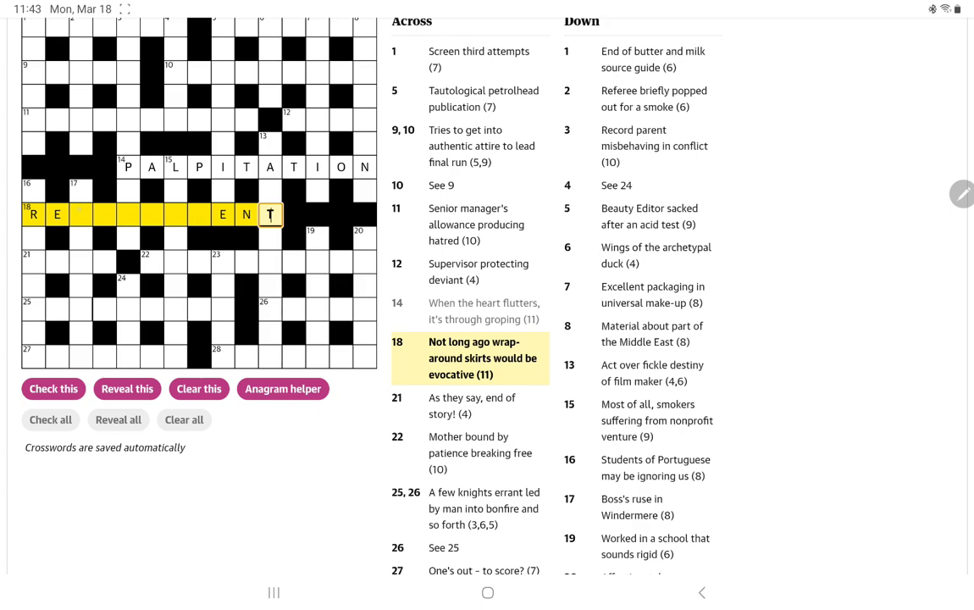
pyautogui.write('MINISCENT')
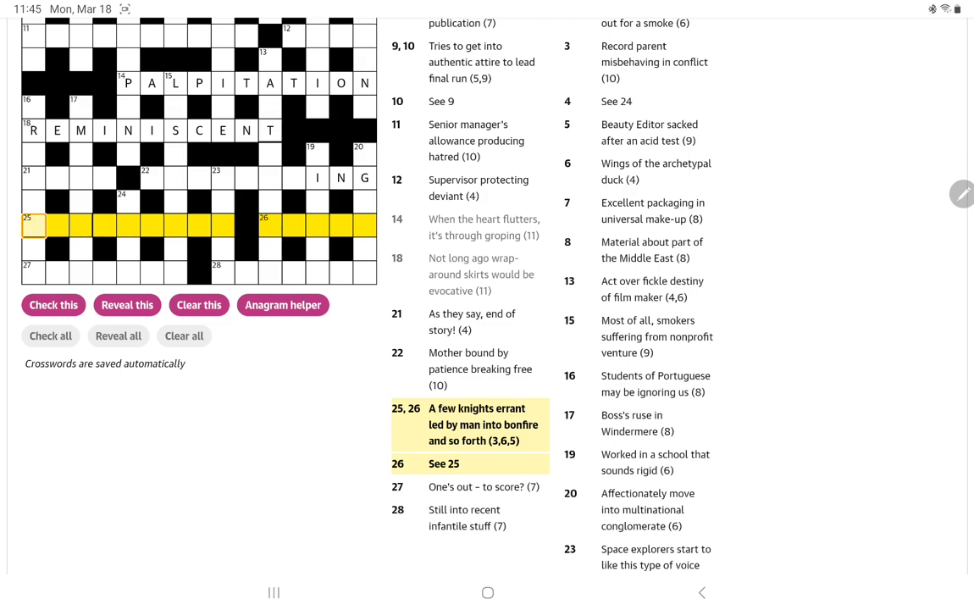
# Enter GUY FAWKES NIGHT for 25/26 Across
pyautogui.write('GUY')
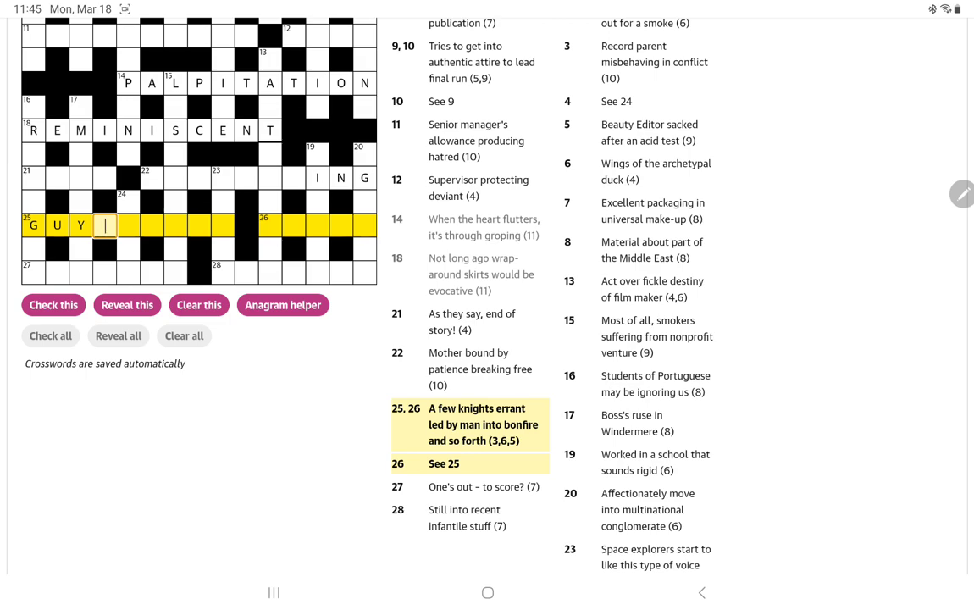
pyautogui.write('FA')
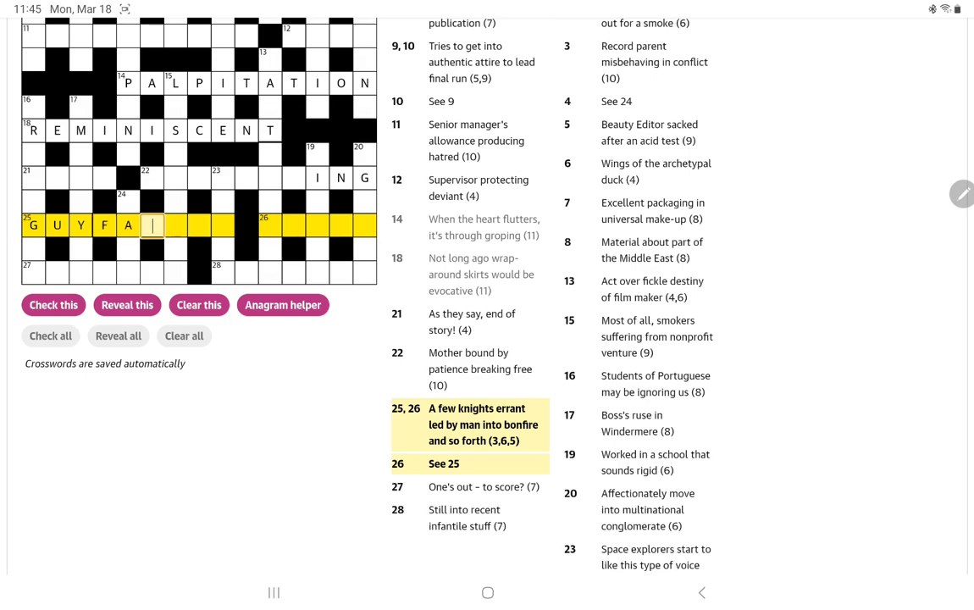
pyautogui.write('WKES')
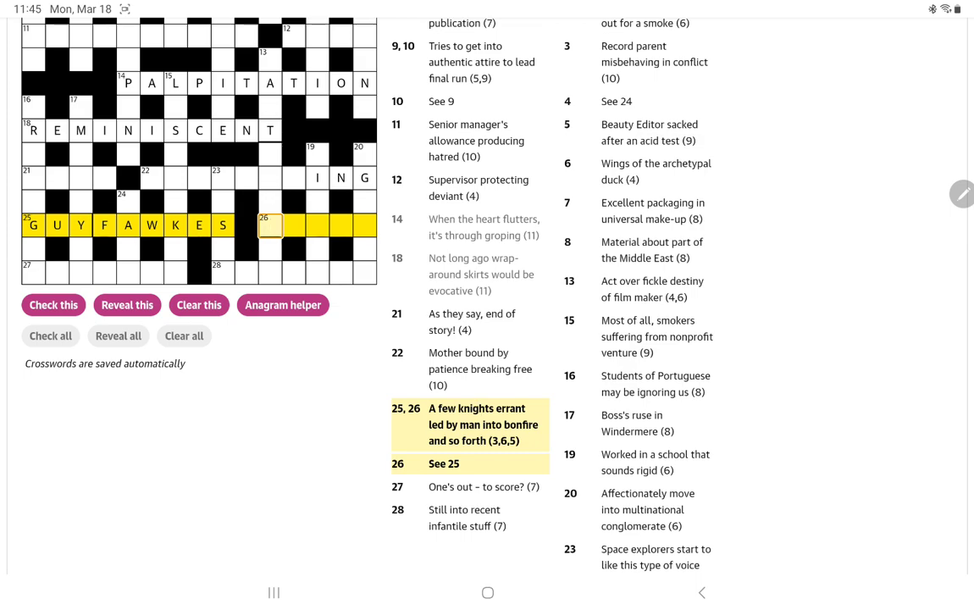
pyautogui.write('NIGHT')
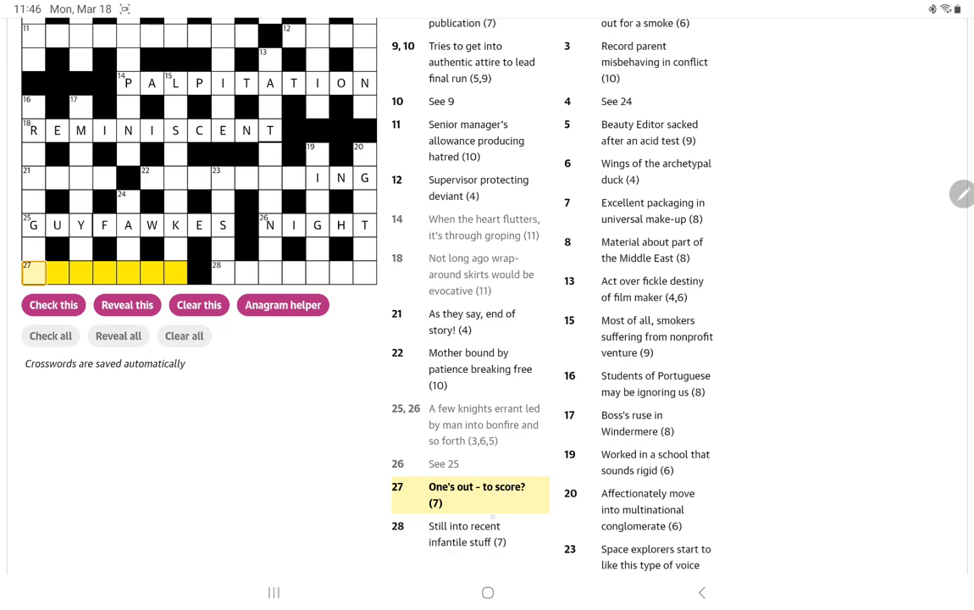
pyautogui.click(464, 532)
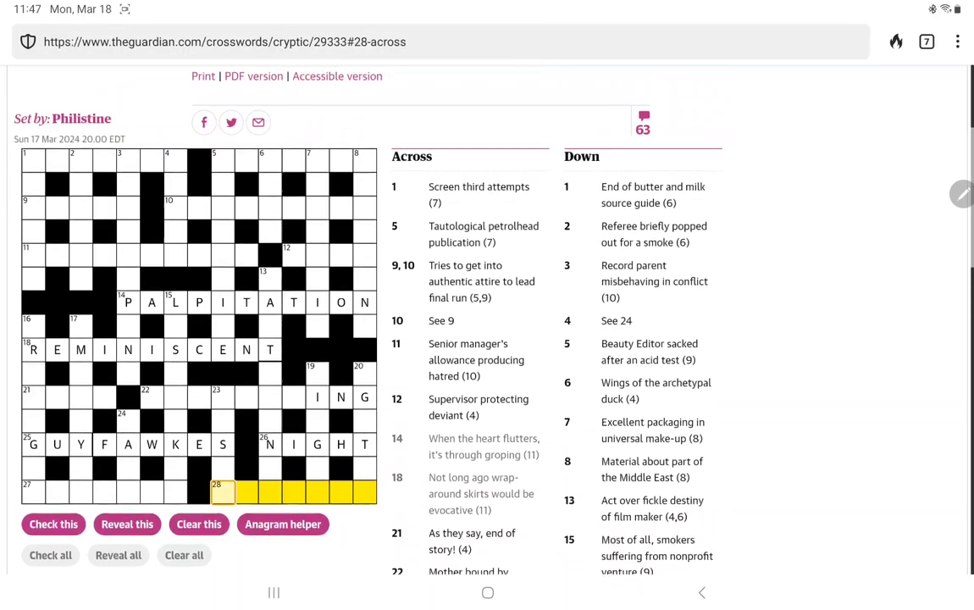
pyautogui.scroll(3)
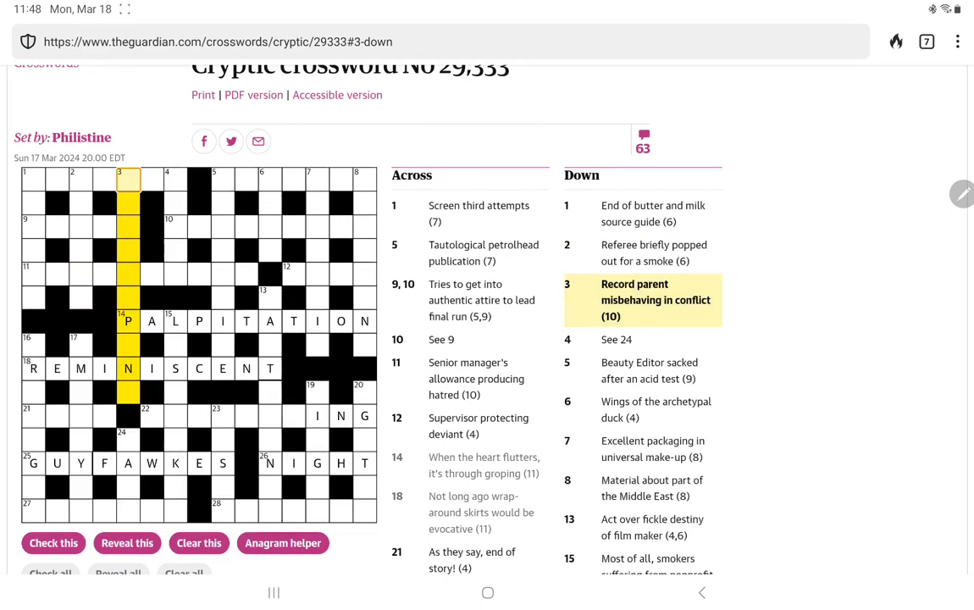
# Enter TEAL for 6 Down
pyautogui.click(129, 179)
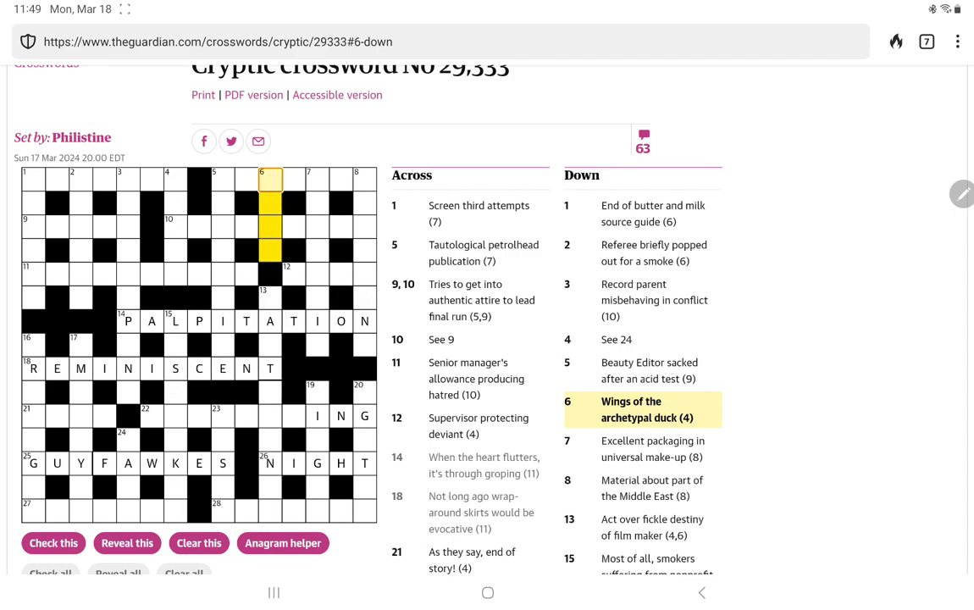
pyautogui.write('TE')
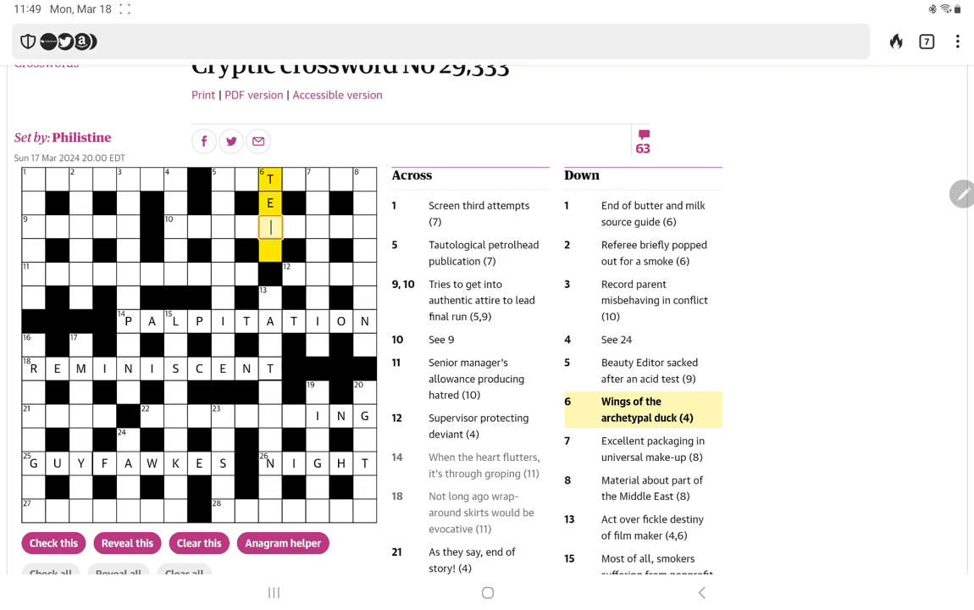
pyautogui.write('AL')
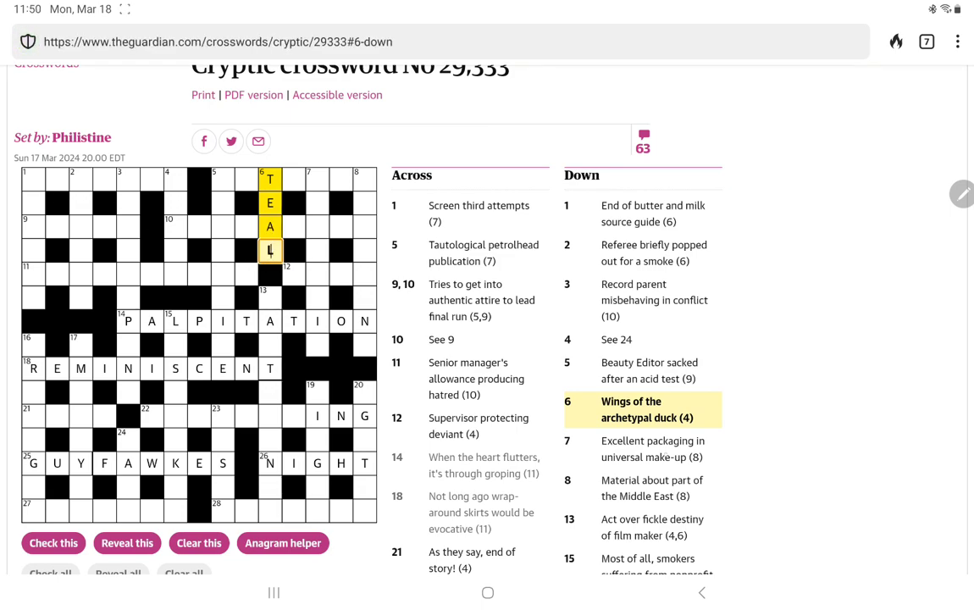
# Select 7 Down and enter C as the first letter of COSMETIC
pyautogui.click(652, 447)
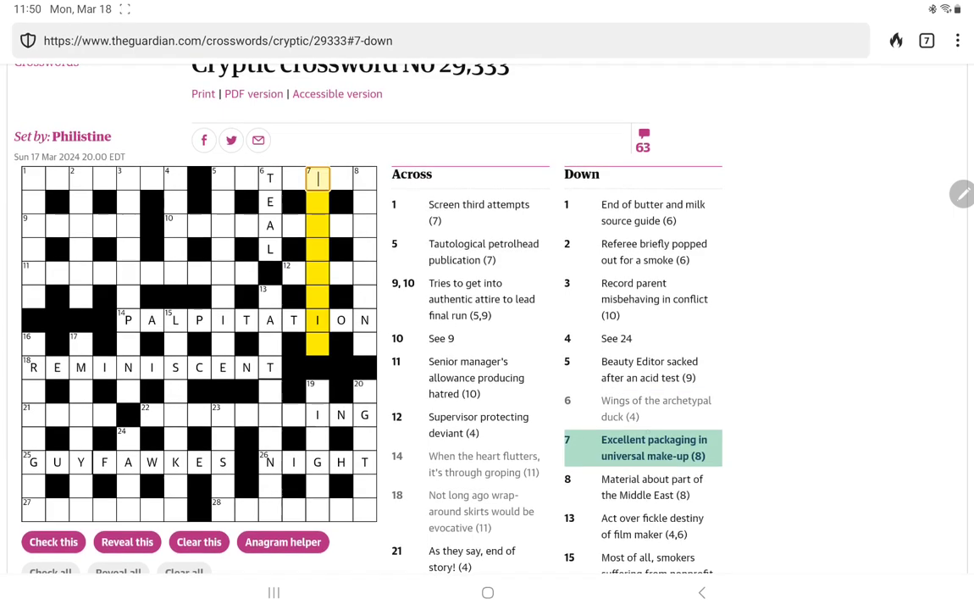
pyautogui.click(653, 447)
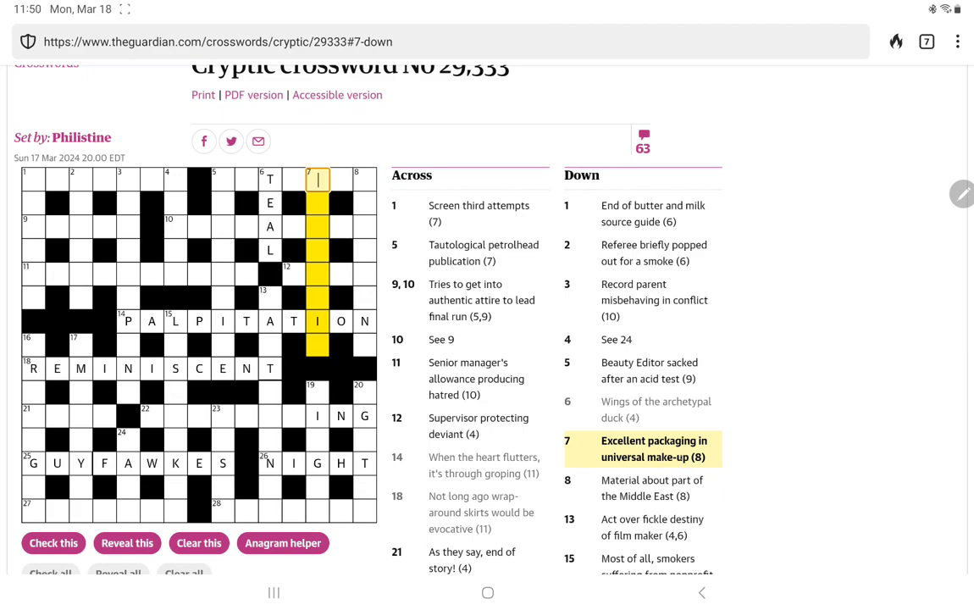
pyautogui.write('COSMETIC')
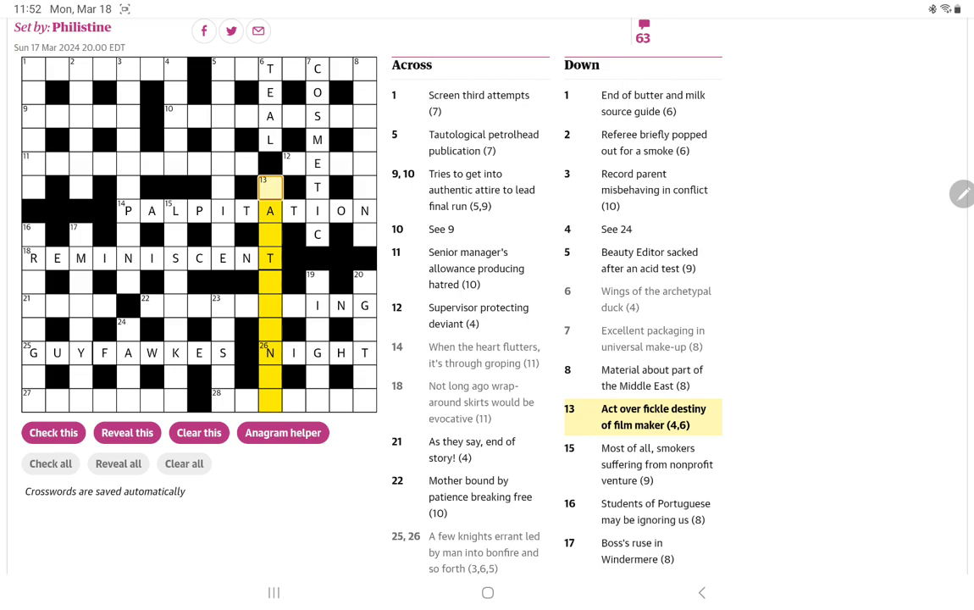
# Complete 13 Down as WALT DISNEY, jumping to the DISNEY squares midway
pyautogui.write('WAL')
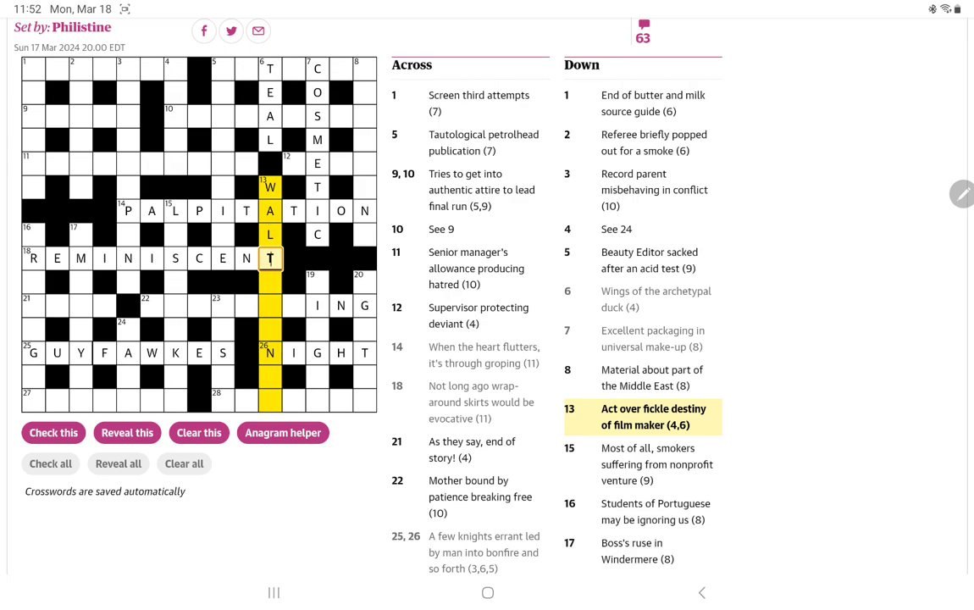
pyautogui.click(271, 281)
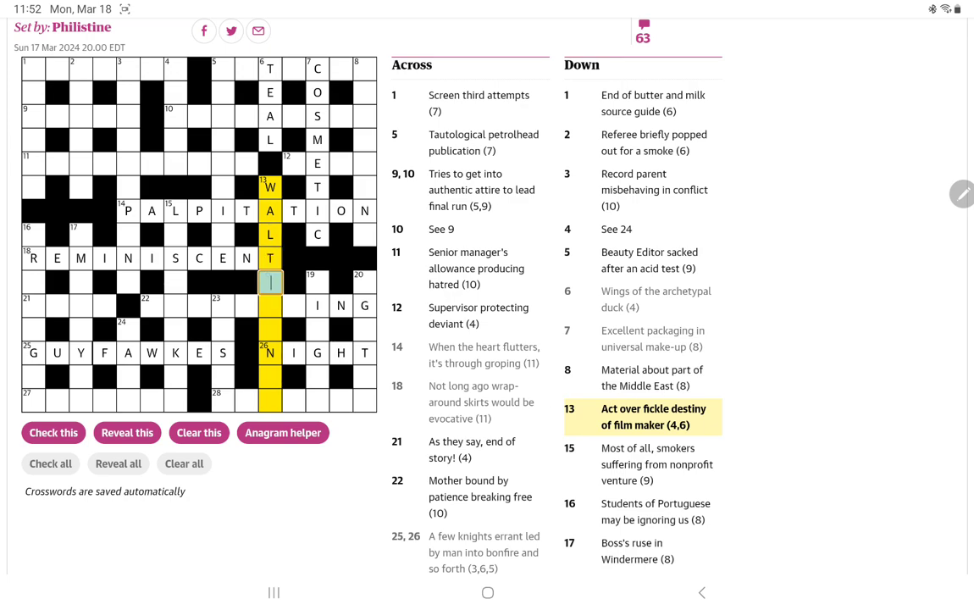
pyautogui.write('DI')
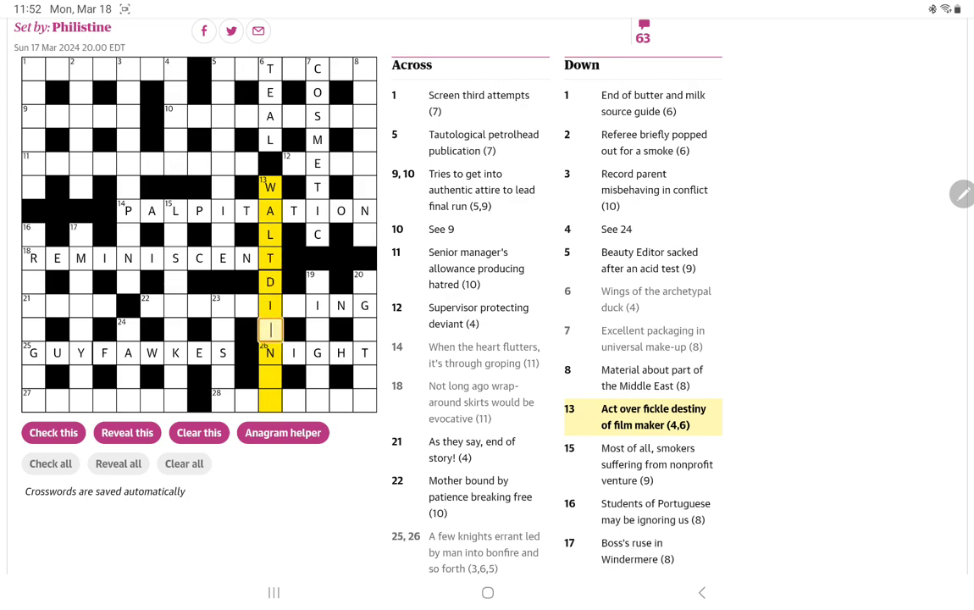
pyautogui.write('SNEY')
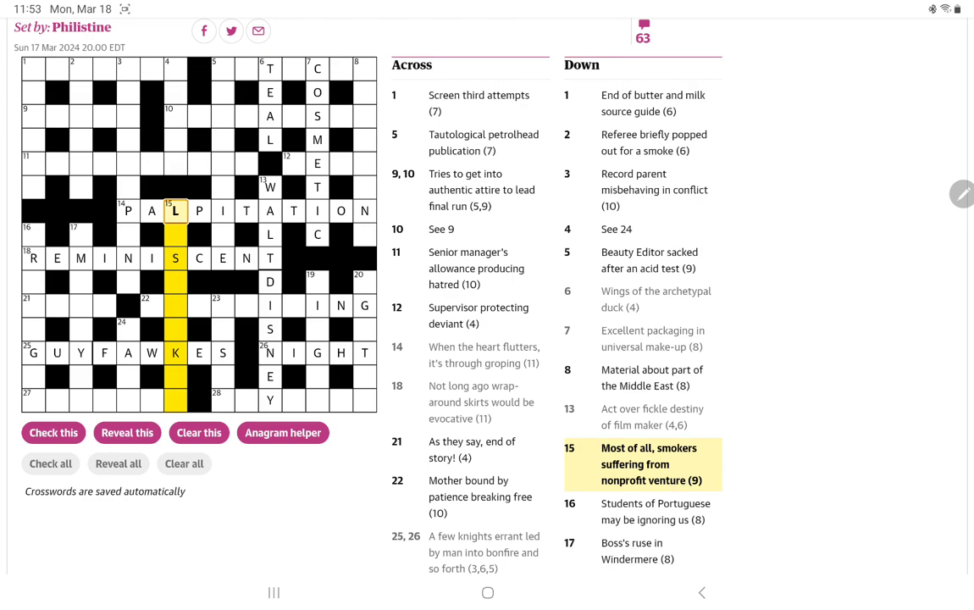
# Jumble the letters 'llsmoker' in the anagram helper for 15 Down, then close it
pyautogui.click(282, 433)
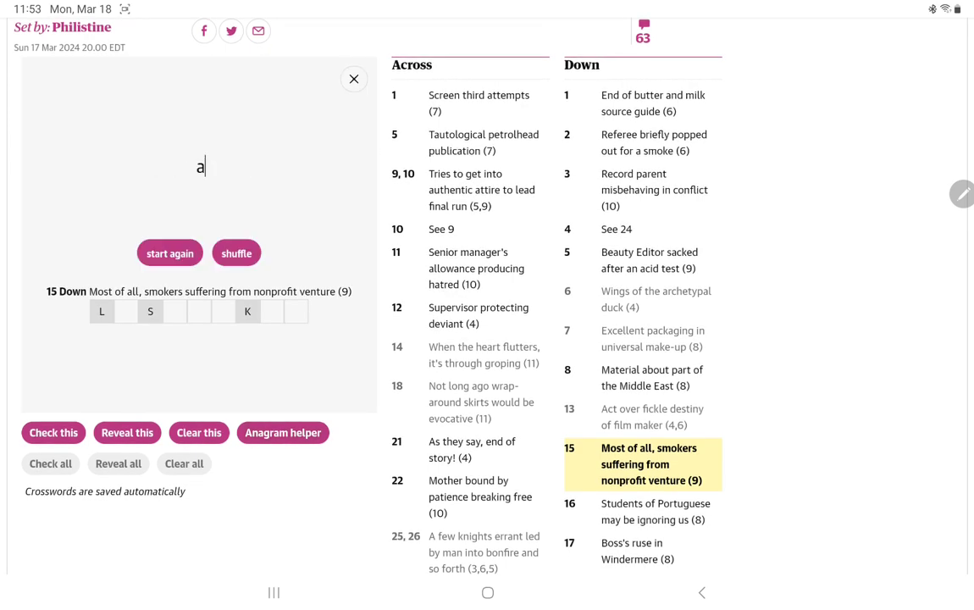
pyautogui.write('llsmoker')
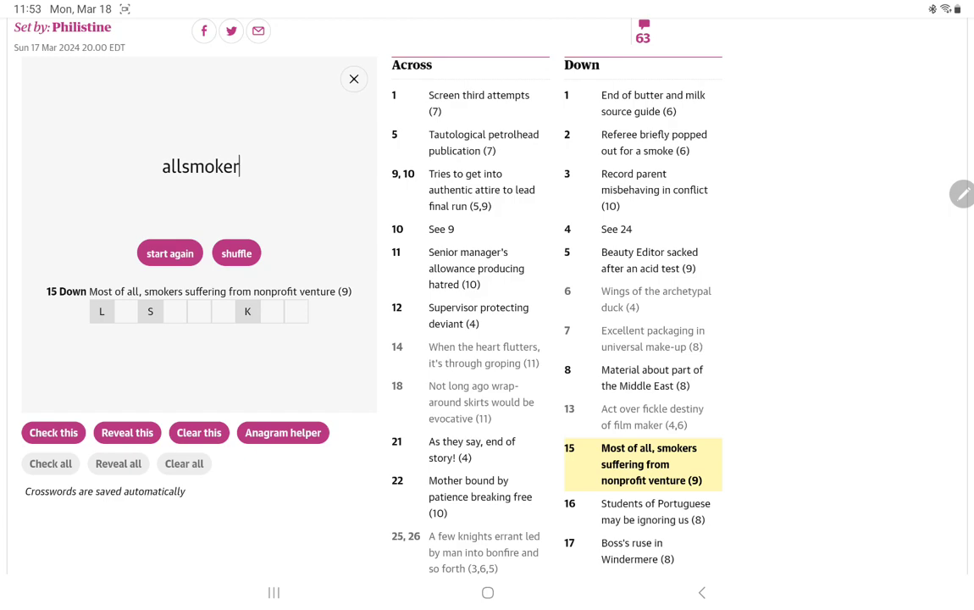
pyautogui.click(237, 253)
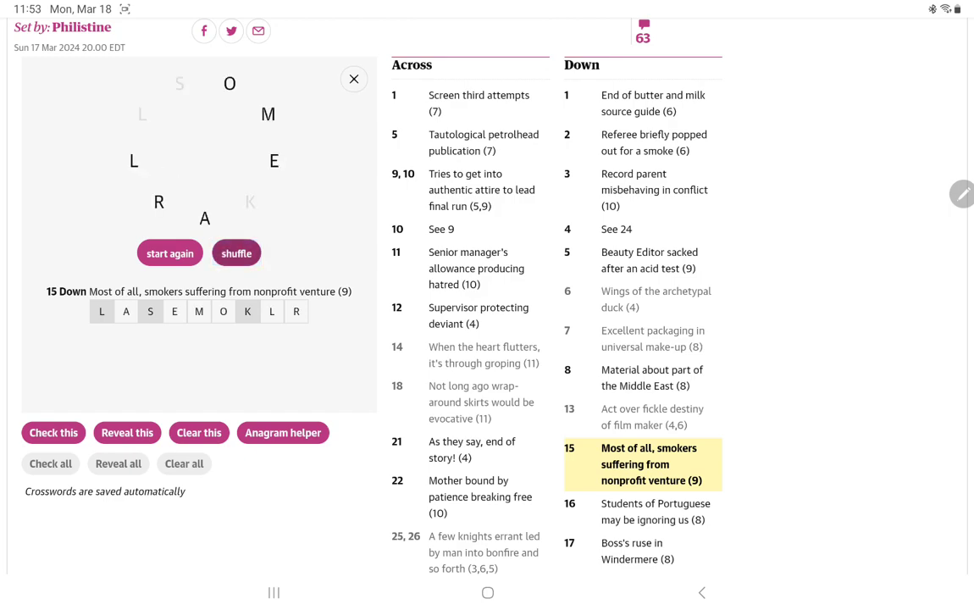
pyautogui.click(237, 253)
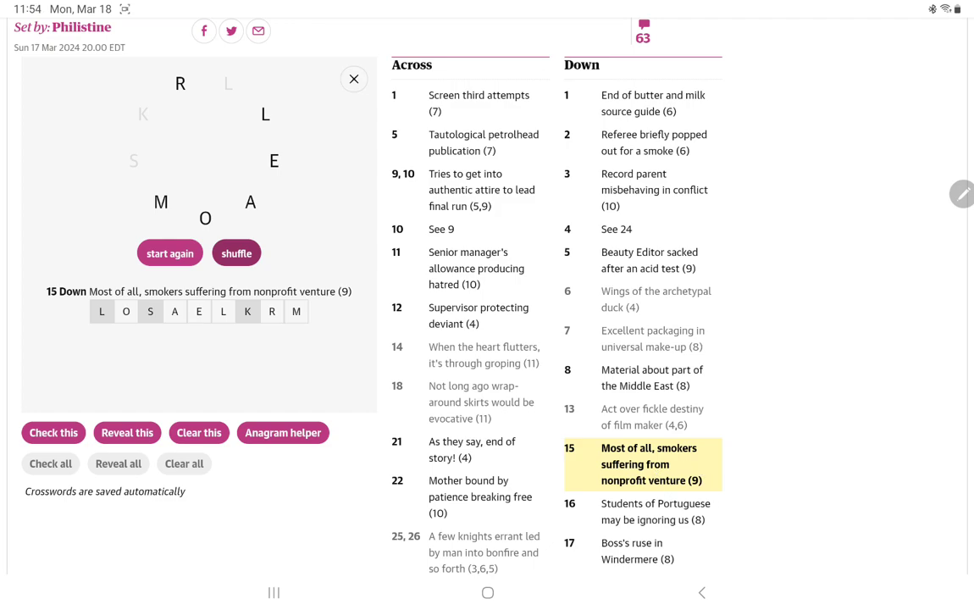
pyautogui.click(354, 80)
pyautogui.write('LOSSMAK')
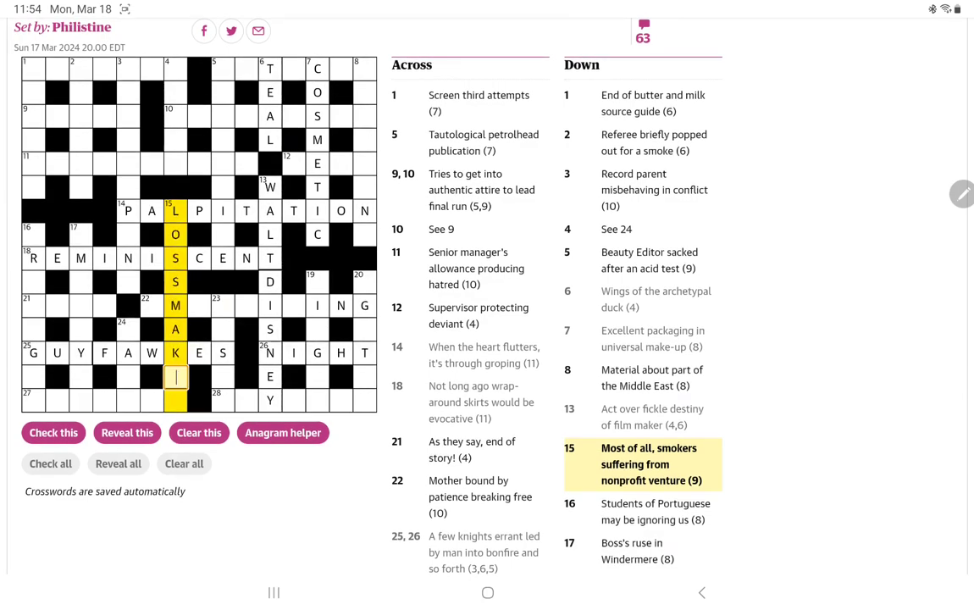
# Finish 15 Down as LOSSMAKER with ER and move on to 19 Down
pyautogui.write('ER')
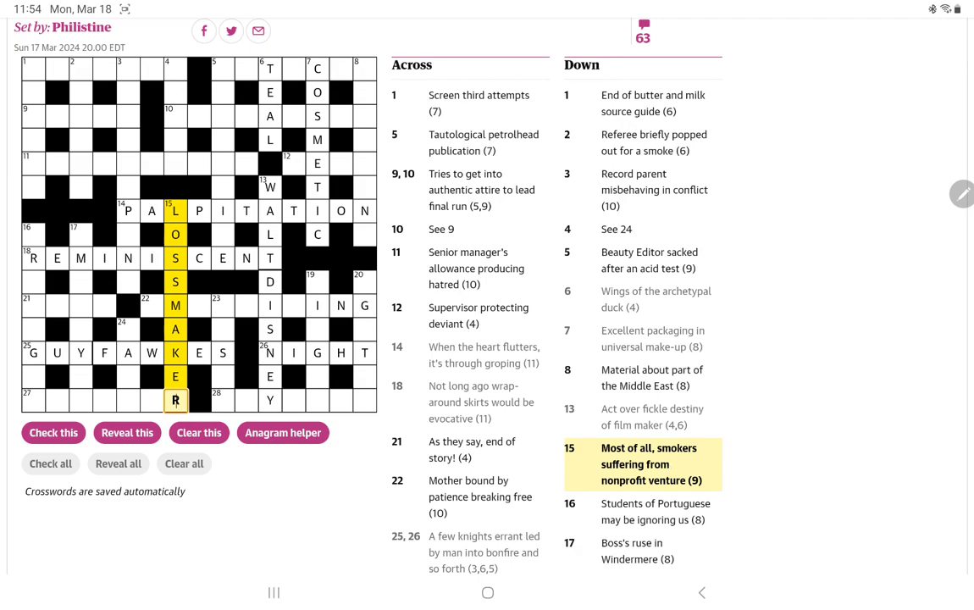
pyautogui.click(151, 304)
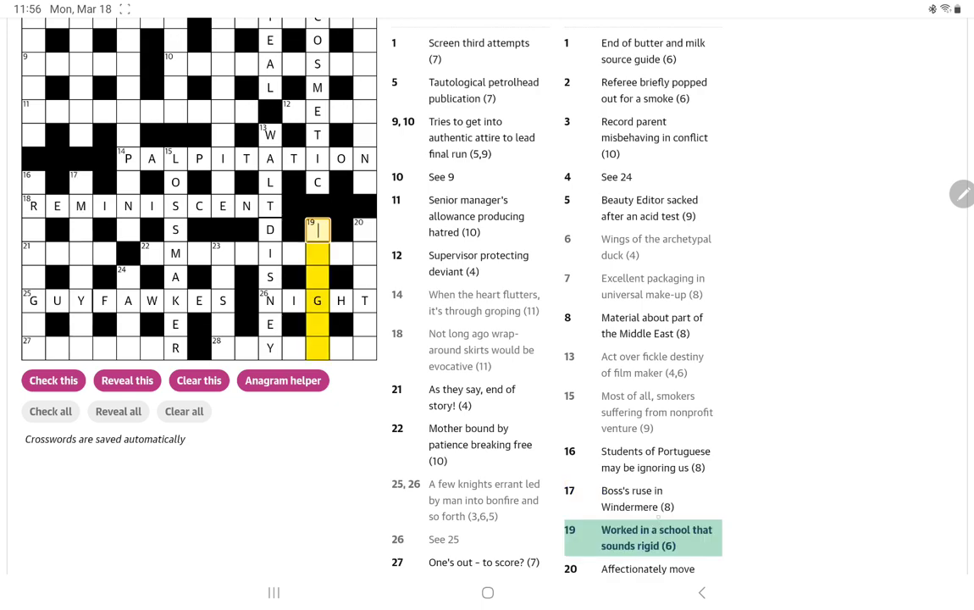
# Enter TAUGHT for 19 Down
pyautogui.scroll(-3)
pyautogui.write('TAUGH')
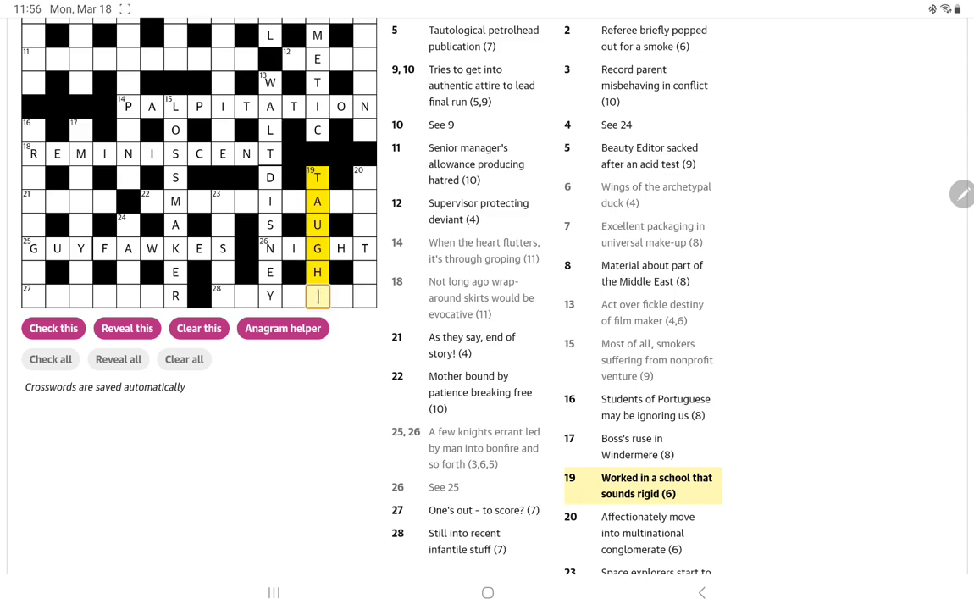
pyautogui.write('T')
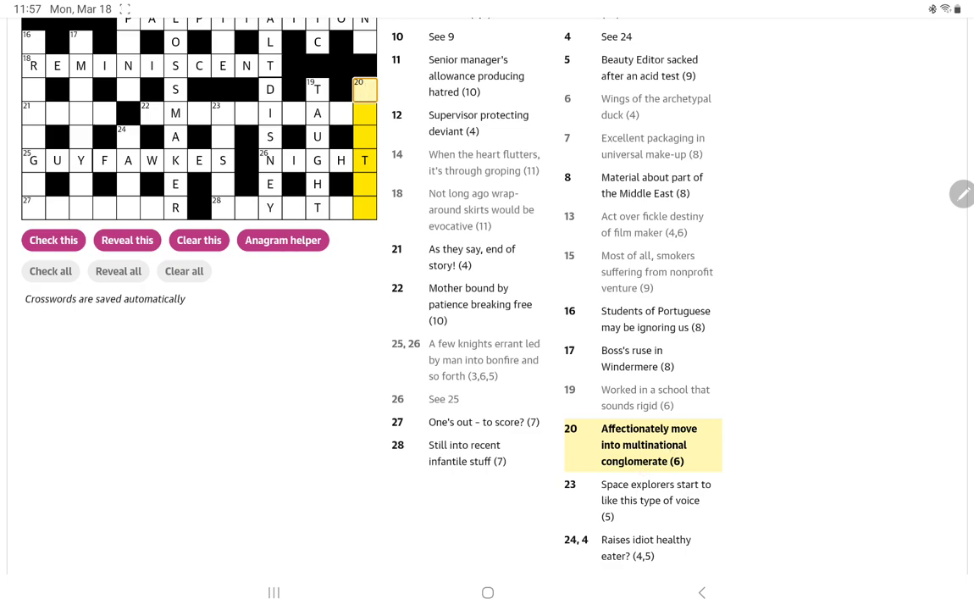
# Select 23 Down, 'Space explorers start to like this type of voice'
pyautogui.click(650, 499)
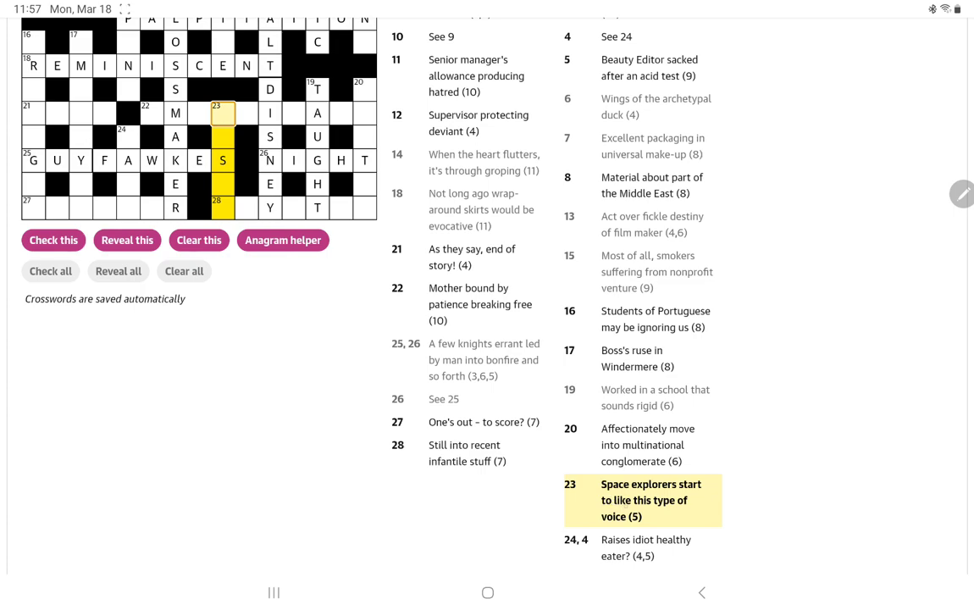
# Enter NASAL for 23 Down, crossing the S of GUYFAWKES
pyautogui.click(224, 112)
pyautogui.write('NASA')
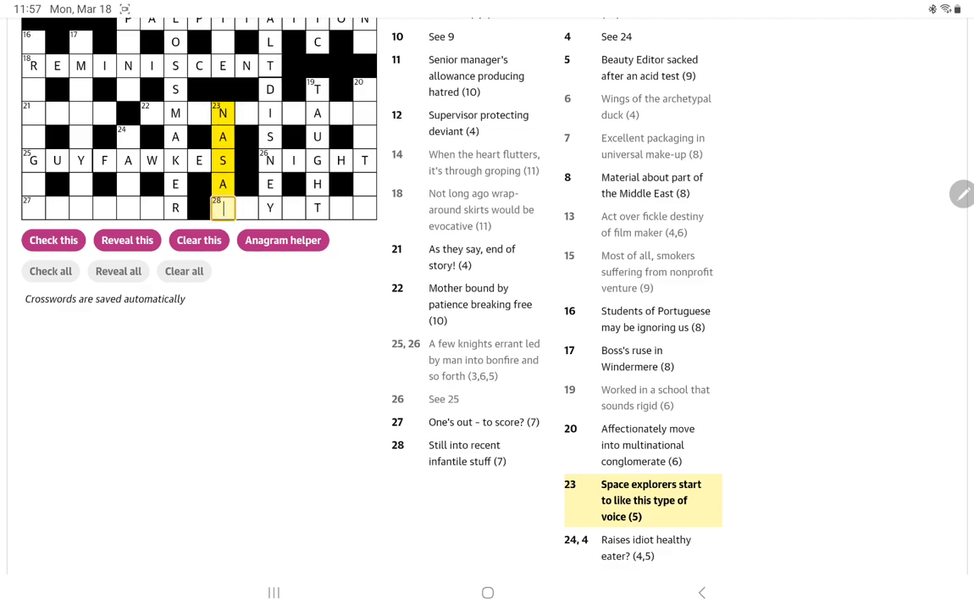
pyautogui.write('L')
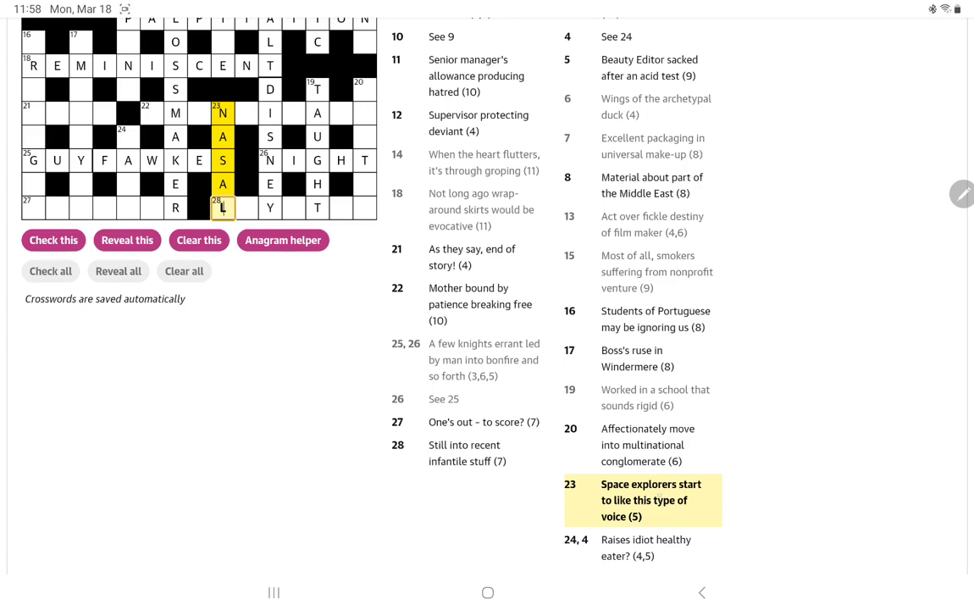
pyautogui.scroll(-3)
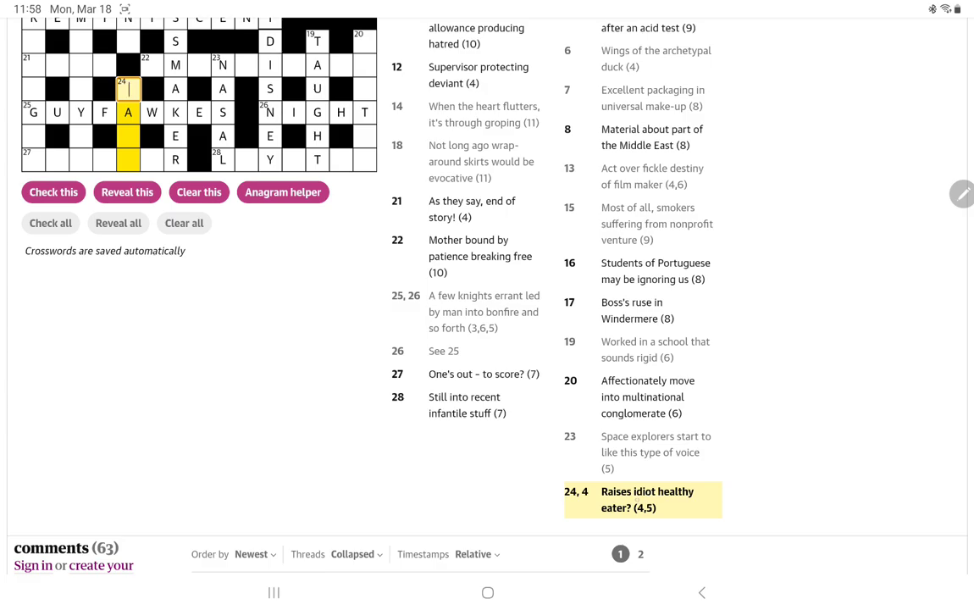
pyautogui.scroll(3)
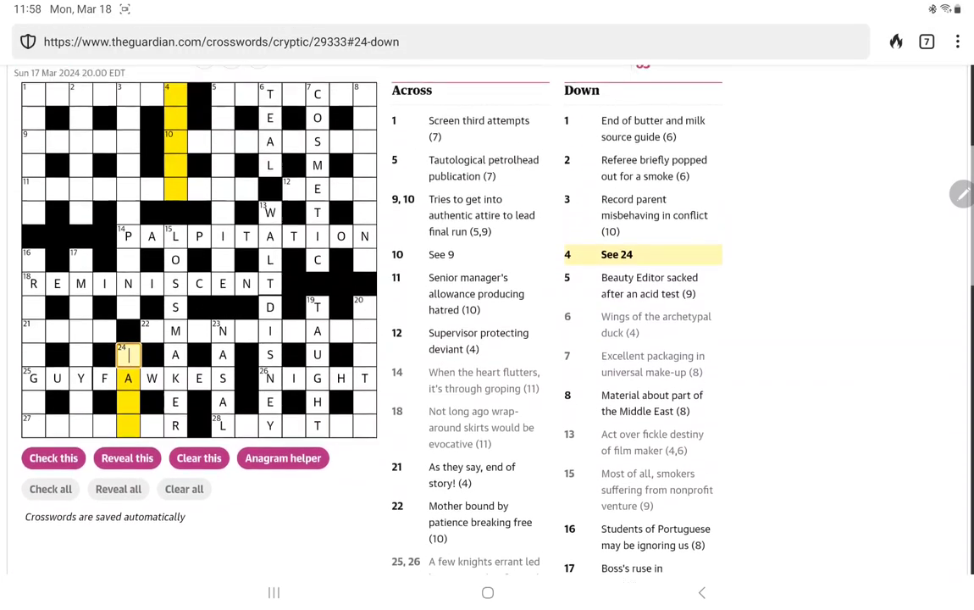
pyautogui.scroll(-3)
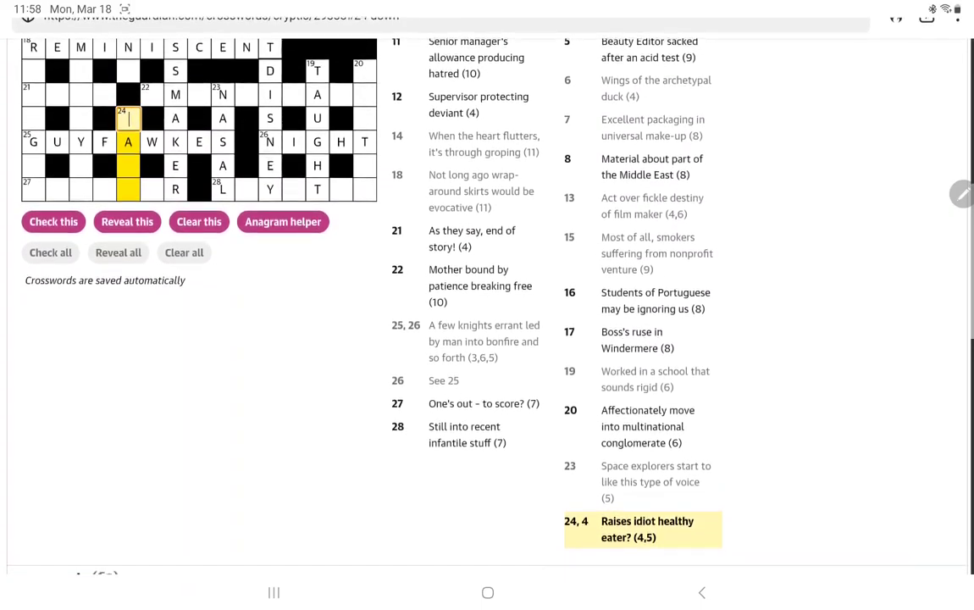
pyautogui.scroll(-3)
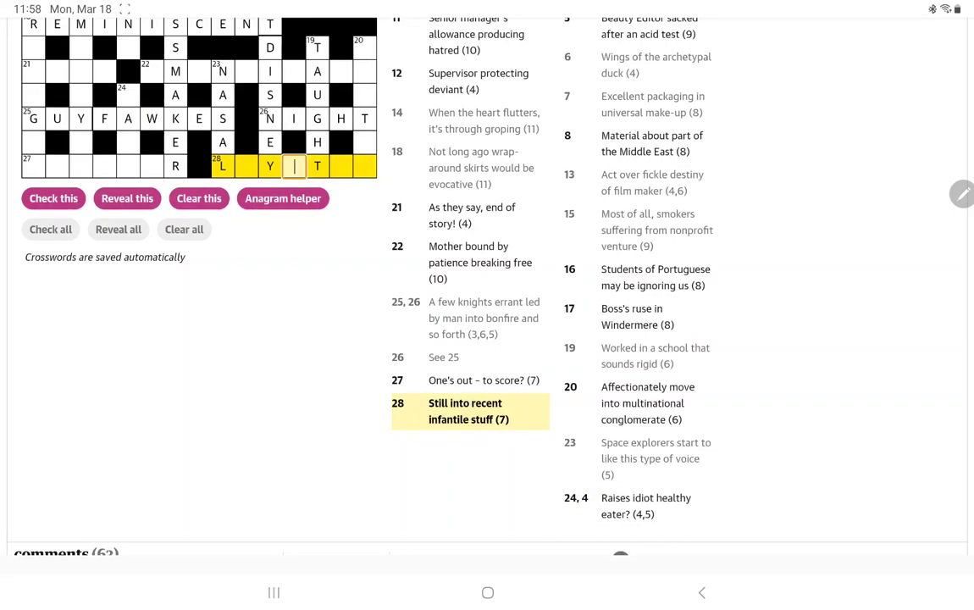
# Complete 28 Across as LAYETTE with the missing letters E, A, T, E
pyautogui.write('E')
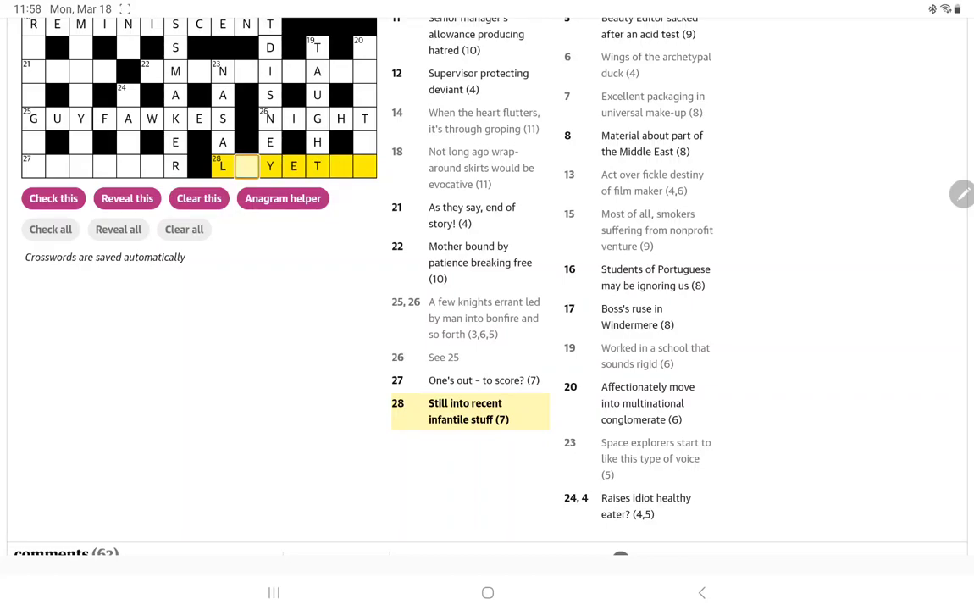
pyautogui.write('A')
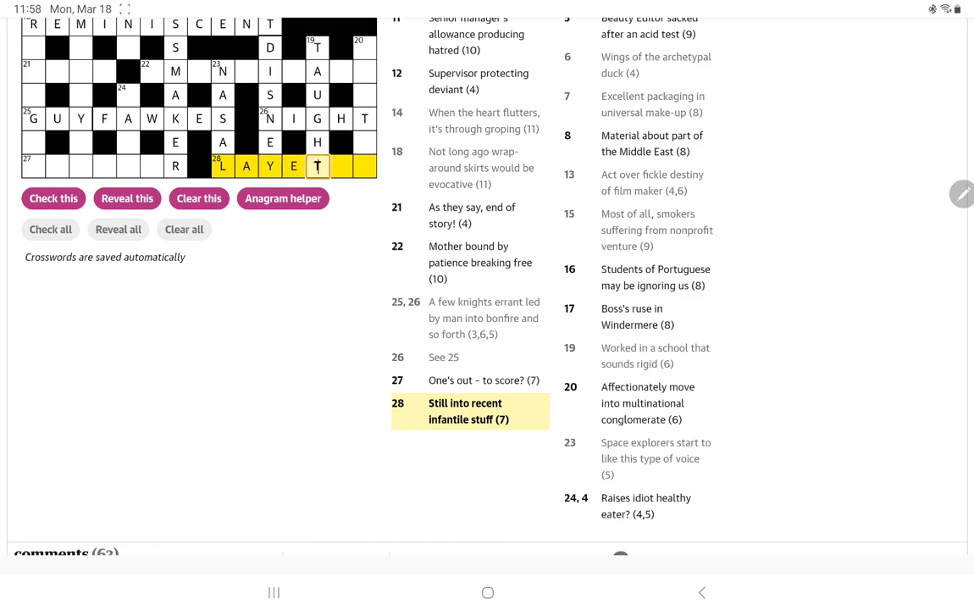
pyautogui.write('E')
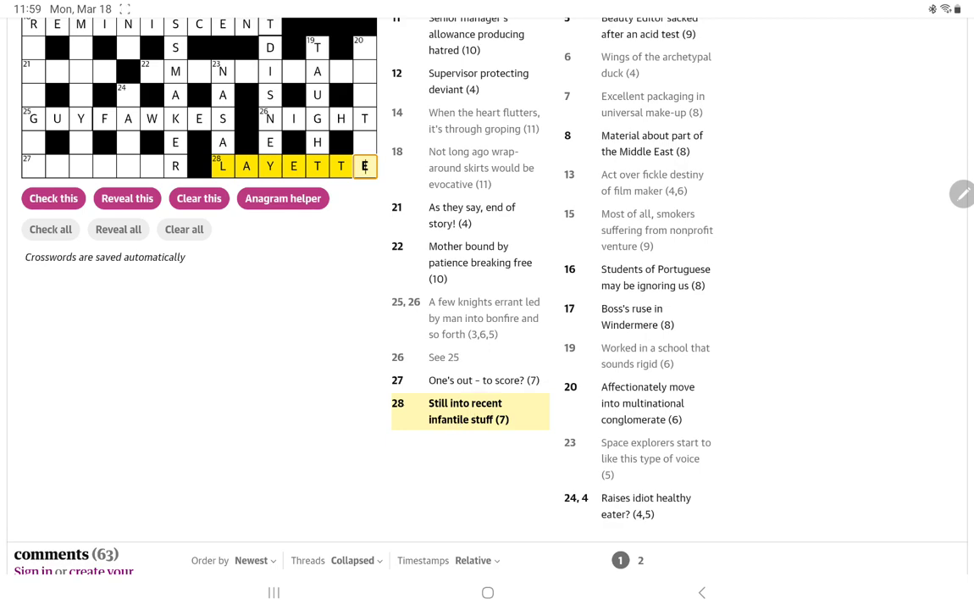
pyautogui.scroll(3)
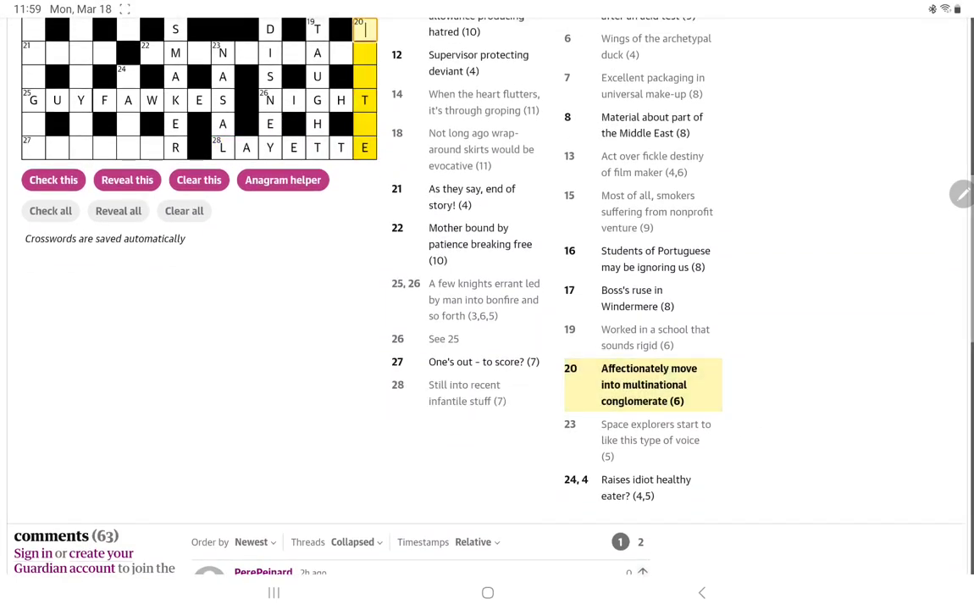
pyautogui.scroll(3)
pyautogui.write('G')
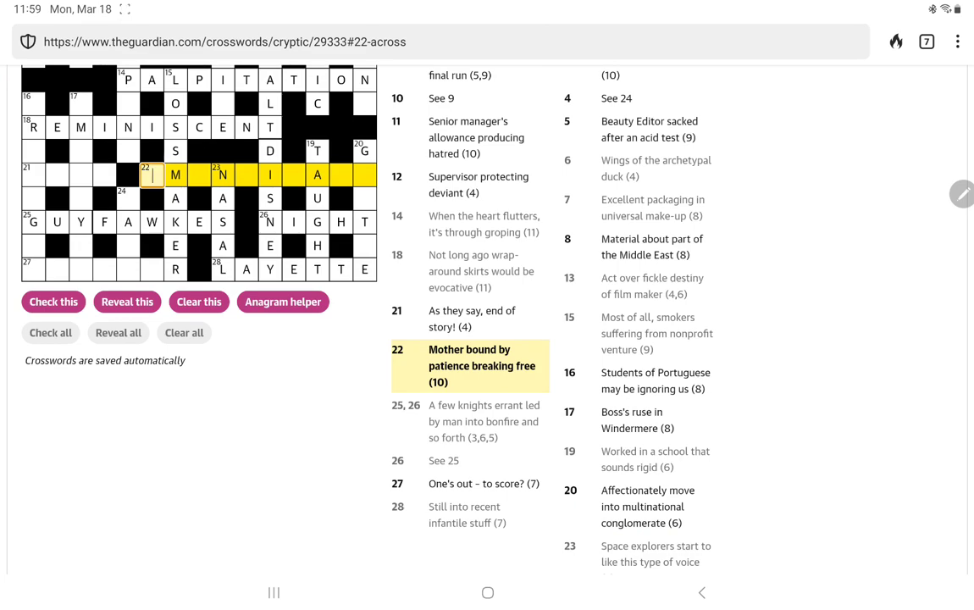
# Fill 22 Across with the missing letters A, C and PATE to complete EMANCIPATE
pyautogui.click(200, 175)
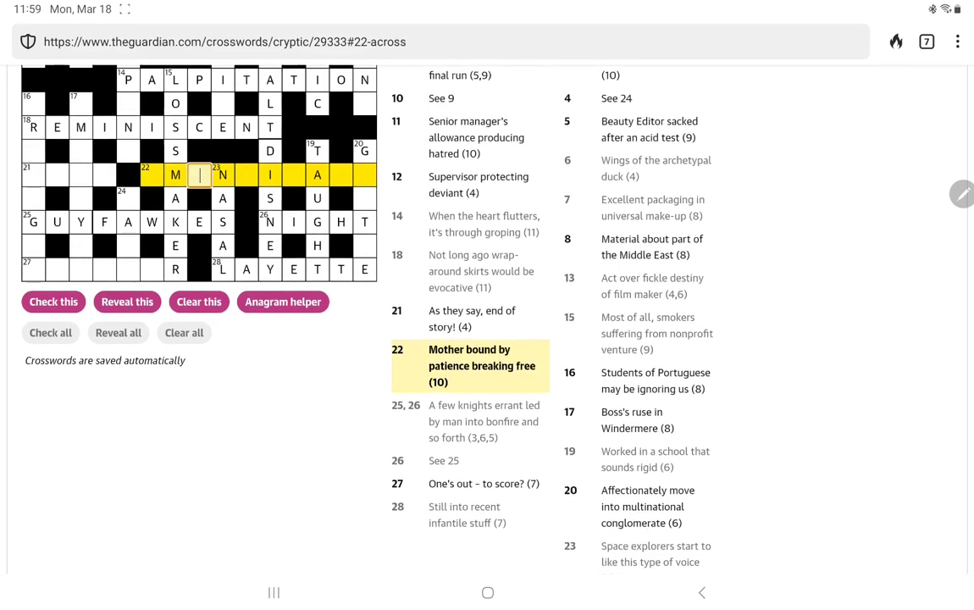
pyautogui.write('A')
pyautogui.click(151, 174)
pyautogui.write('E')
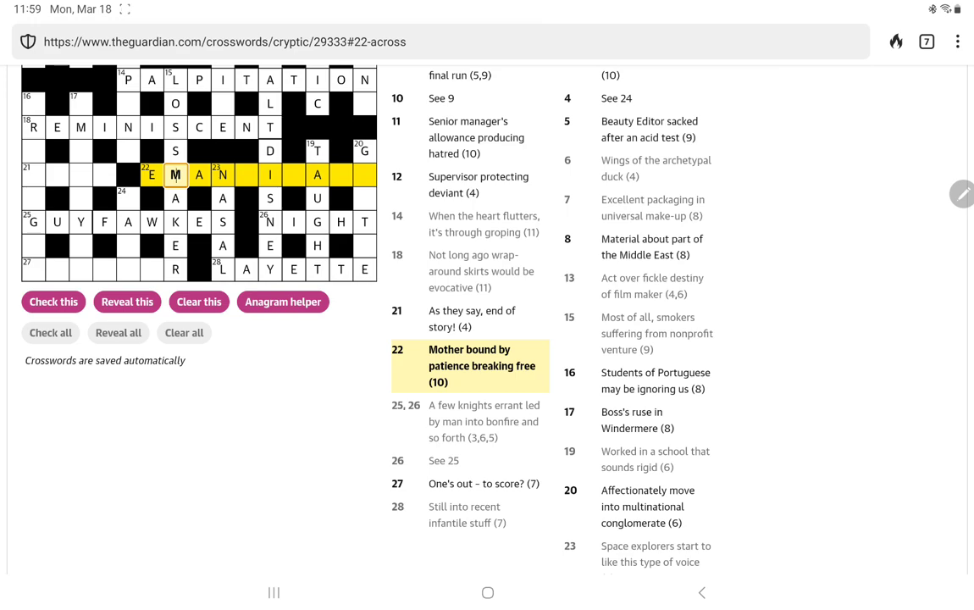
pyautogui.write('C')
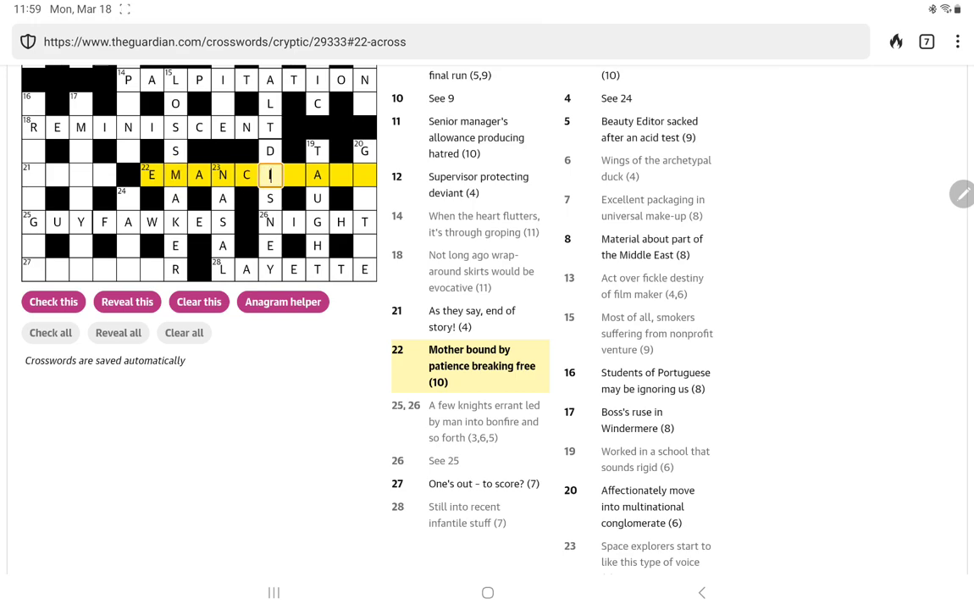
pyautogui.write('PATE')
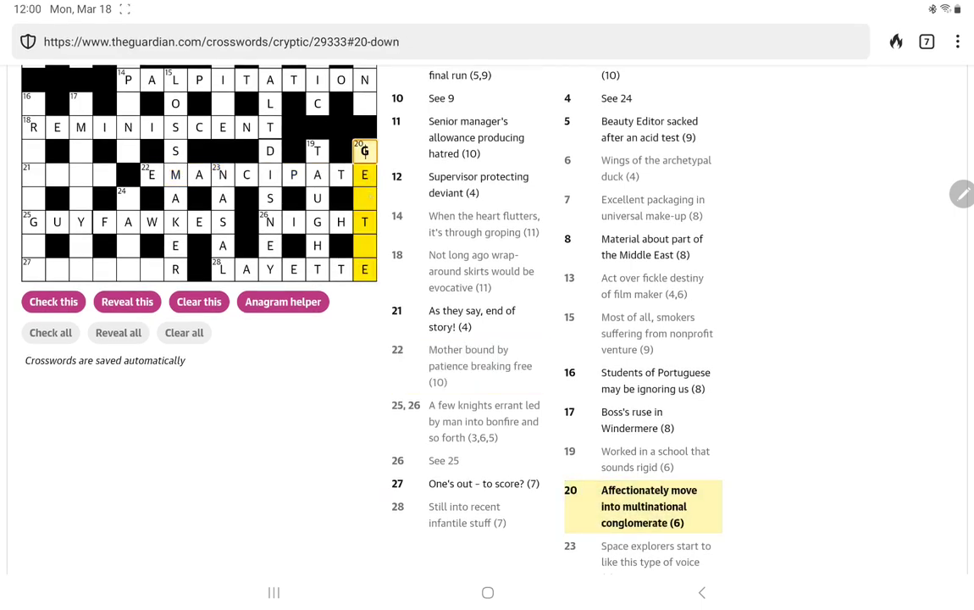
# Select a square in 20 Down to enter GENTLE
pyautogui.click(364, 198)
pyautogui.write('NTL')
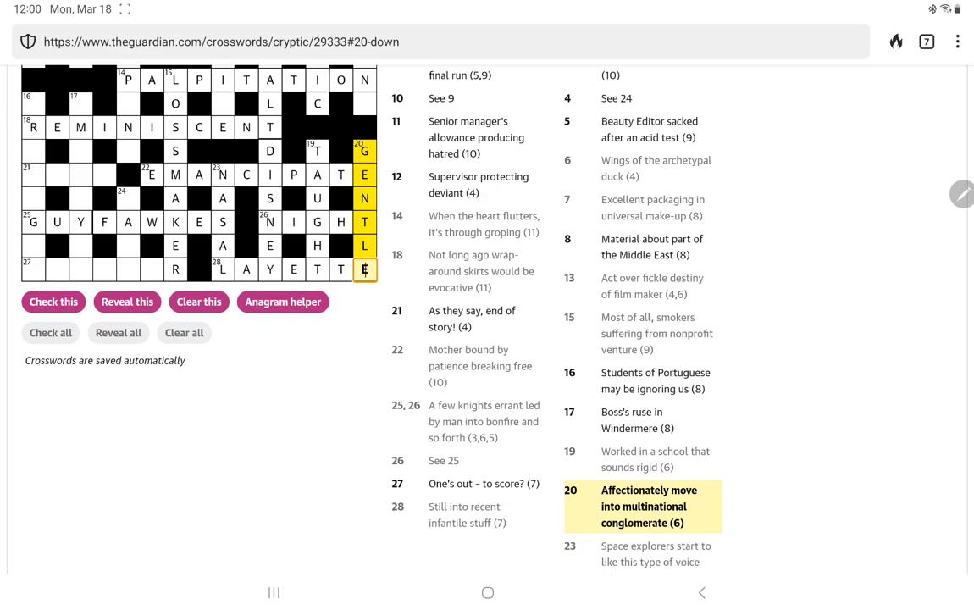
pyautogui.scroll(3)
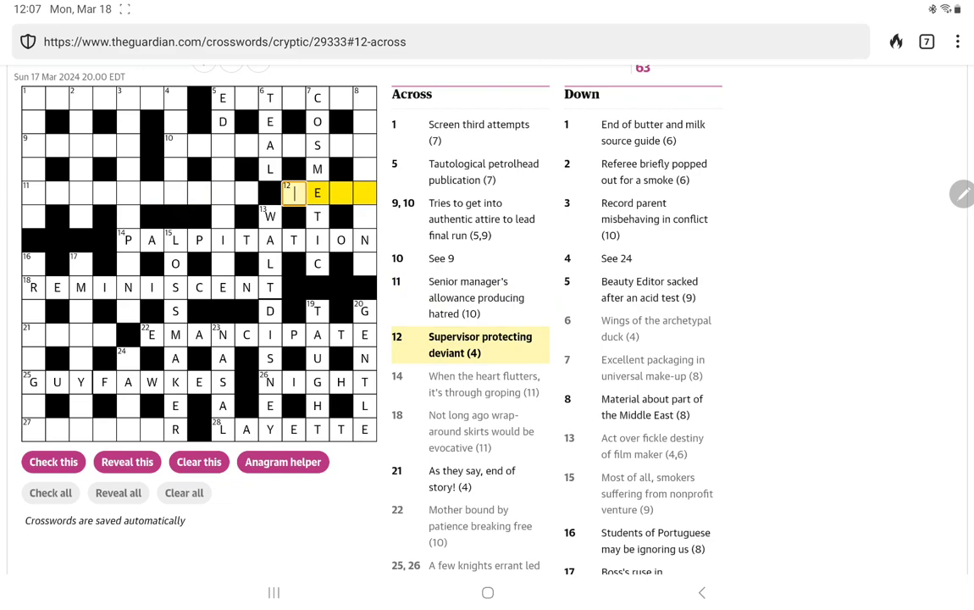
pyautogui.scroll(-3)
pyautogui.write('PROTEGE')
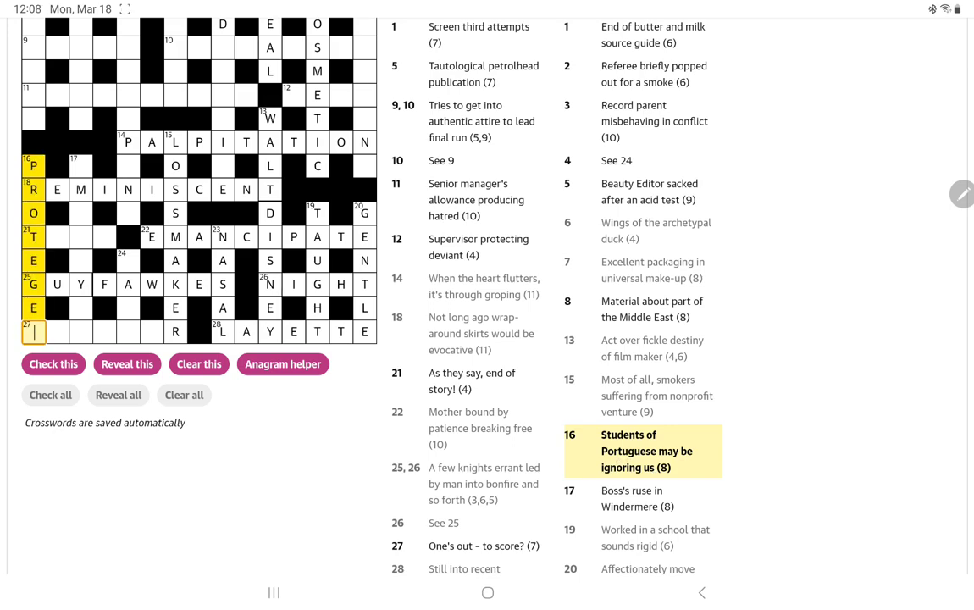
# Enter the final S in 16 Down to complete PROTEGES
pyautogui.write('S')
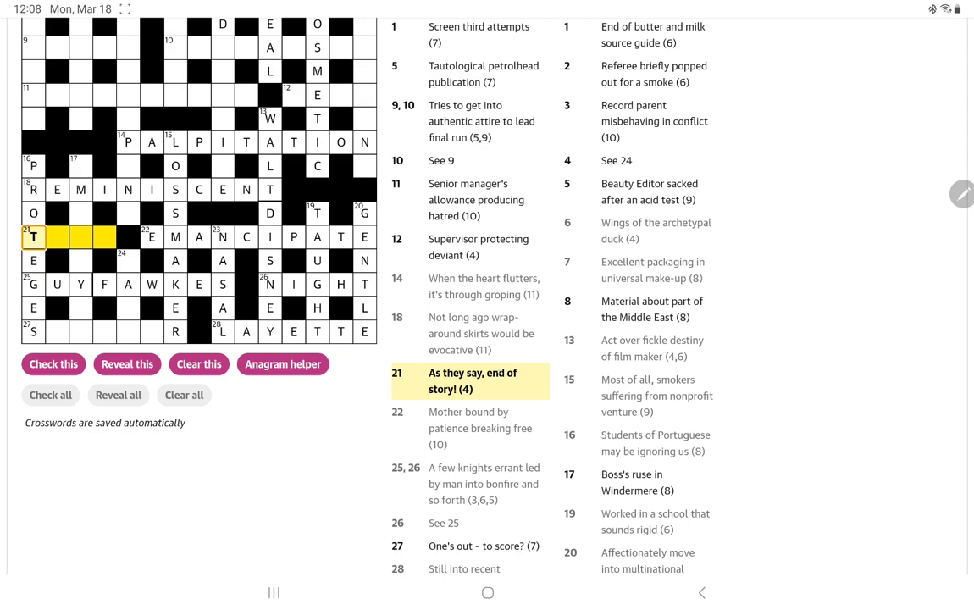
# Overtype 21 Across with A, L and E so it reads TALE, then move to 17 Down
pyautogui.click(58, 237)
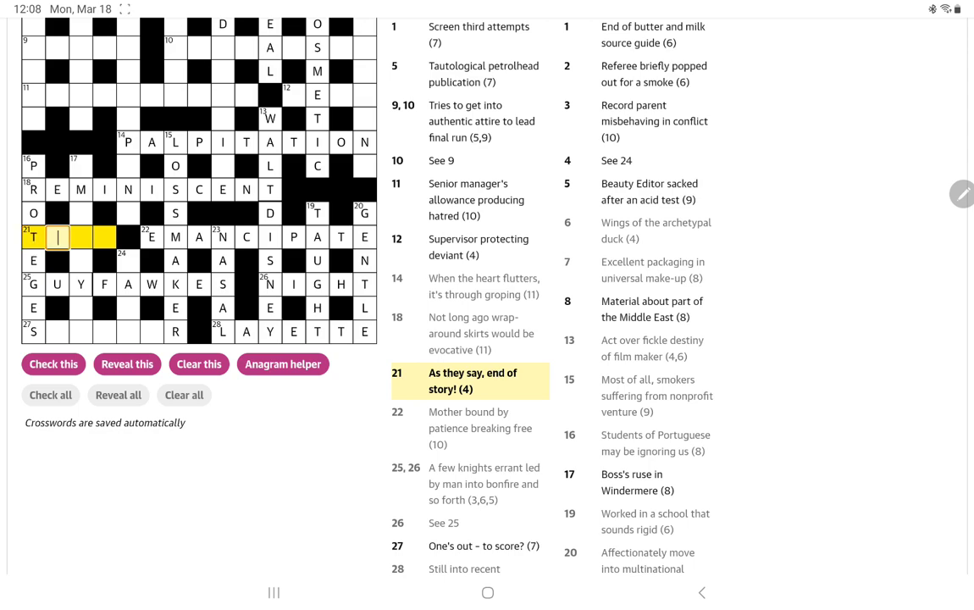
pyautogui.write('AL')
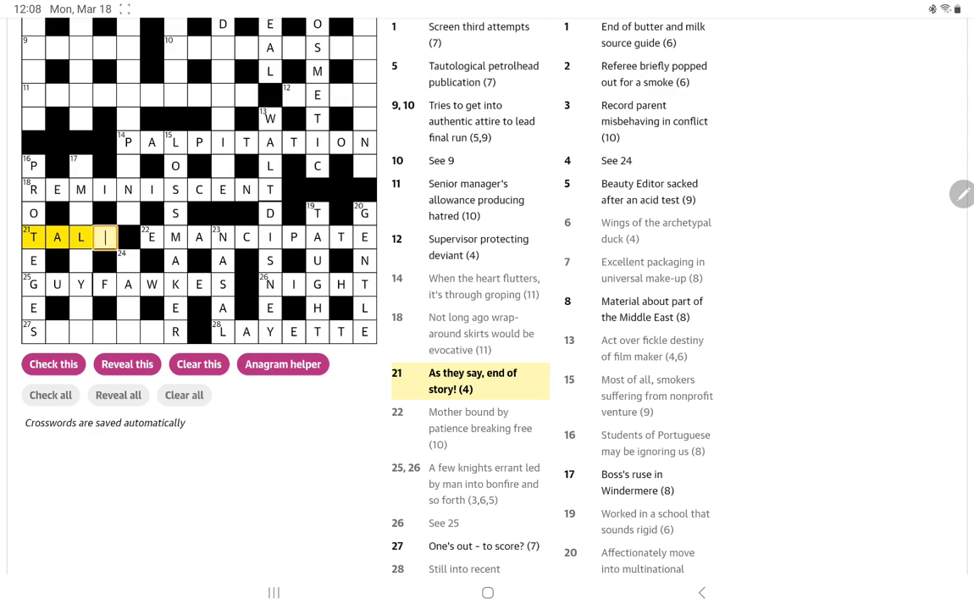
pyautogui.write('E')
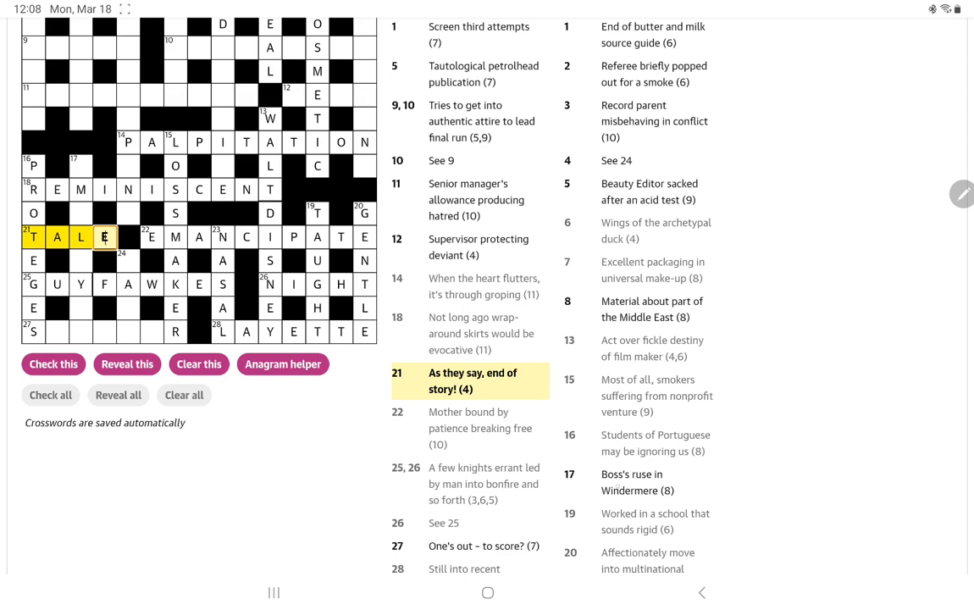
pyautogui.click(82, 166)
pyautogui.write('EMPLOYER')
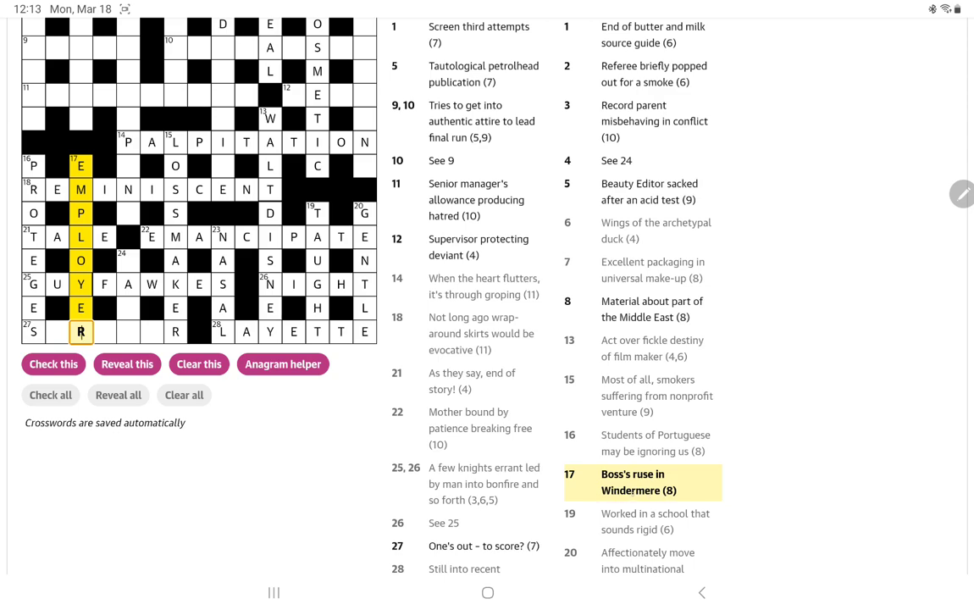
# Scroll down the clue list after entering EMPLOYER in 17 Down
pyautogui.scroll(-3)
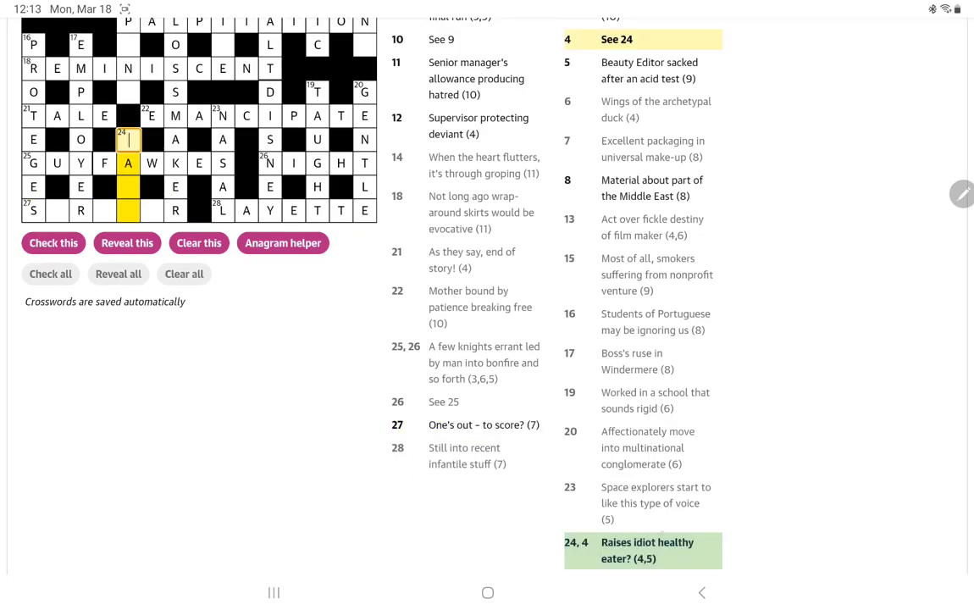
# Scroll the page up and down to review clue 24 Down before filling NESTLE in 20 Down
pyautogui.scroll(3)
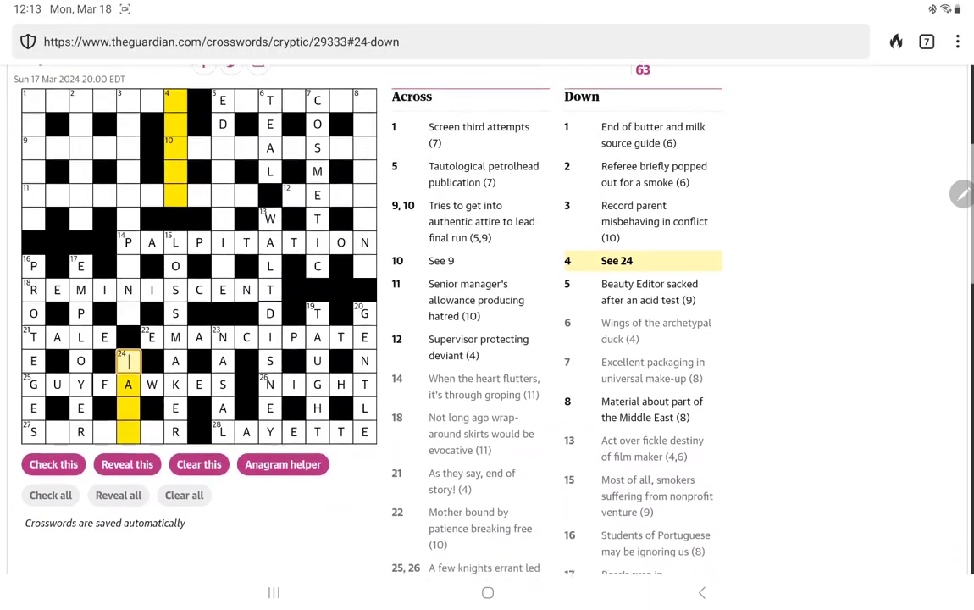
pyautogui.scroll(-3)
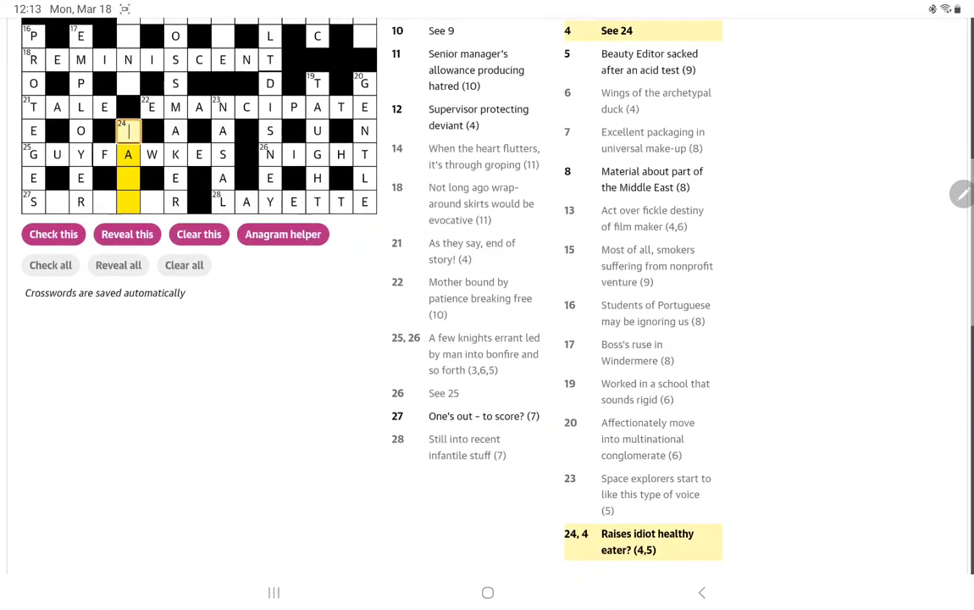
pyautogui.scroll(3)
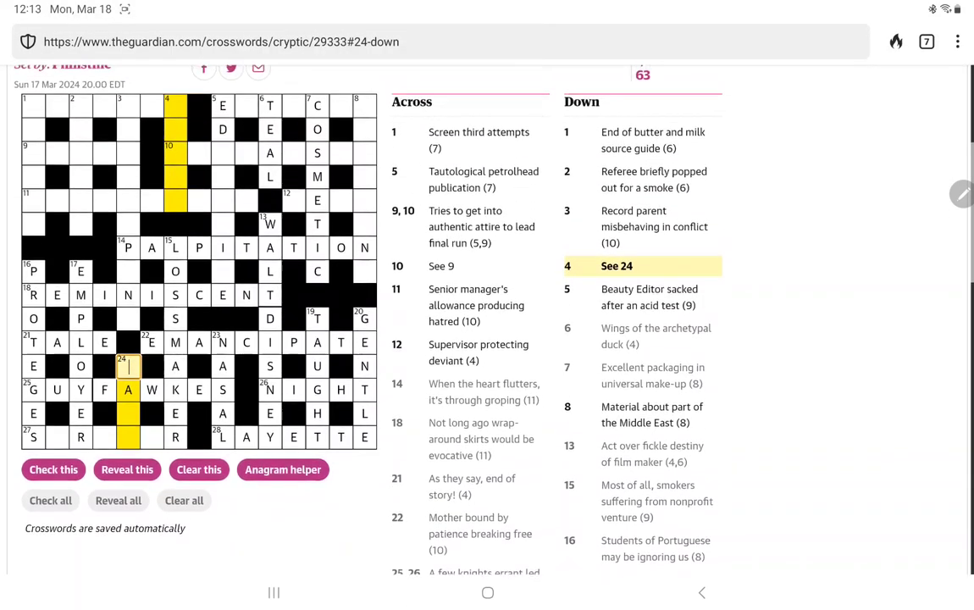
pyautogui.scroll(3)
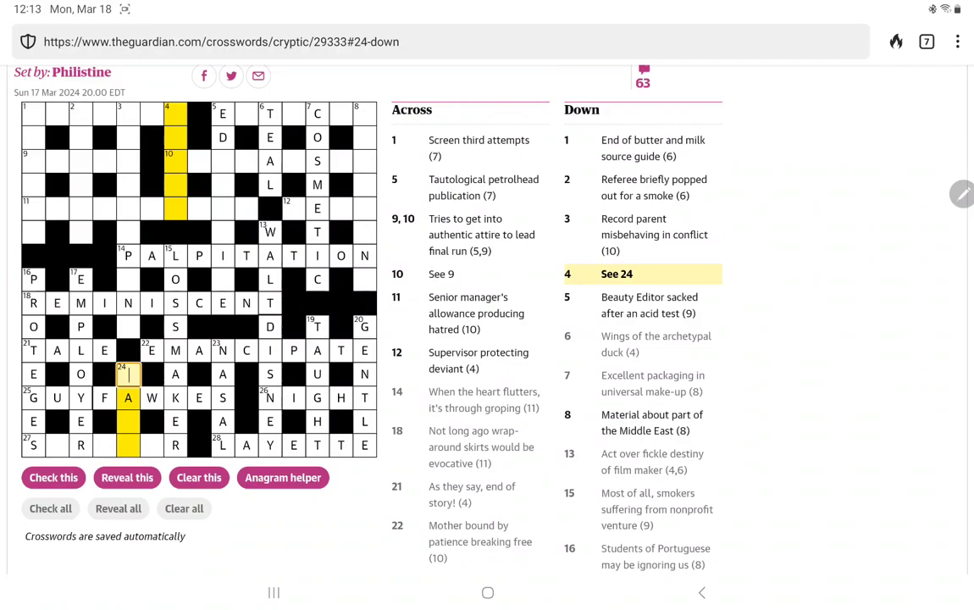
pyautogui.scroll(-3)
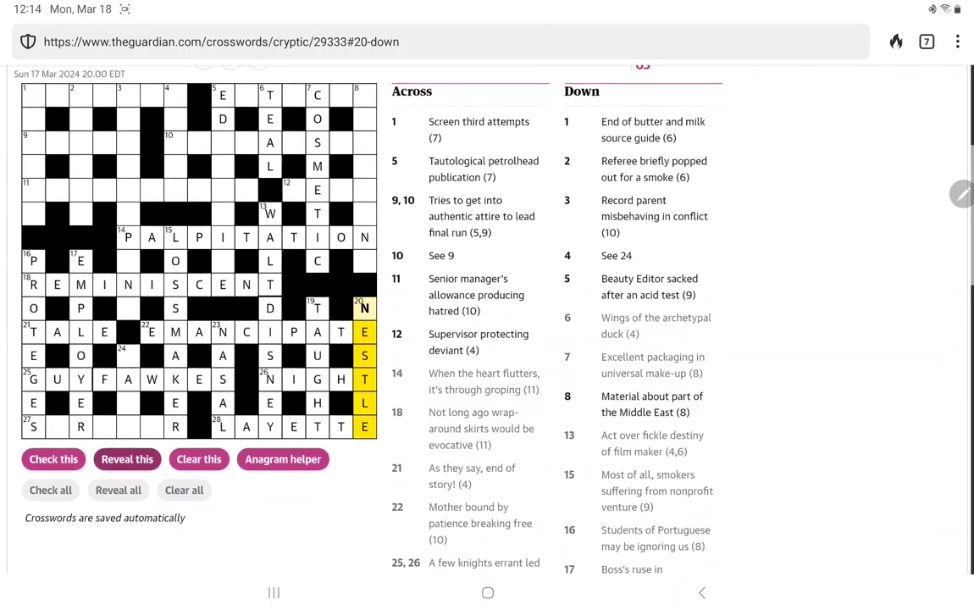
pyautogui.scroll(3)
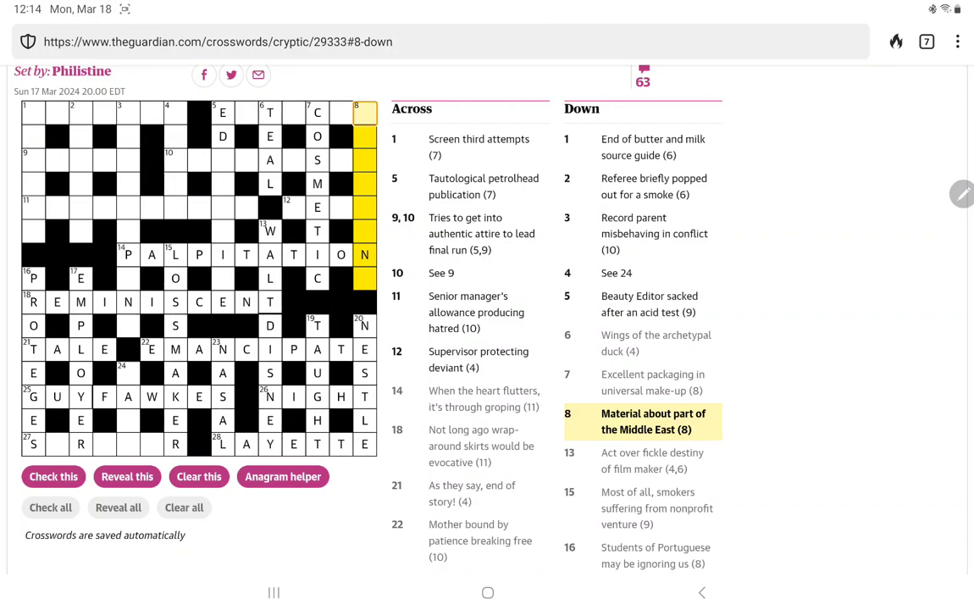
# Select 9 Across to enter DRESS REHEARSAL
pyautogui.click(364, 113)
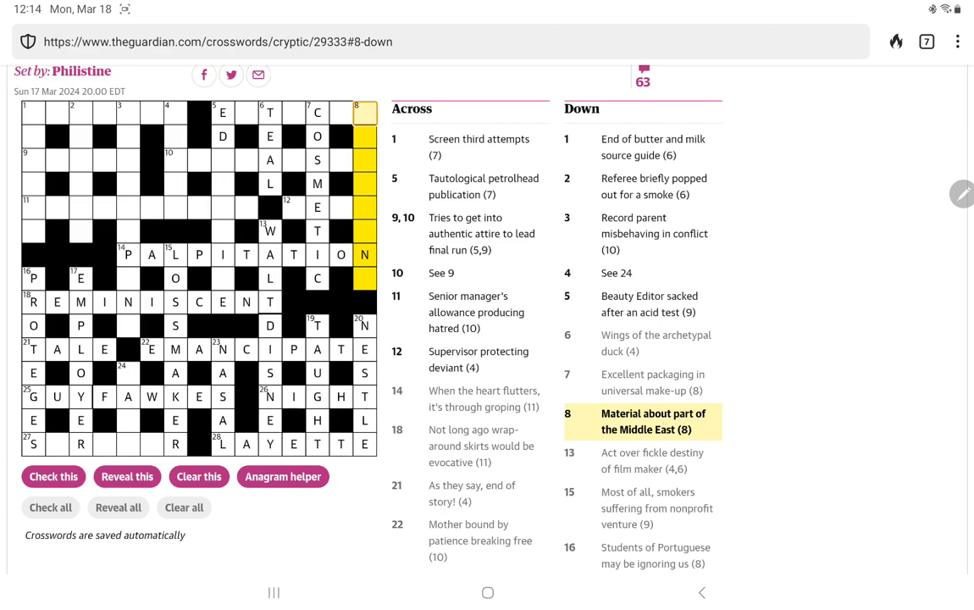
pyautogui.click(364, 113)
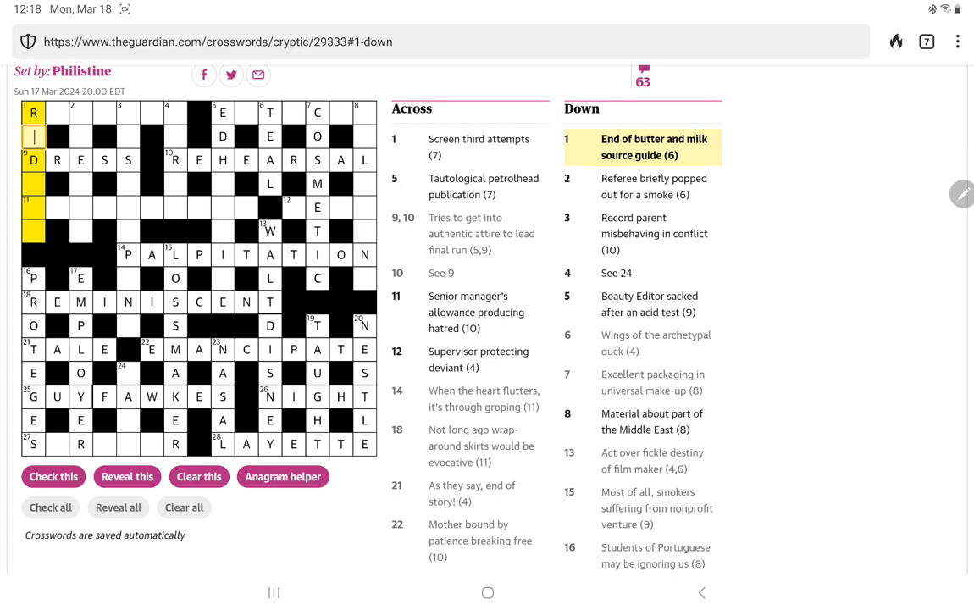
# Select the next entry to fill REREDOS in 1 Across and RUDDER in 1 Down
pyautogui.click(127, 476)
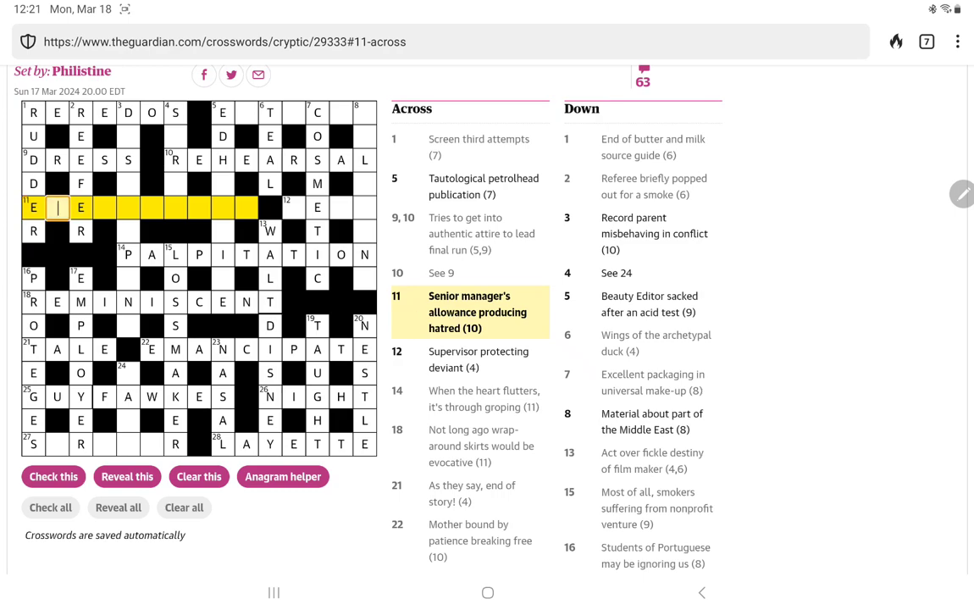
# Add X and C around the existing E letters so 11 Across begins EXEC
pyautogui.click(81, 207)
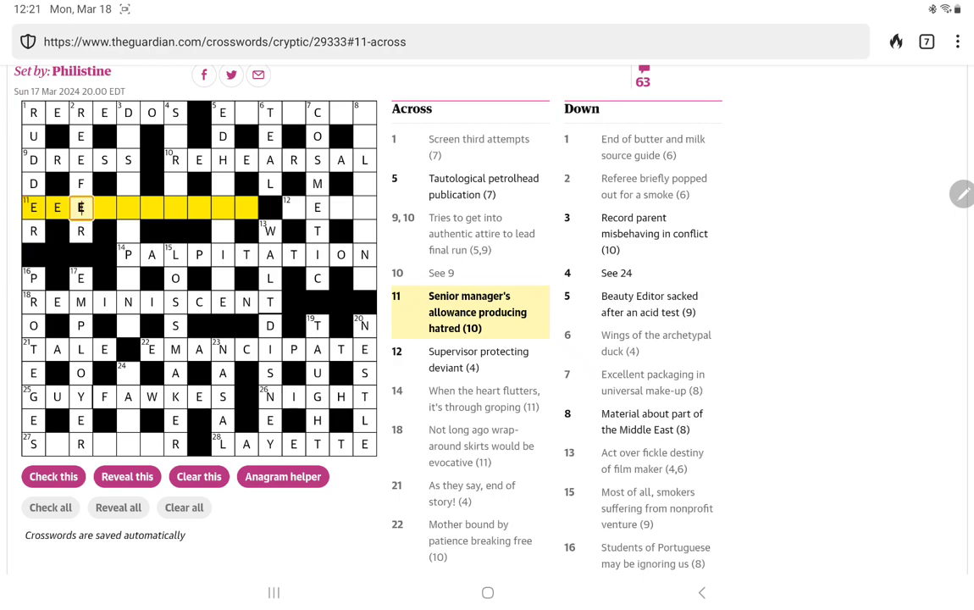
pyautogui.write('X')
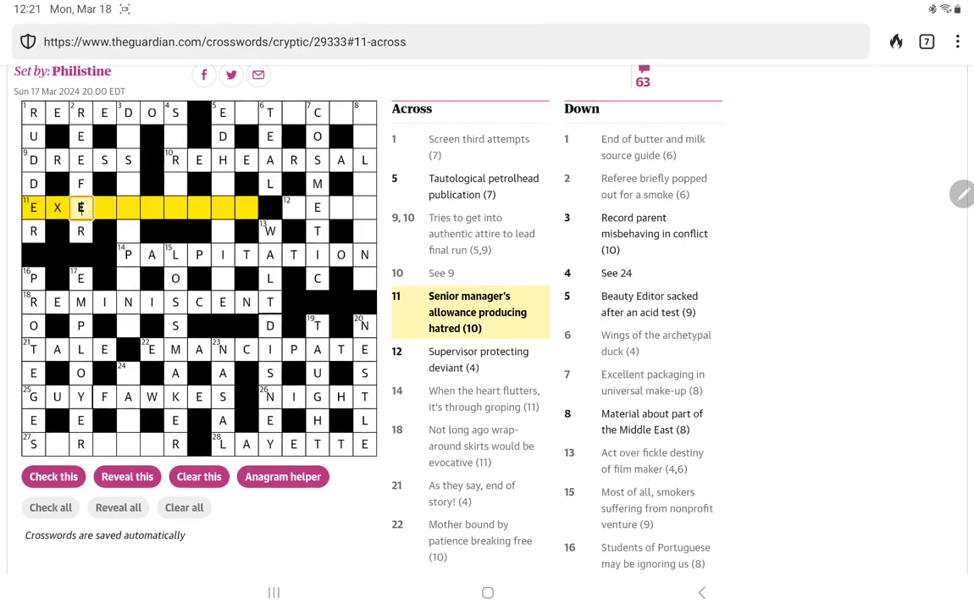
pyautogui.write('C')
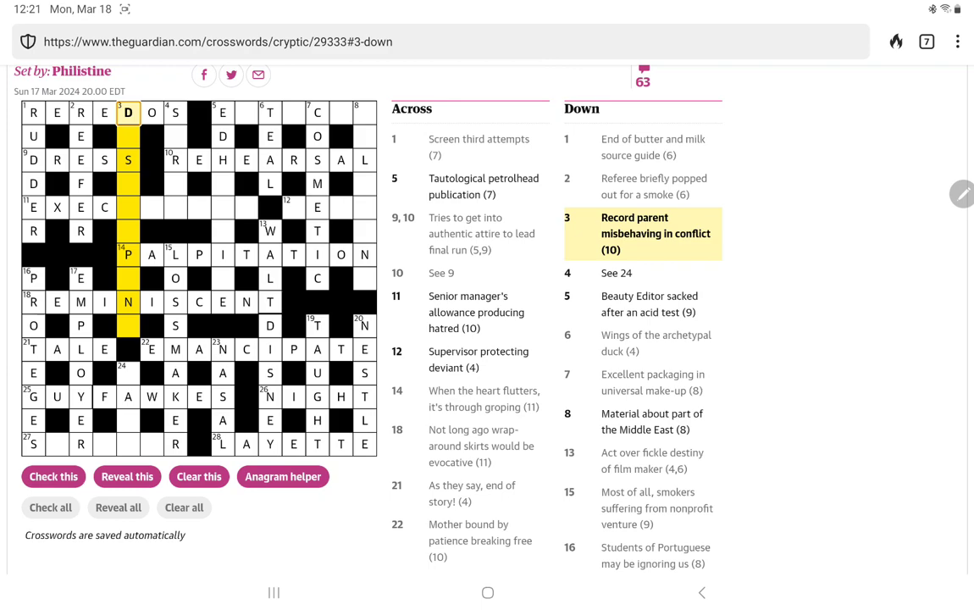
# Enter the missing I to complete DISCREPANT in 3 Down, then return to 11 Across
pyautogui.click(128, 135)
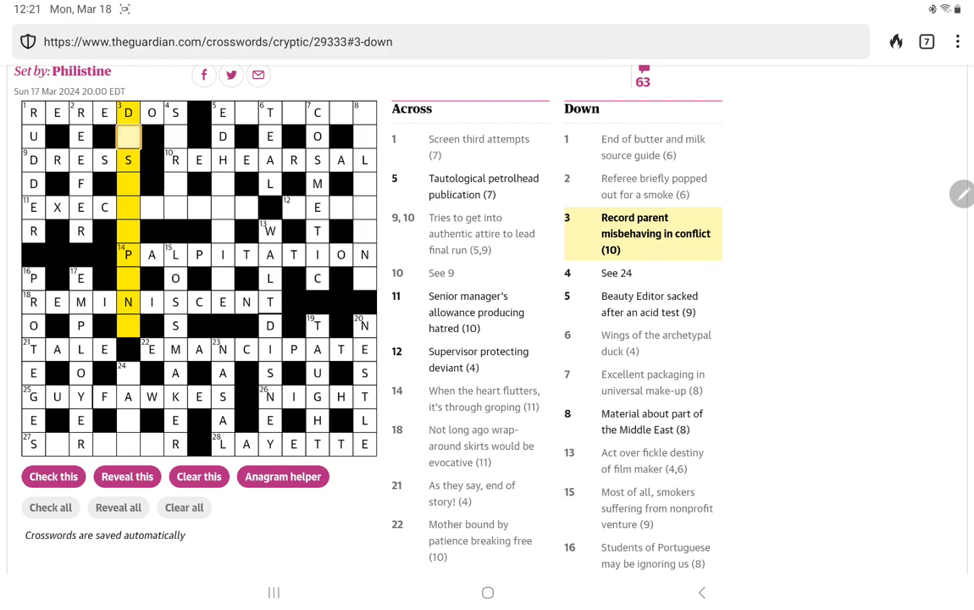
pyautogui.write('ISCREPANT')
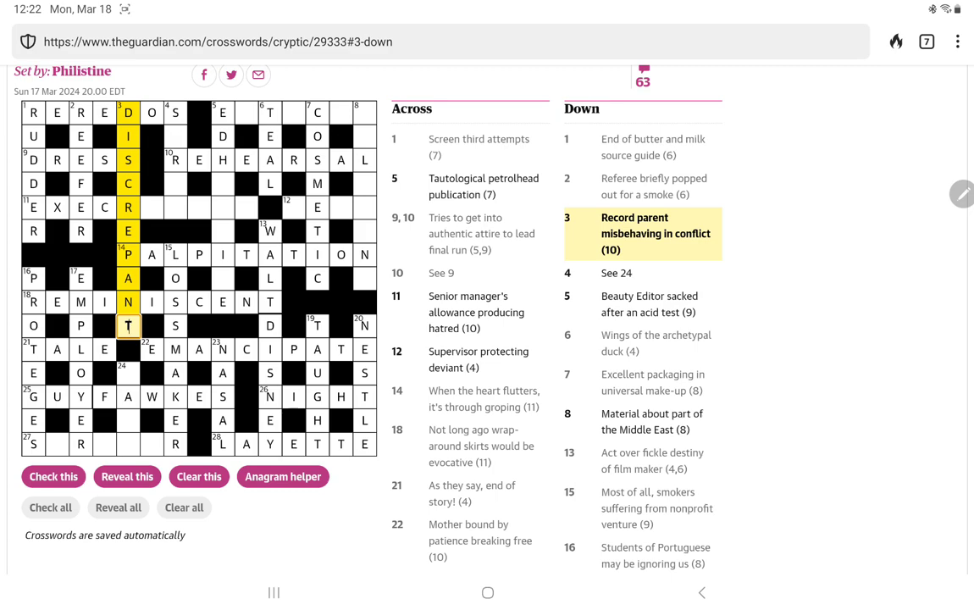
pyautogui.click(153, 207)
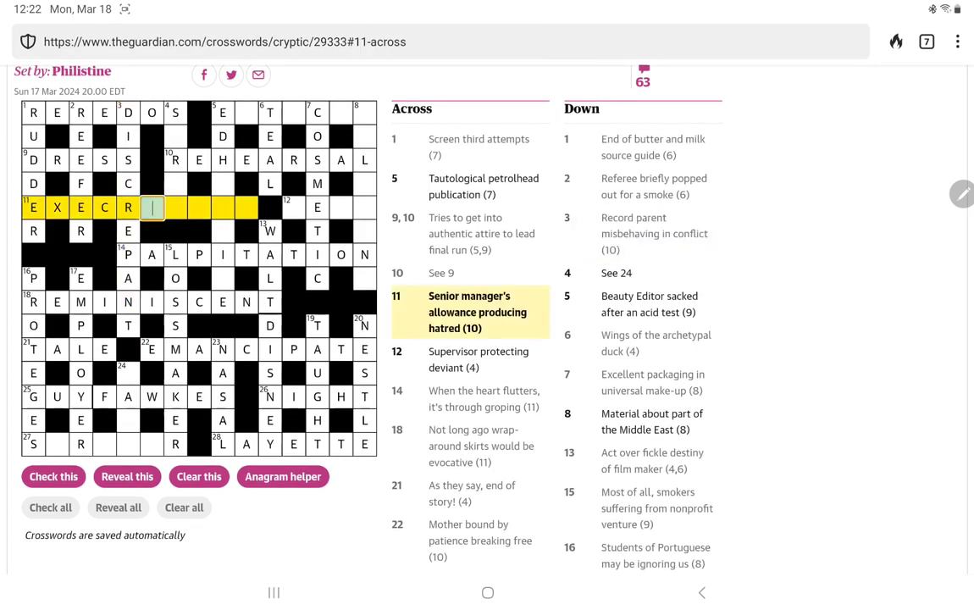
# Complete 11 across as EXECRATION, checking the entry and correcting the final letter to N
pyautogui.click(153, 207)
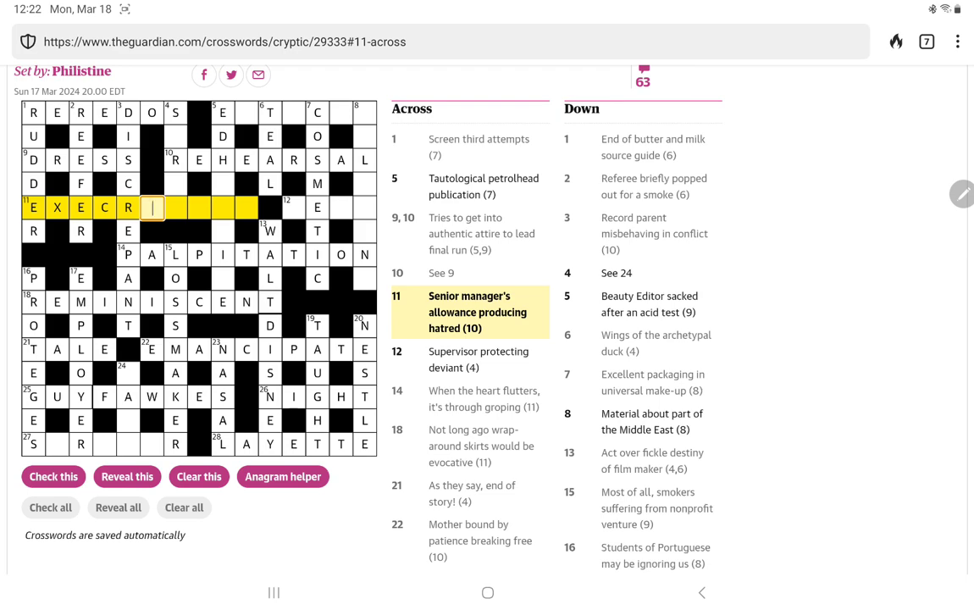
pyautogui.write('ATI')
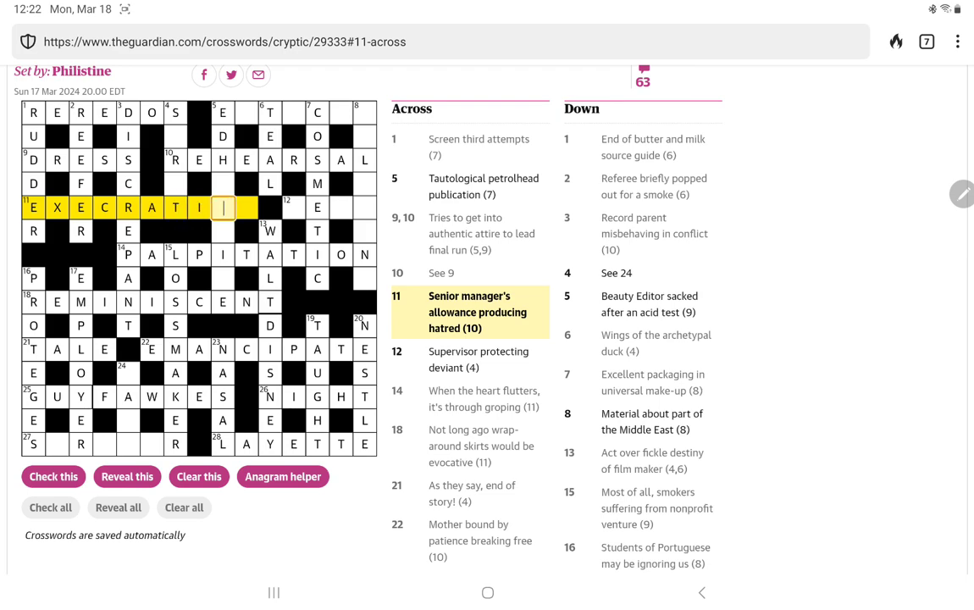
pyautogui.write('N')
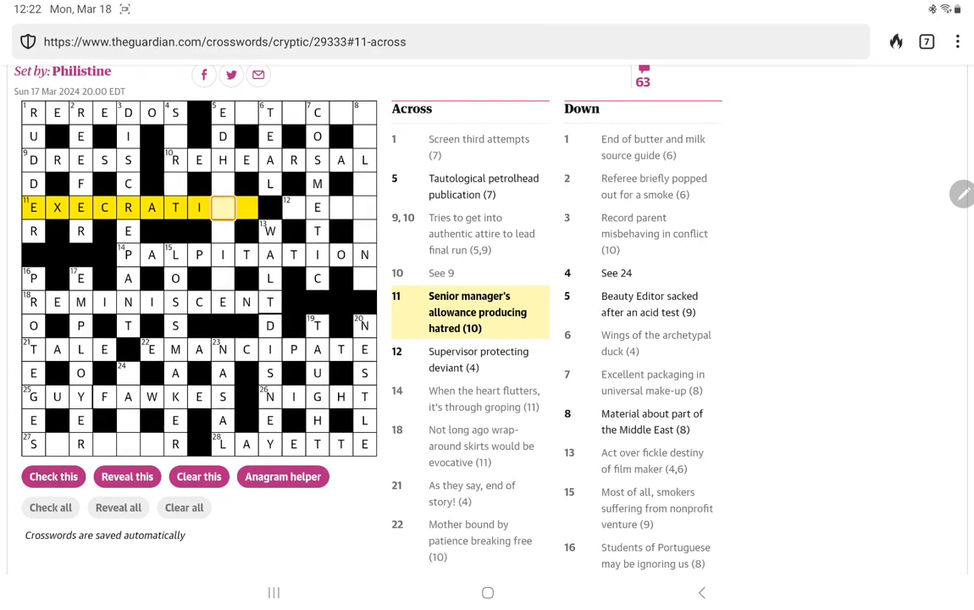
pyautogui.write('VE')
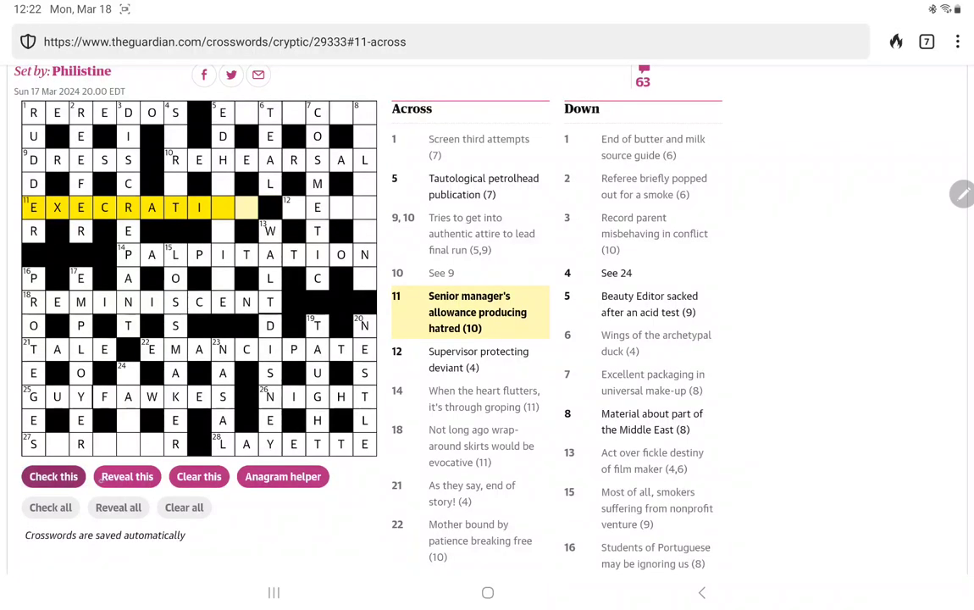
pyautogui.click(223, 207)
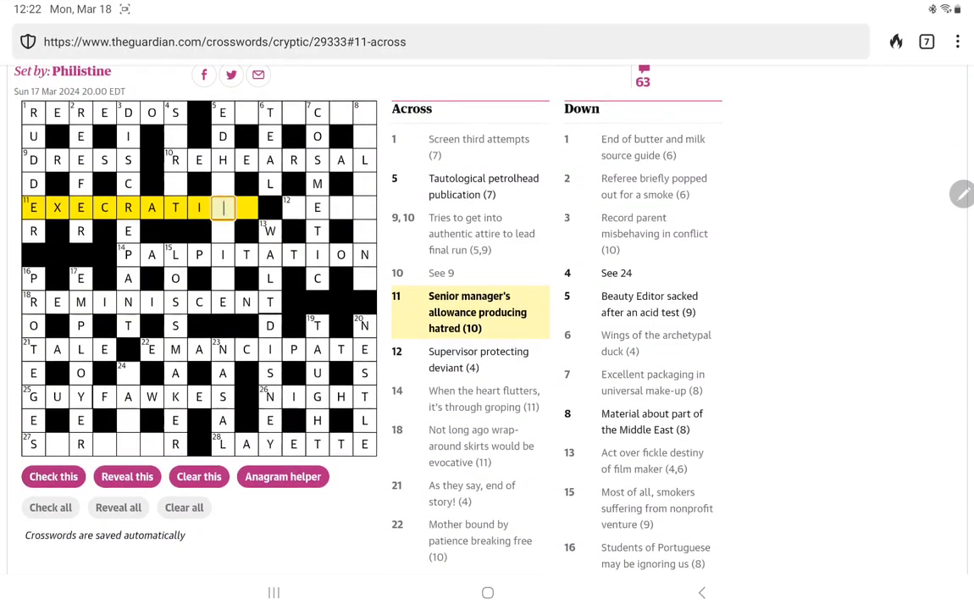
pyautogui.write('N')
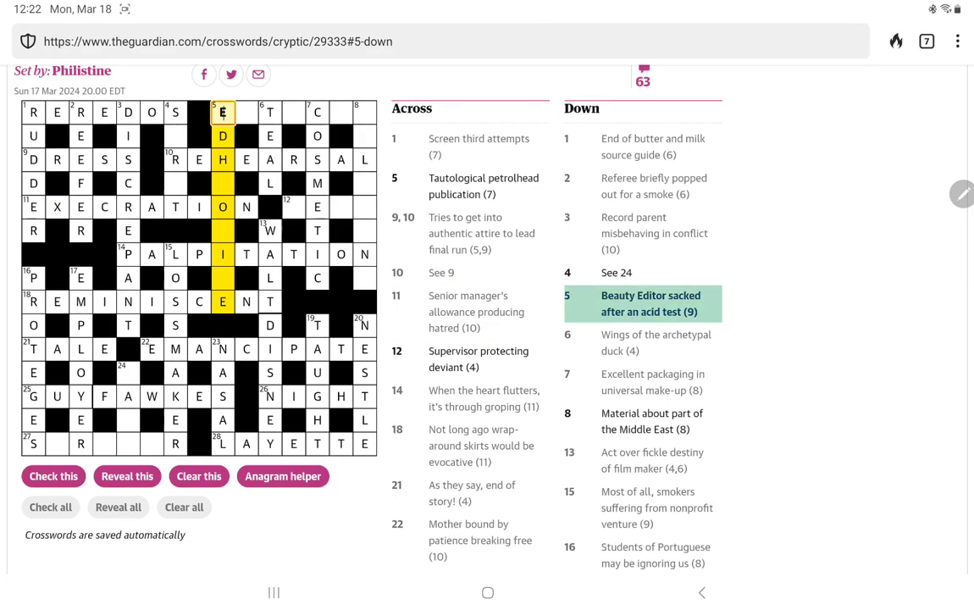
# Select 5 down, 'Beauty Editor sacked after an acid test', and reveal its answer
pyautogui.click(224, 135)
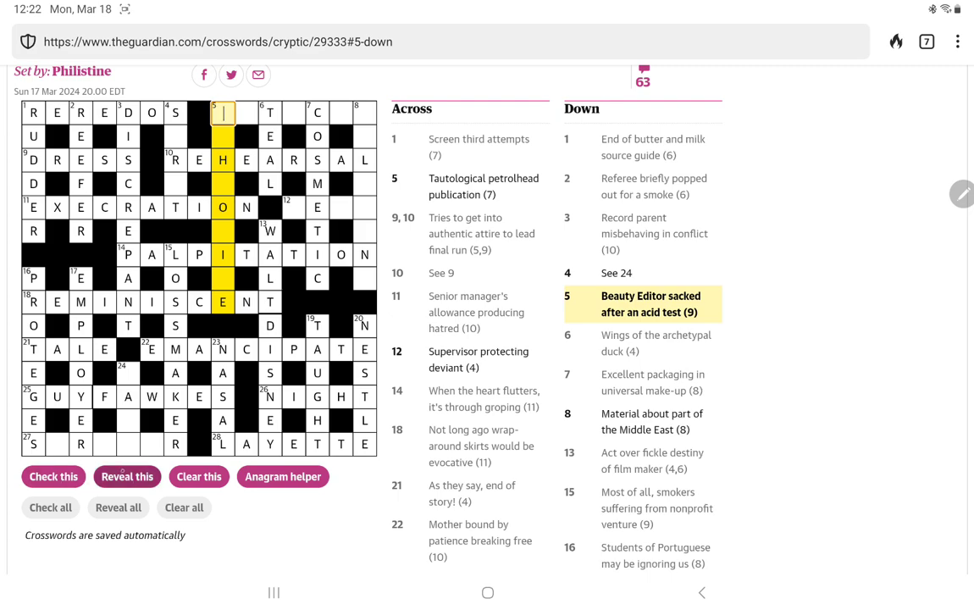
pyautogui.click(127, 476)
pyautogui.write('AUTOCAR')
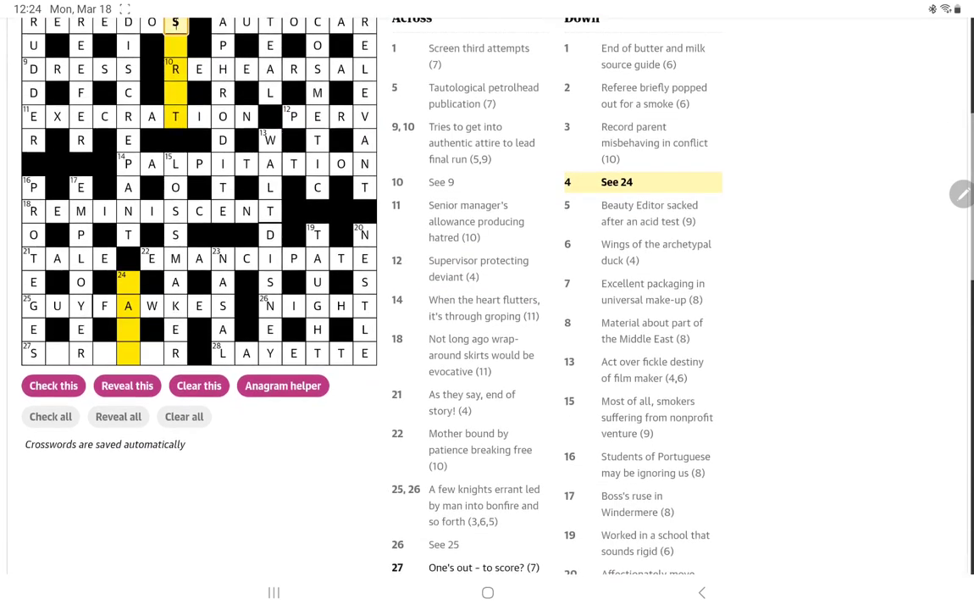
# Fill 24,4 down as JACK SPRAT, moving from 24 down into 4 down for SPRAT
pyautogui.scroll(-3)
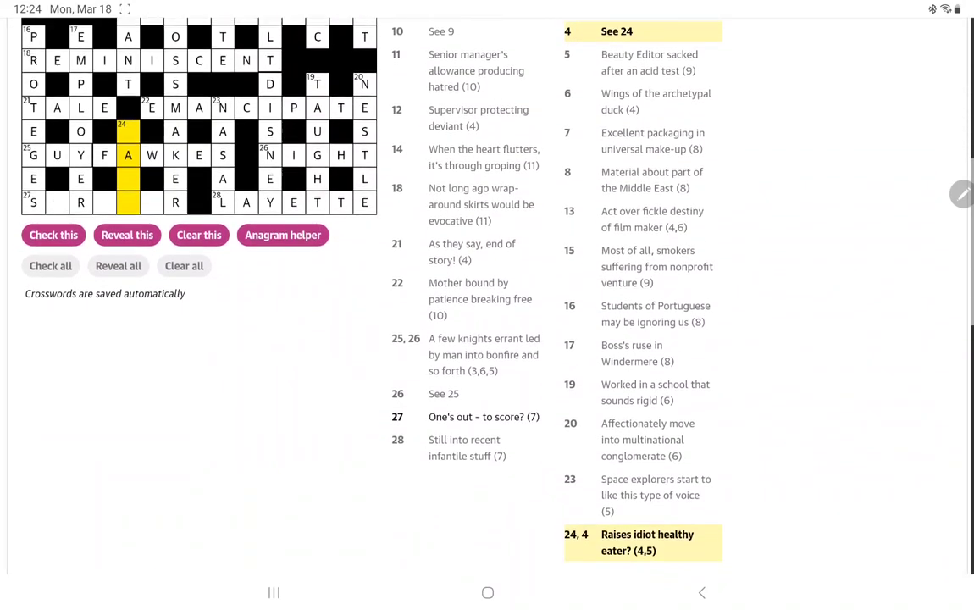
pyautogui.scroll(3)
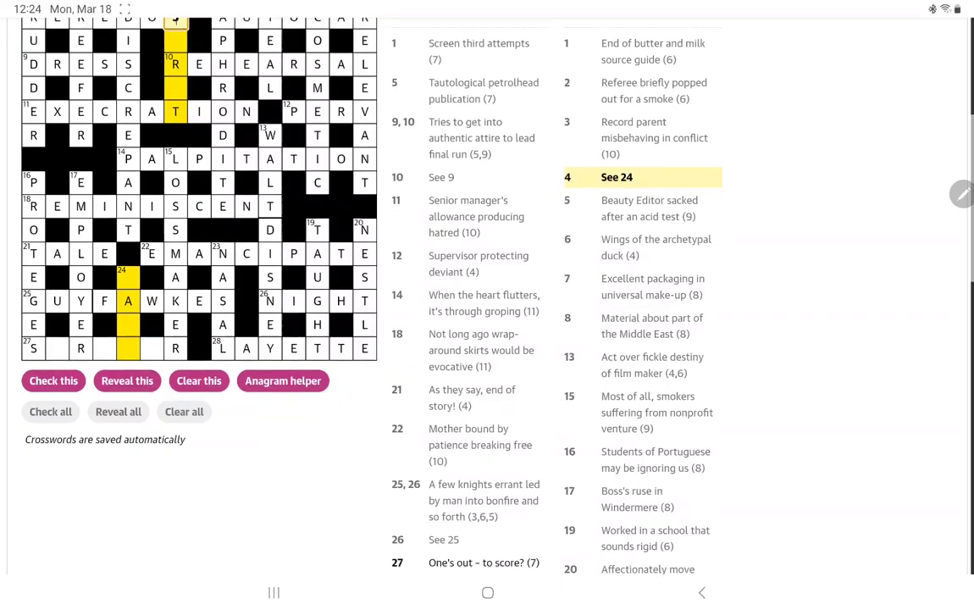
pyautogui.scroll(3)
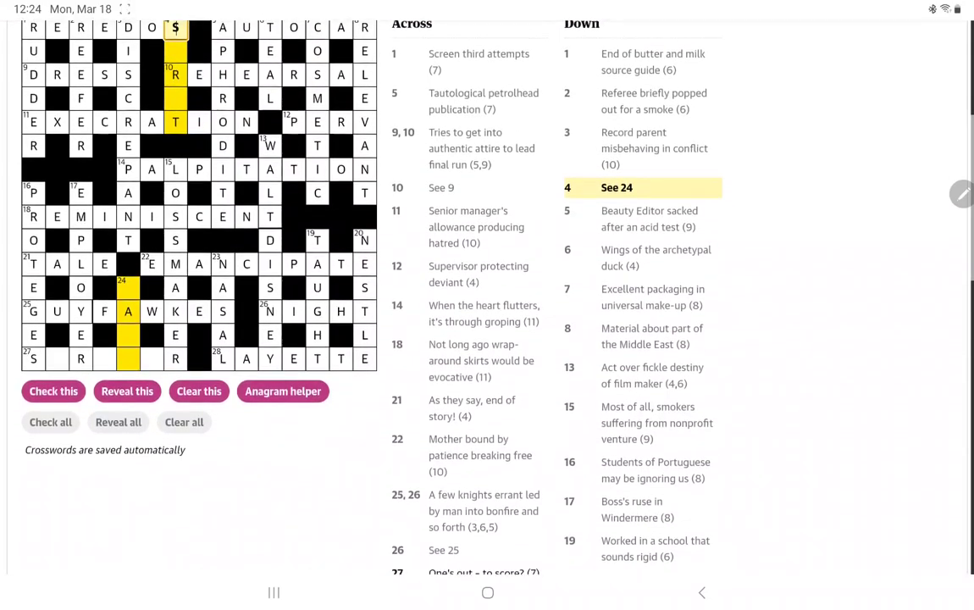
pyautogui.scroll(-3)
pyautogui.write('J')
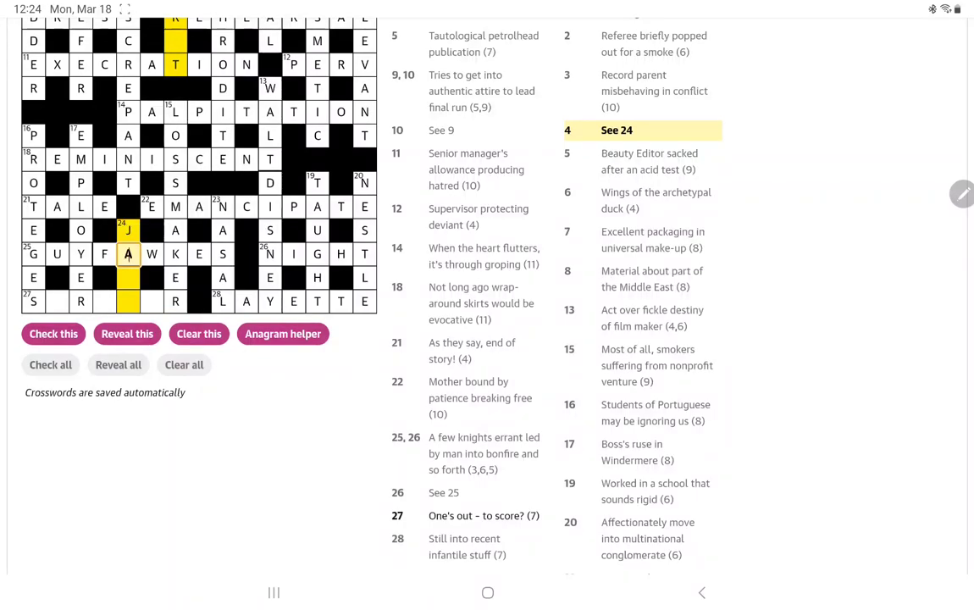
pyautogui.scroll(3)
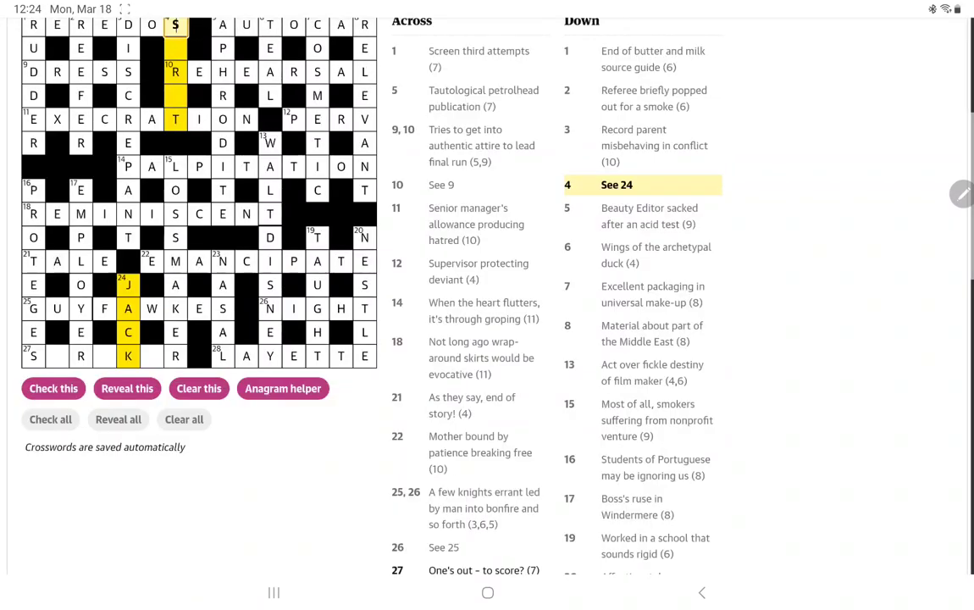
pyautogui.click(176, 48)
pyautogui.write('PRA')
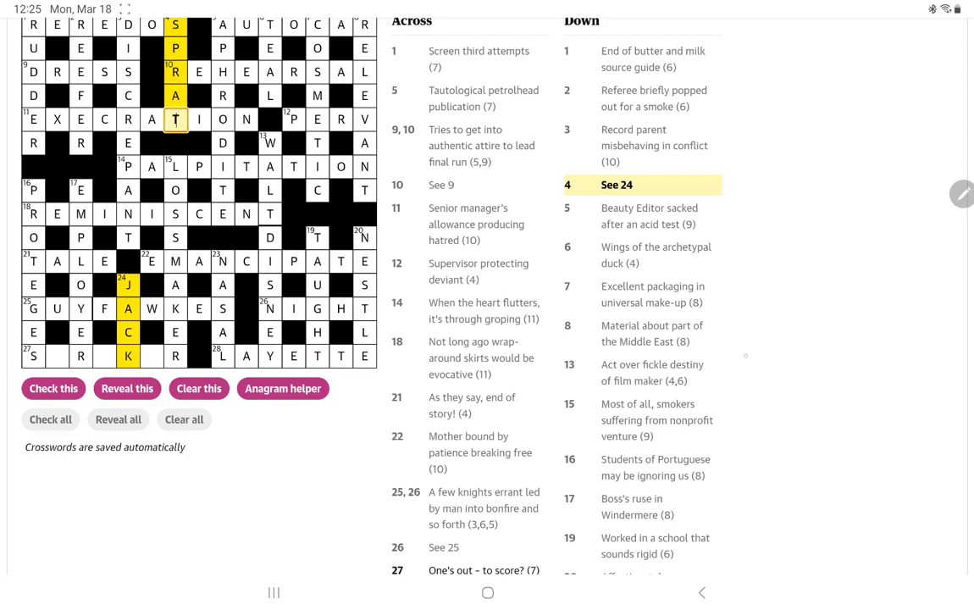
pyautogui.scroll(-3)
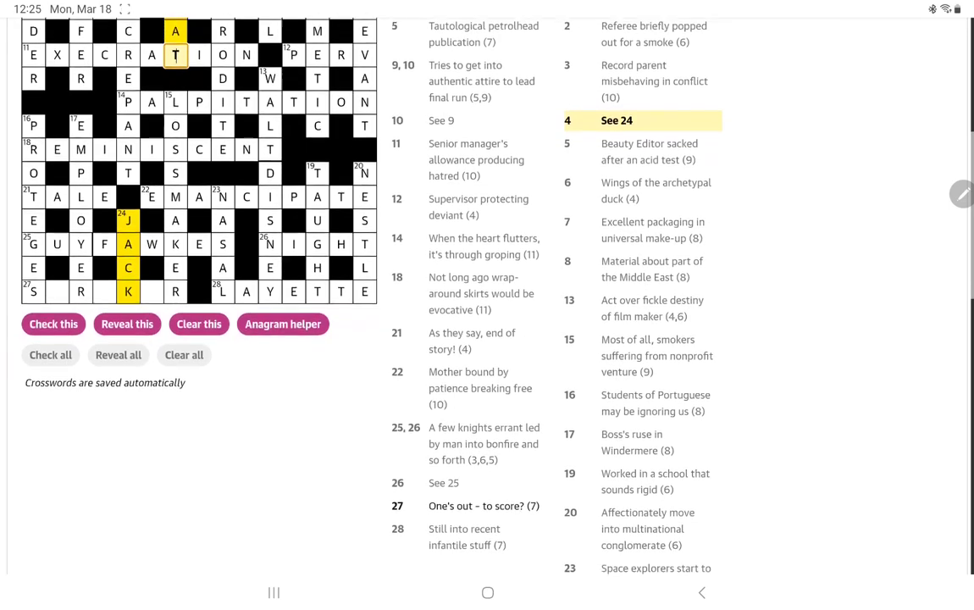
pyautogui.scroll(-3)
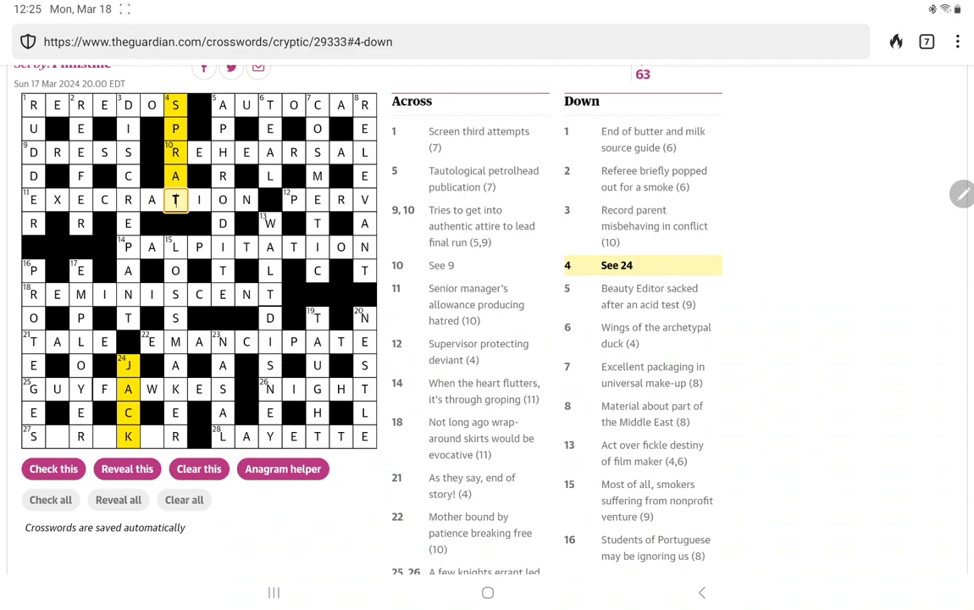
pyautogui.scroll(-3)
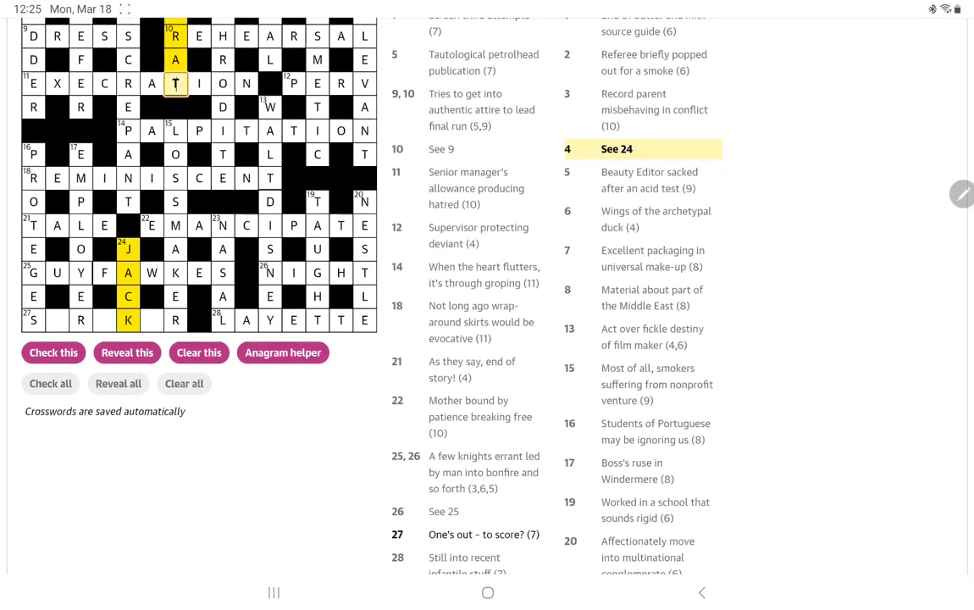
pyautogui.scroll(-3)
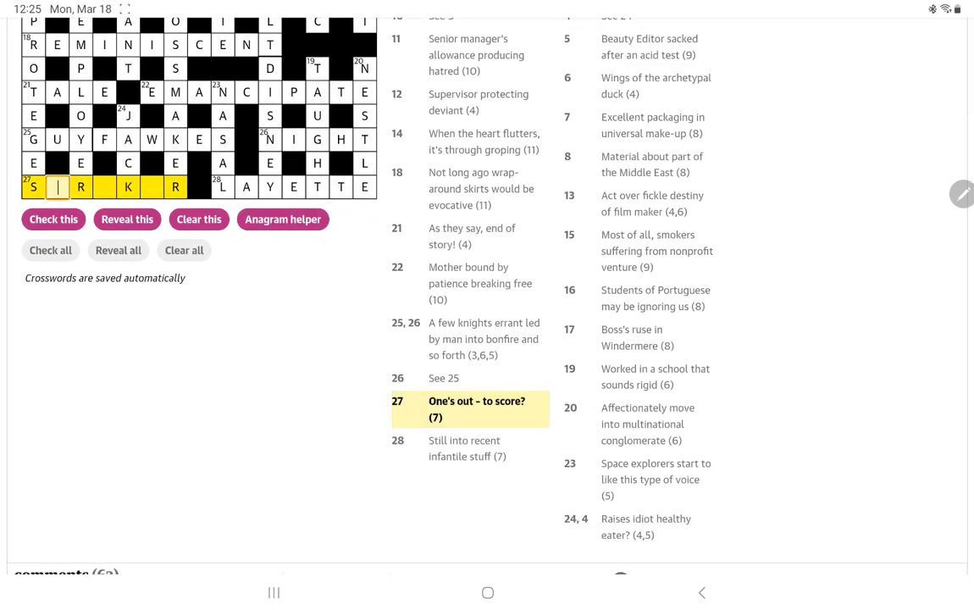
# Enter the missing T and E so 27 across reads STRIKER
pyautogui.write('TRI')
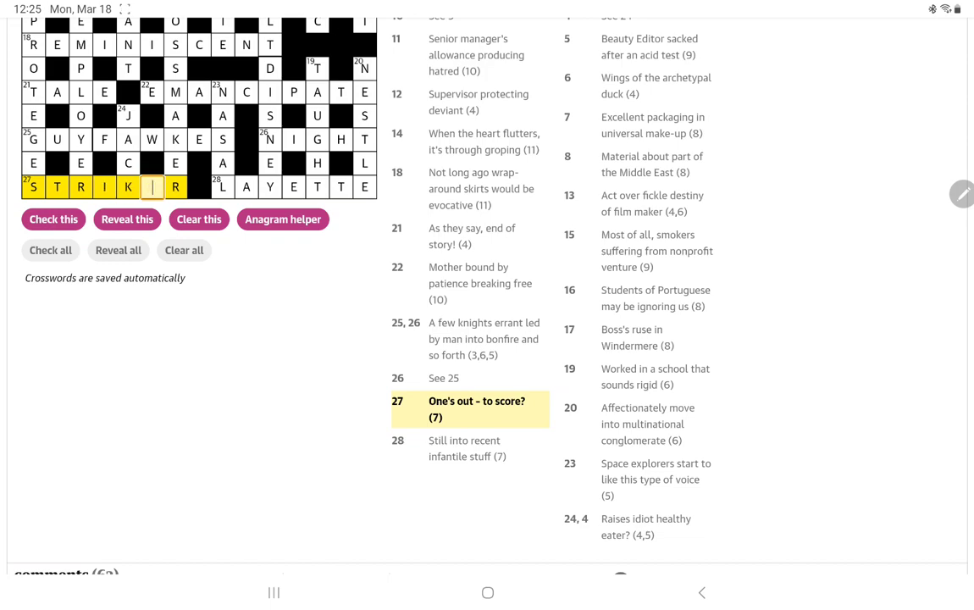
pyautogui.write('E')
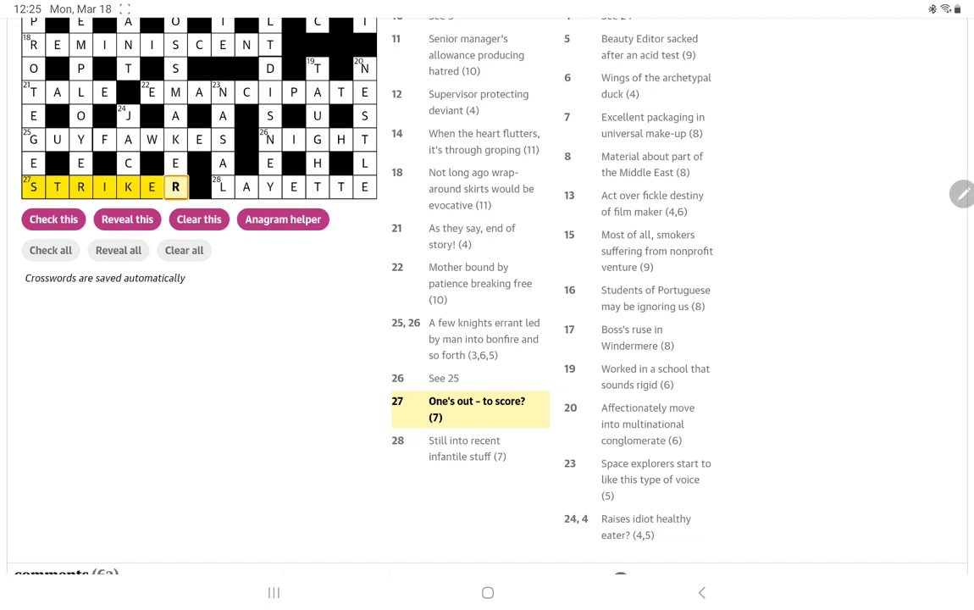
pyautogui.scroll(3)
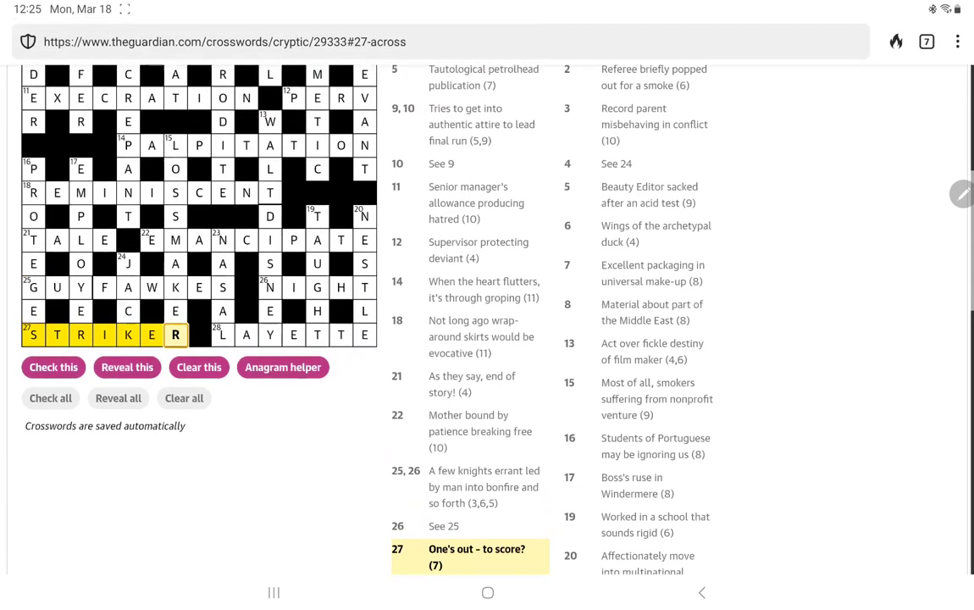
pyautogui.scroll(3)
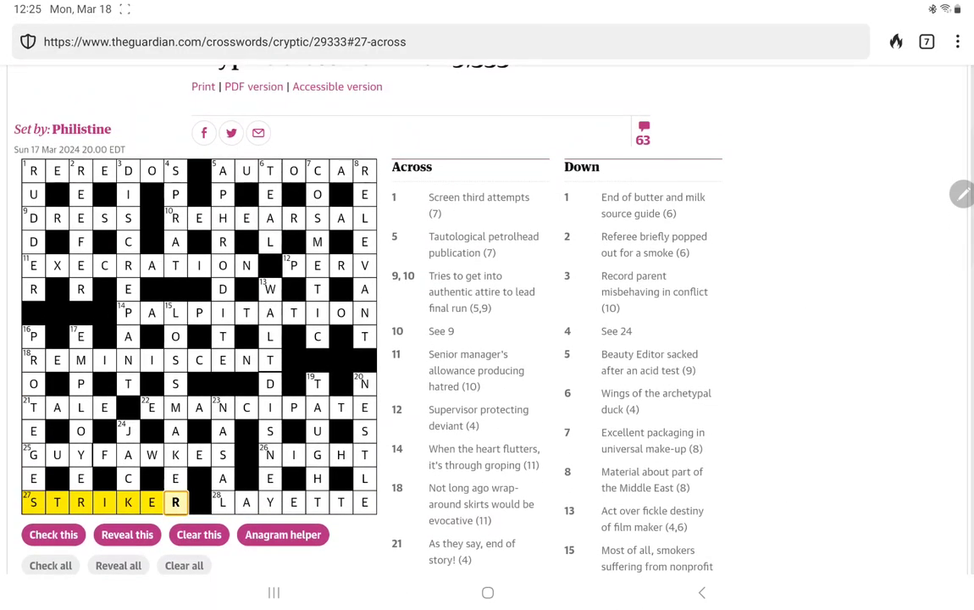
pyautogui.scroll(3)
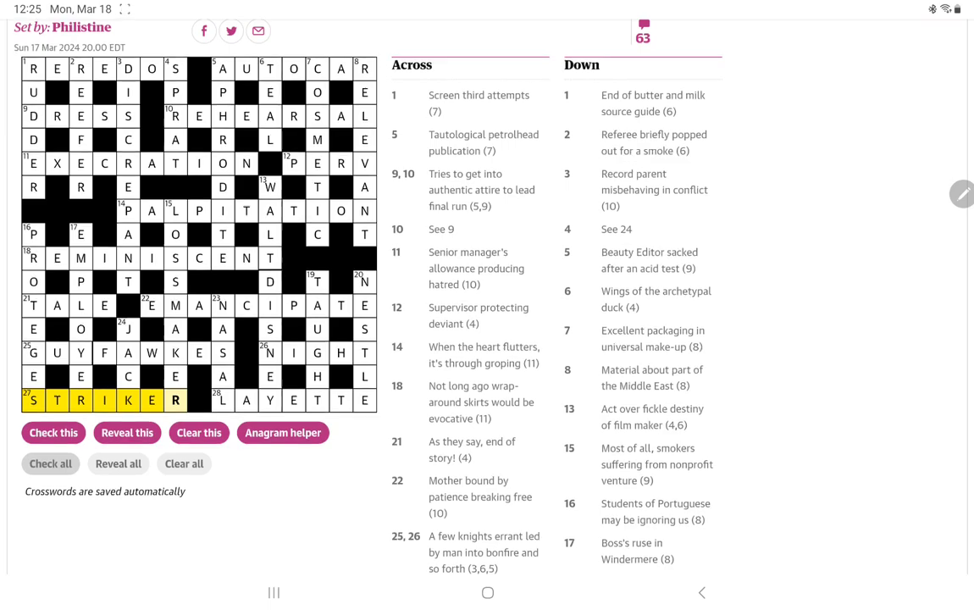
pyautogui.scroll(3)
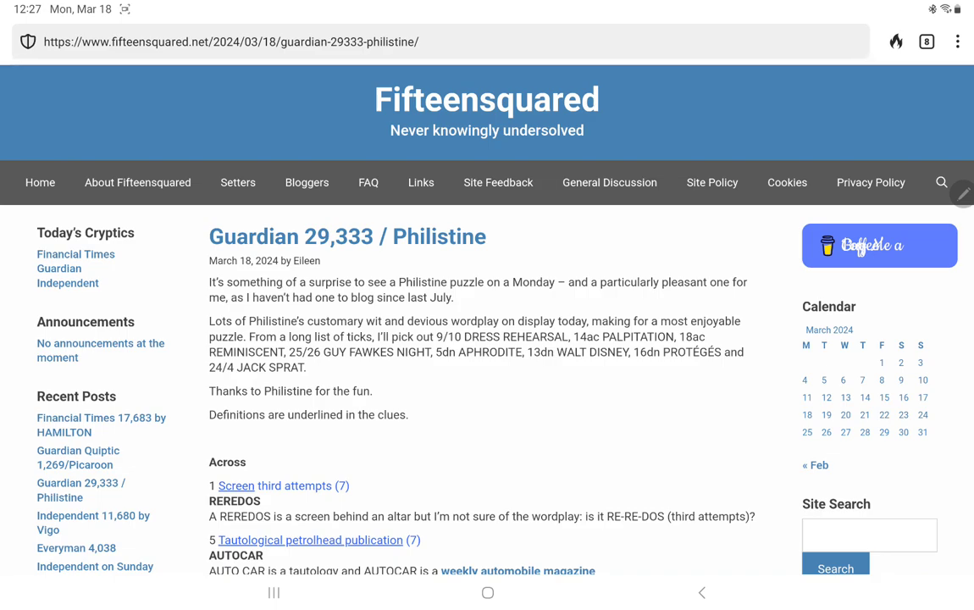
# Read the blog's Across explanations down to 27 STRIKER and 28 LAYETTE
pyautogui.scroll(-3)
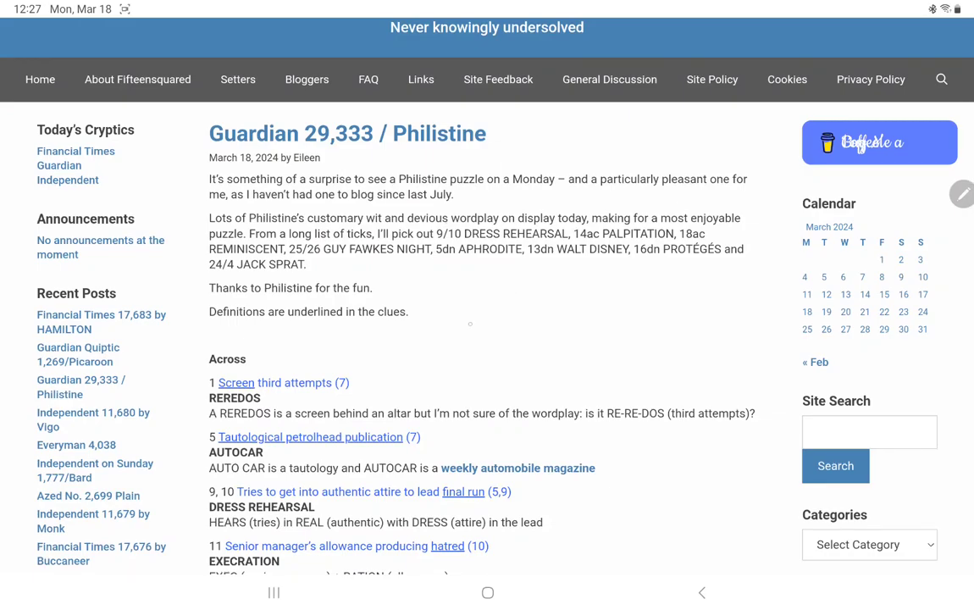
pyautogui.scroll(-3)
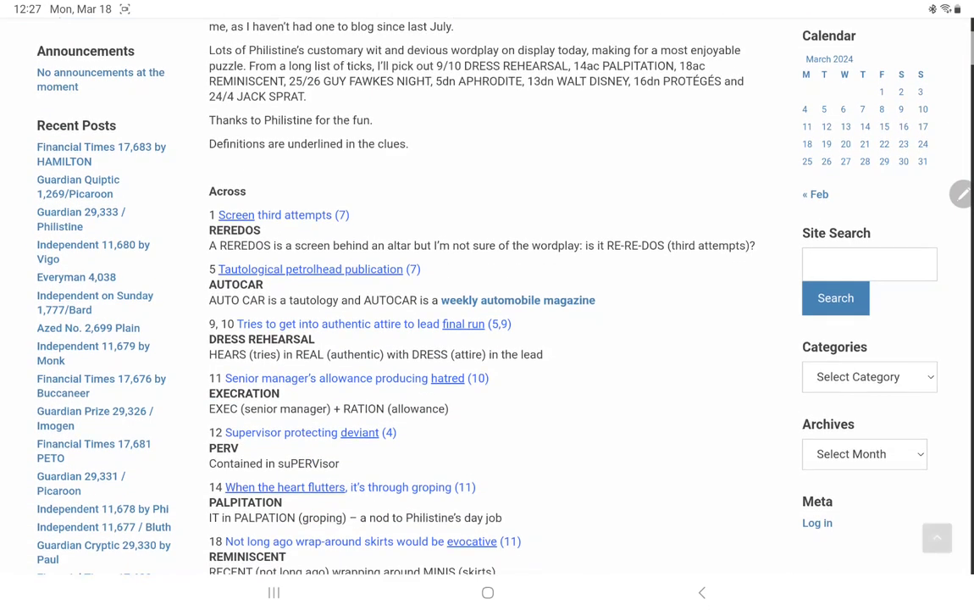
pyautogui.scroll(-3)
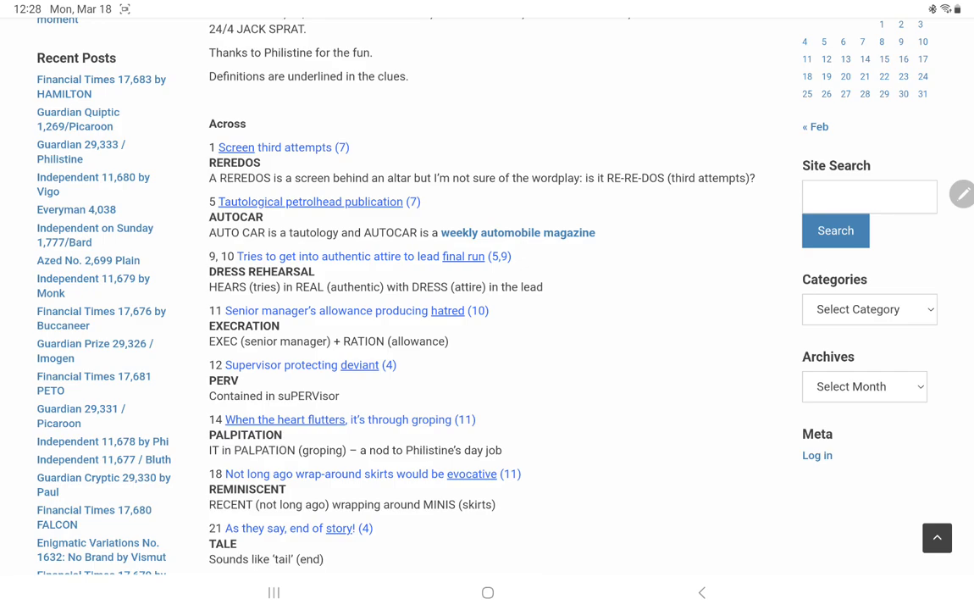
pyautogui.scroll(-3)
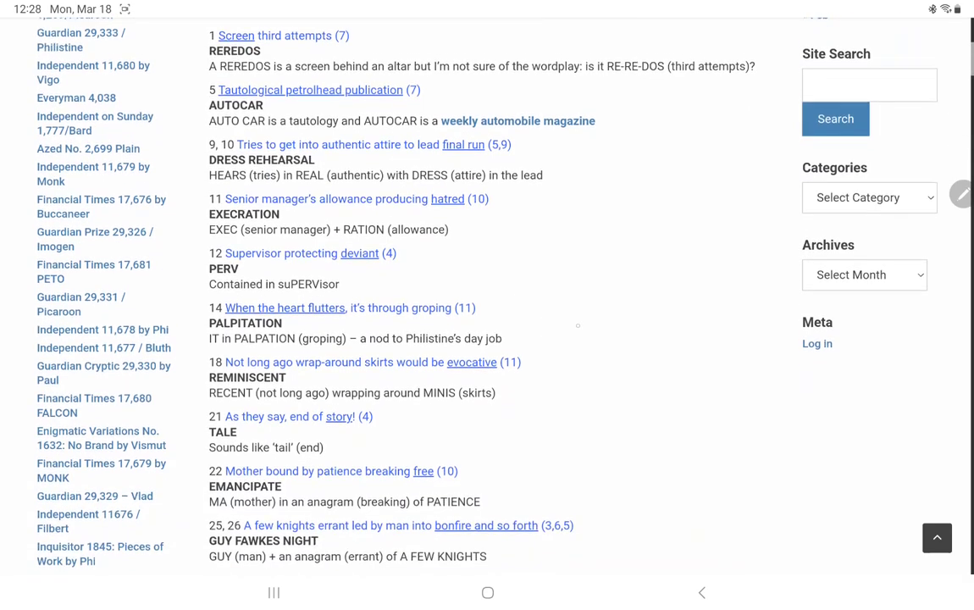
pyautogui.scroll(-3)
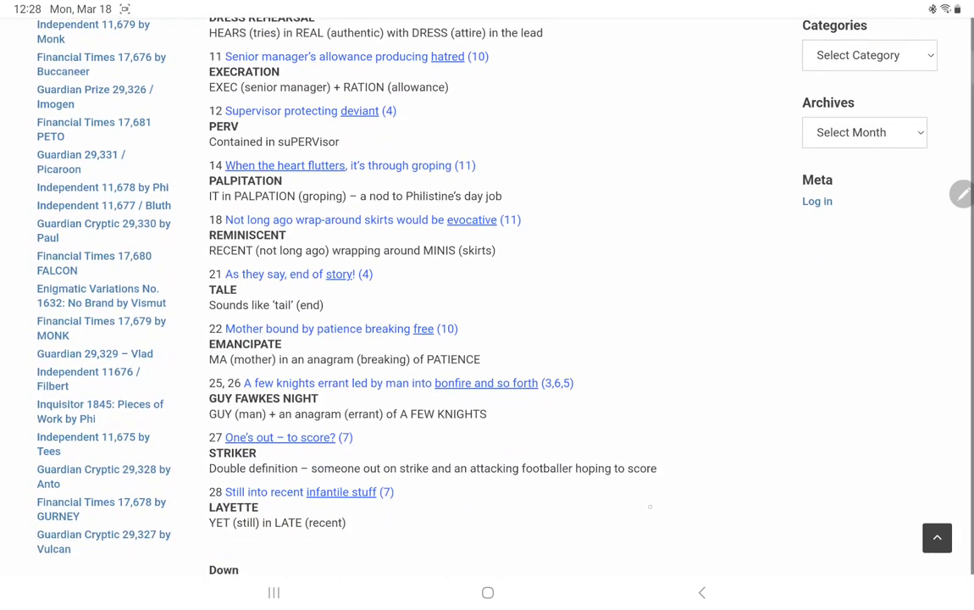
# Read the Down explanations through 24,4 JACK SPRAT to the '53 thoughts' comments heading
pyautogui.scroll(-3)
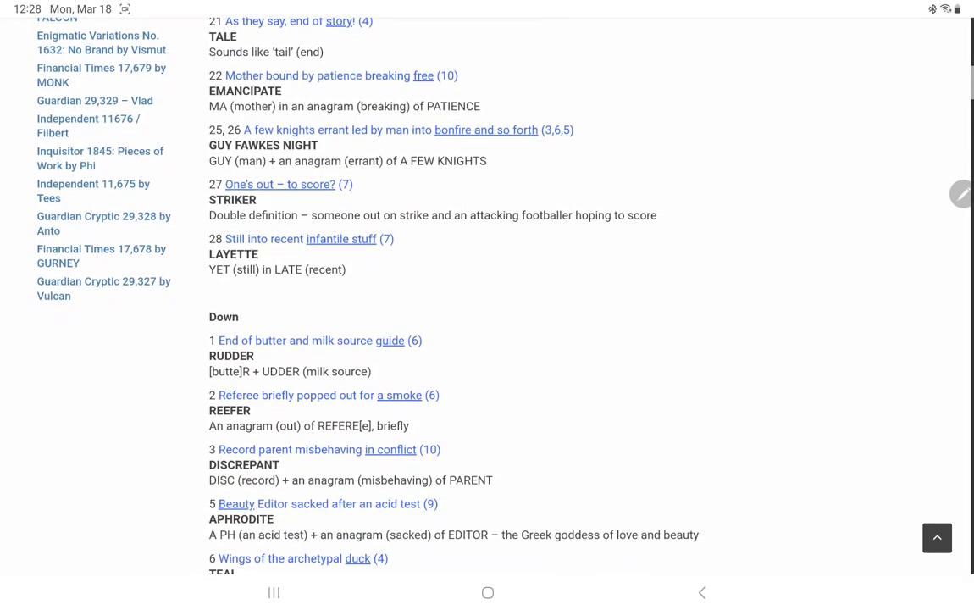
pyautogui.scroll(-3)
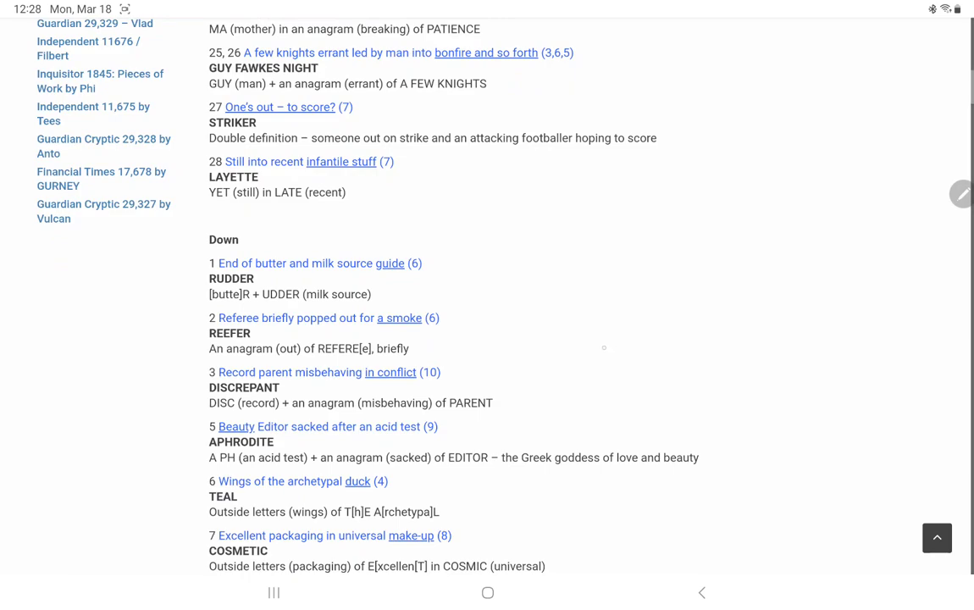
pyautogui.scroll(-3)
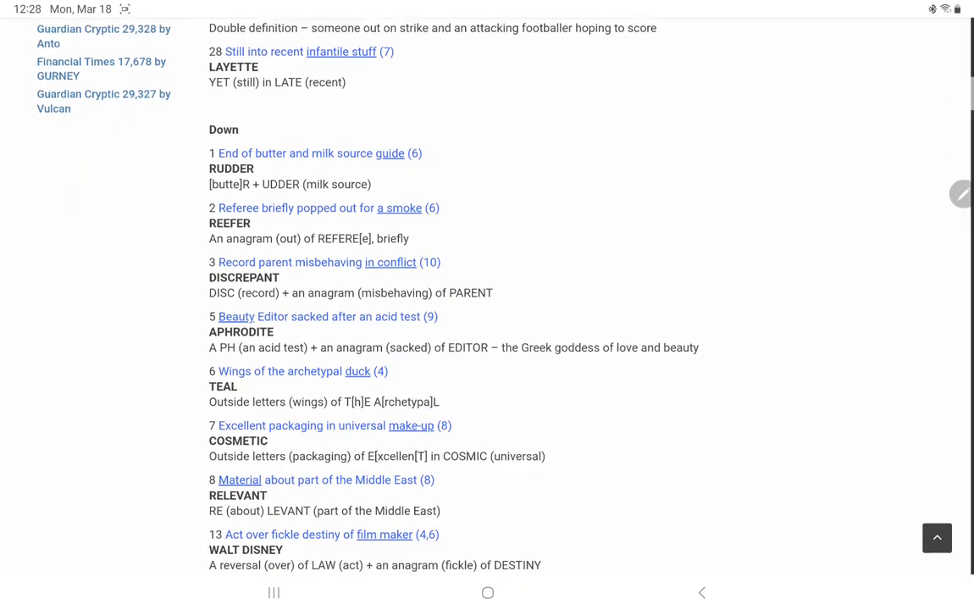
pyautogui.scroll(-3)
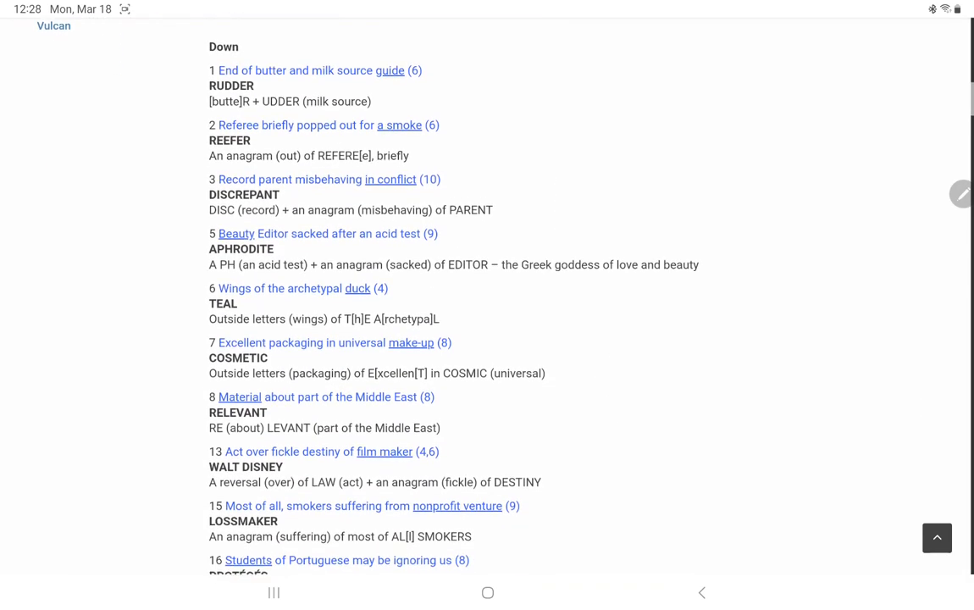
pyautogui.scroll(-3)
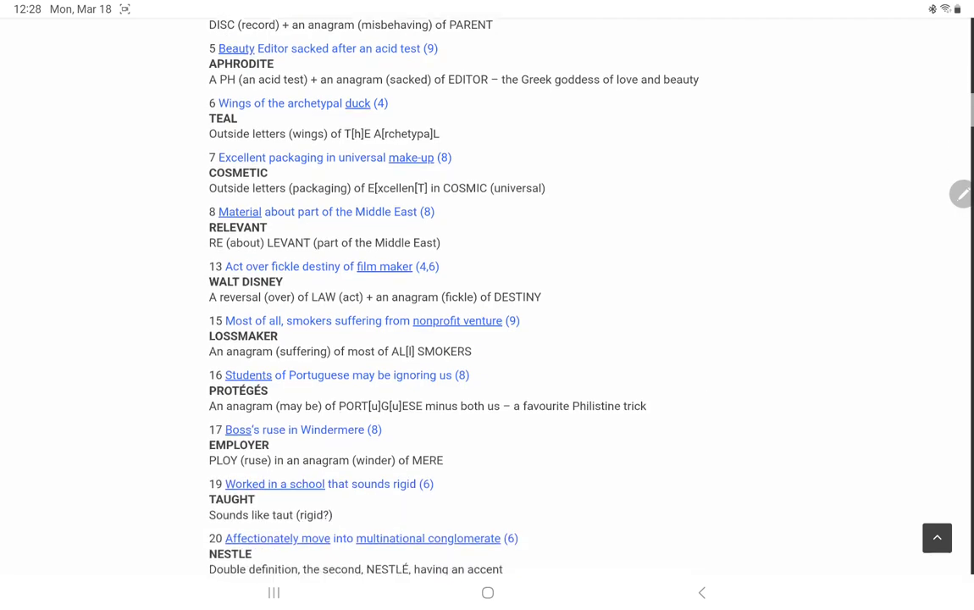
pyautogui.scroll(-3)
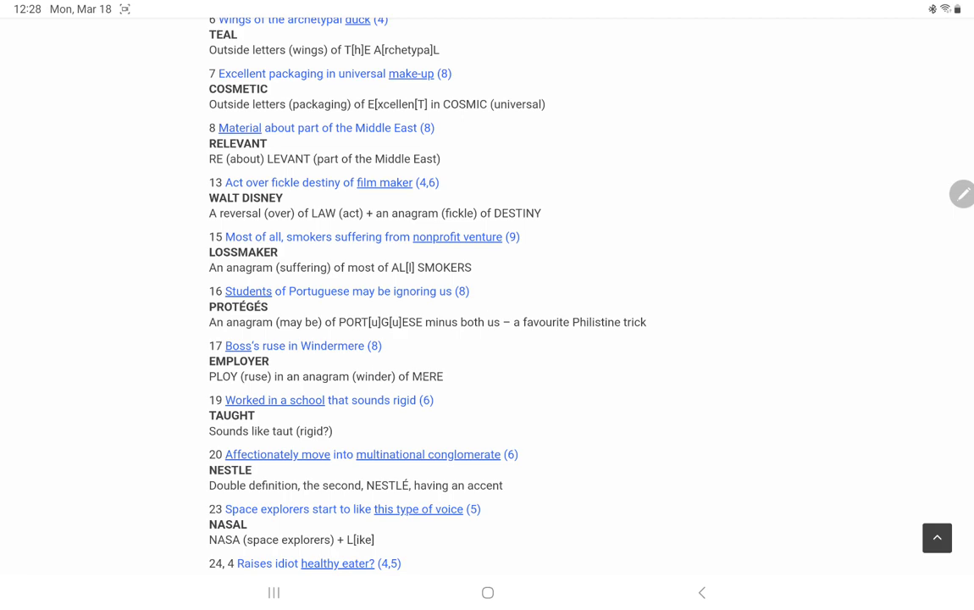
pyautogui.scroll(-3)
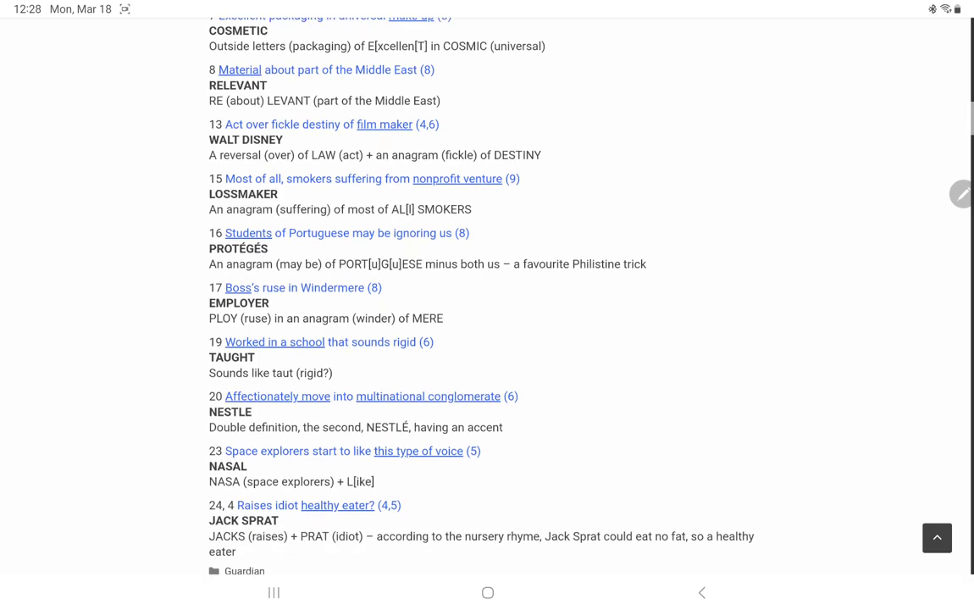
pyautogui.scroll(-3)
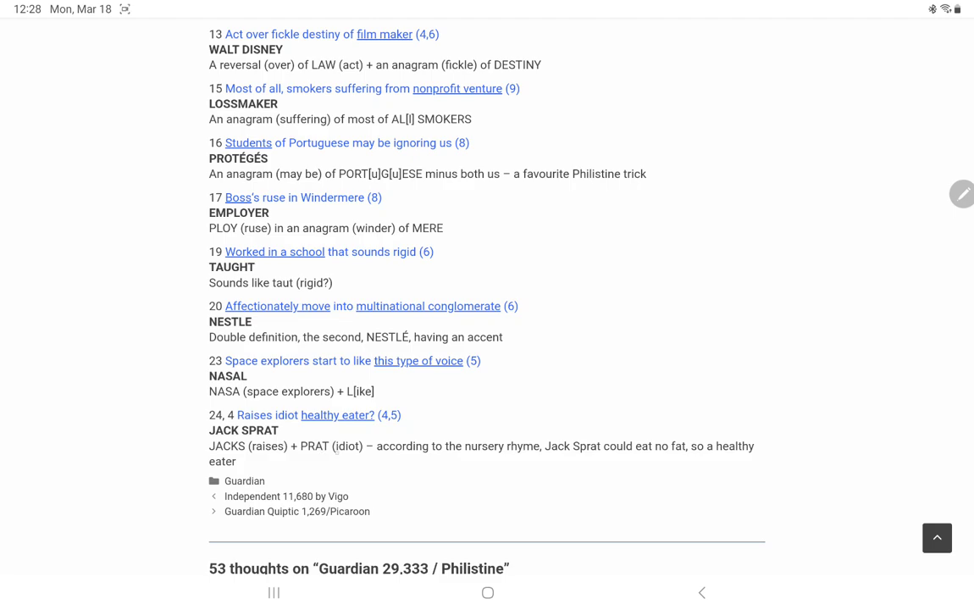
# Read reader comments through comment 12, including KVa's REREDOS explanation, then revisit comments 5–8
pyautogui.scroll(-3)
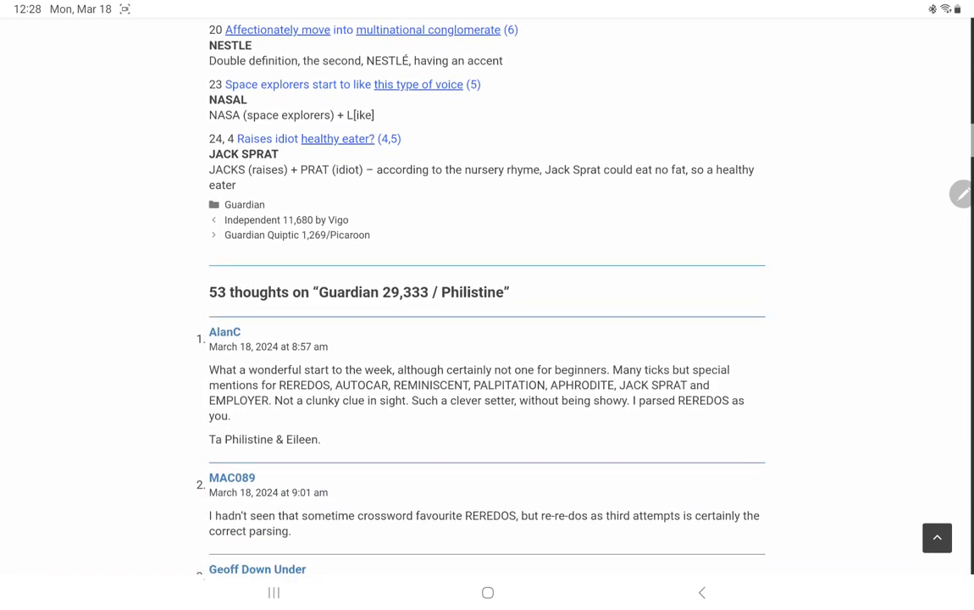
pyautogui.scroll(-3)
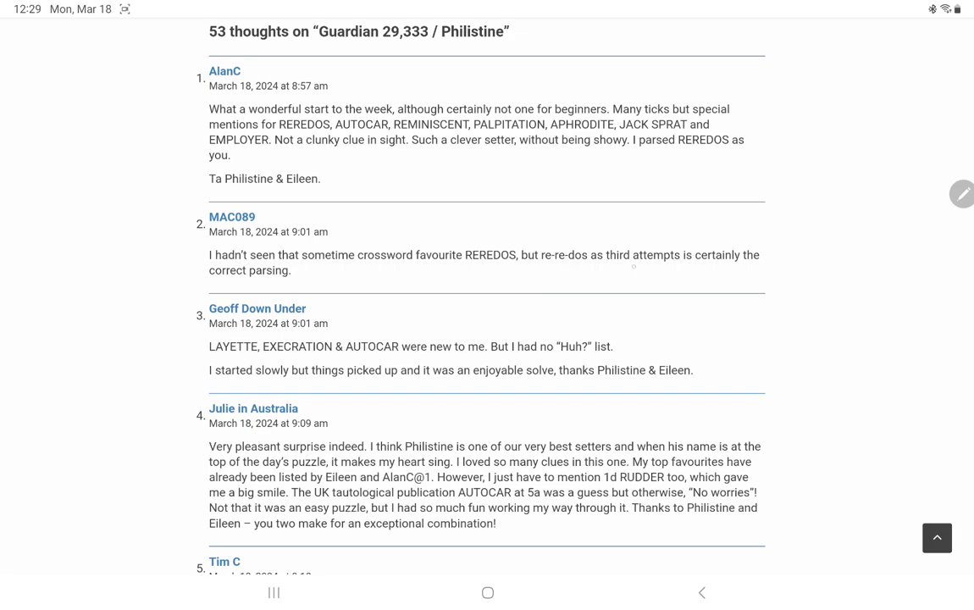
pyautogui.scroll(-3)
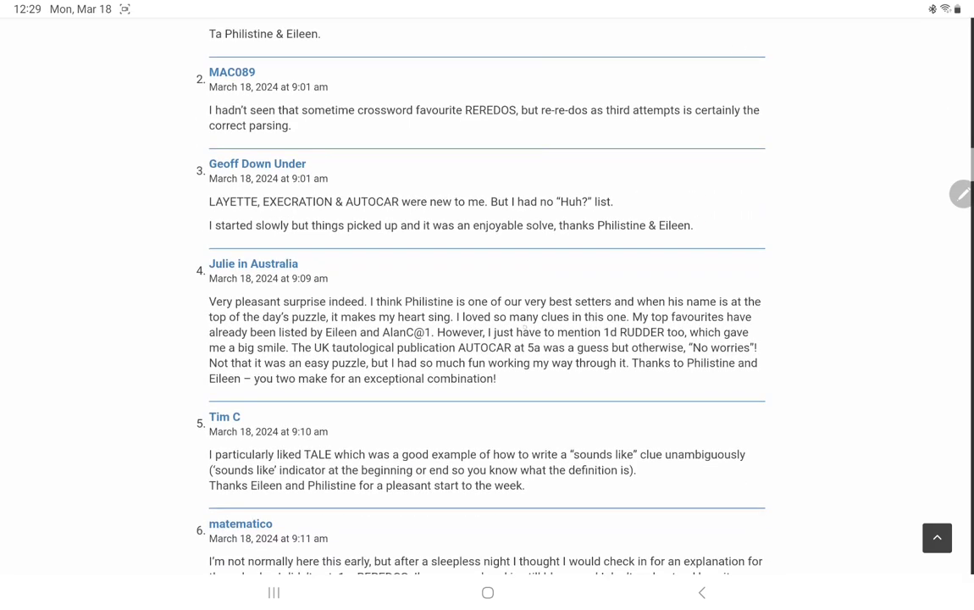
pyautogui.scroll(-3)
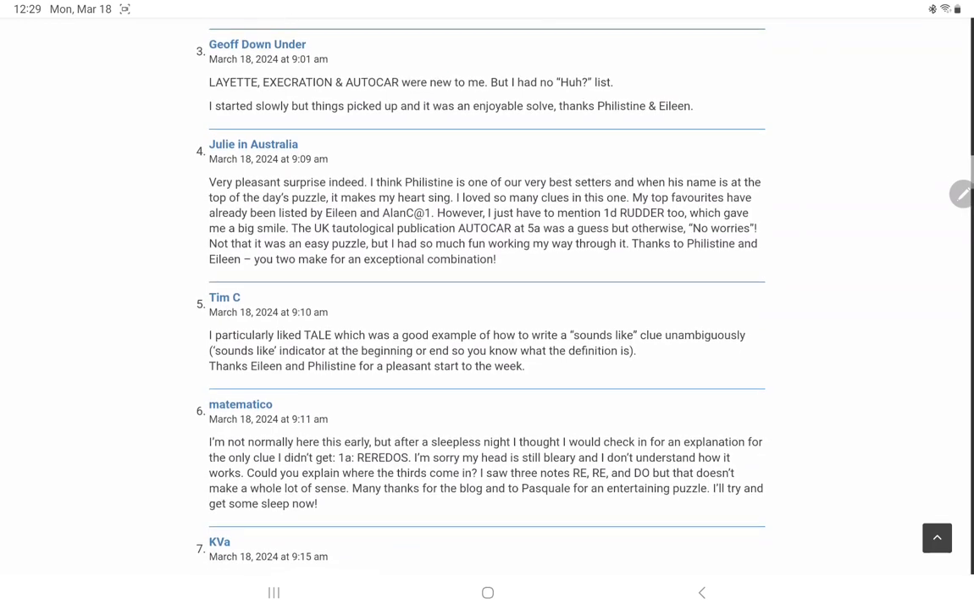
pyautogui.scroll(-3)
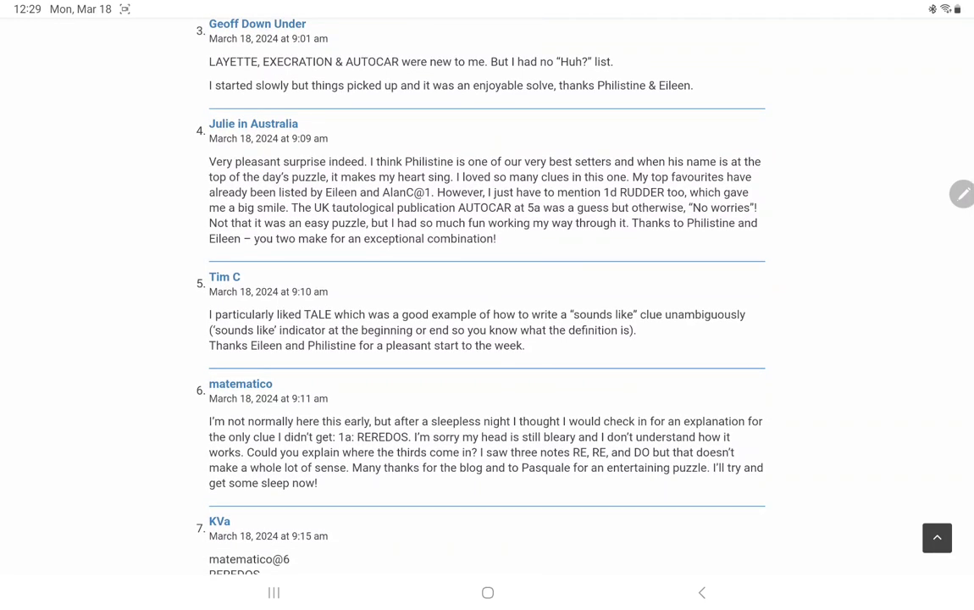
pyautogui.scroll(-3)
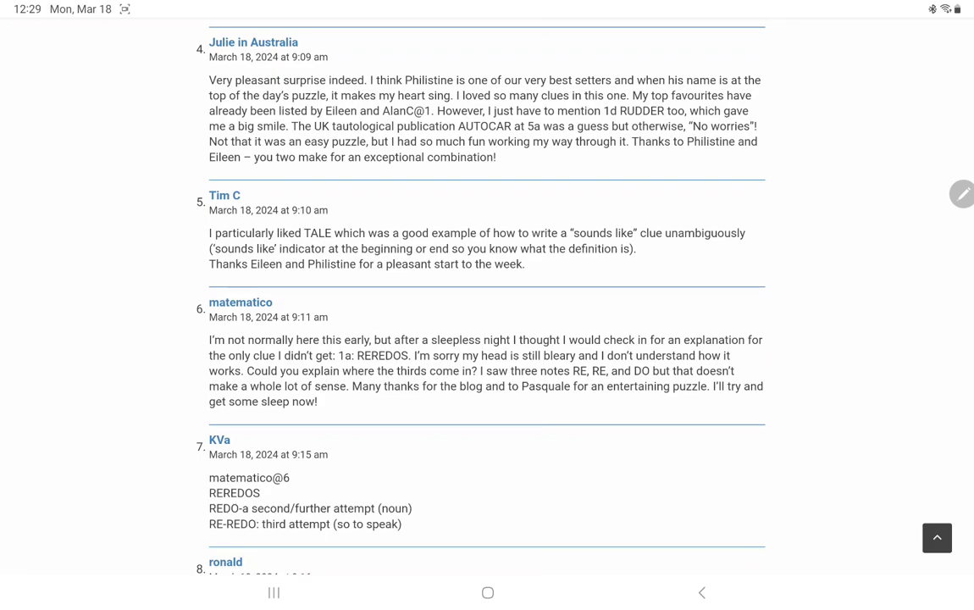
pyautogui.scroll(-3)
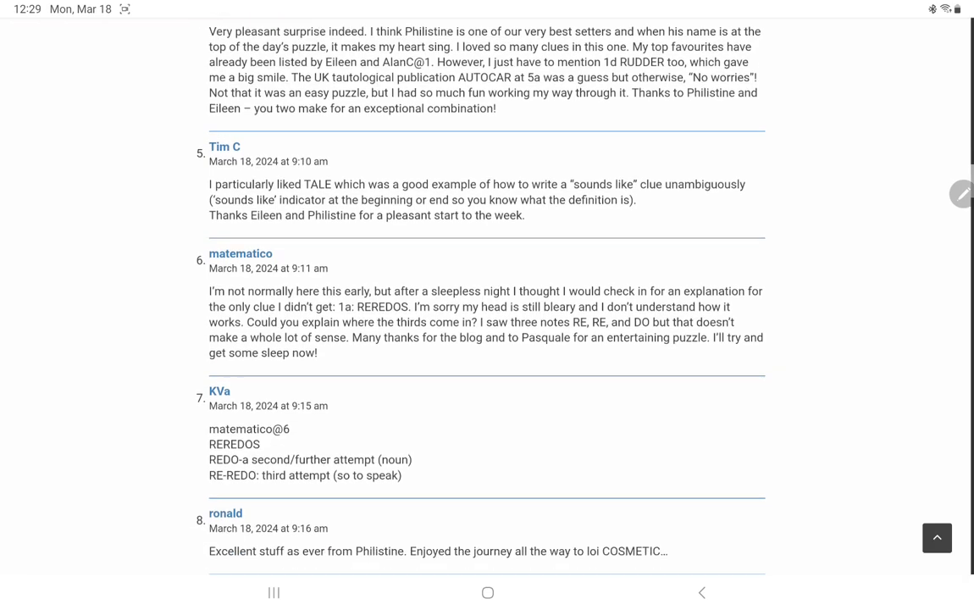
pyautogui.scroll(-3)
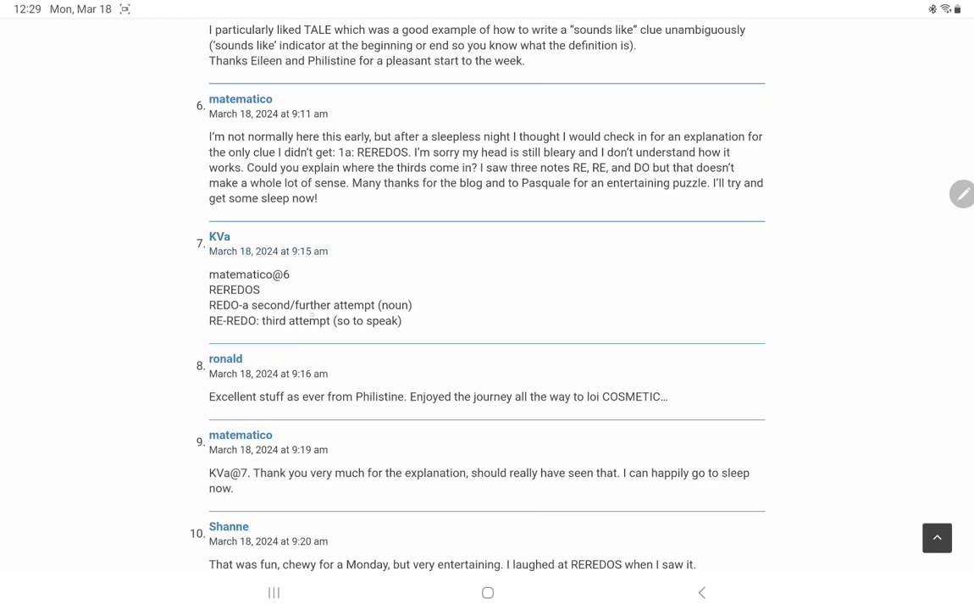
pyautogui.scroll(-3)
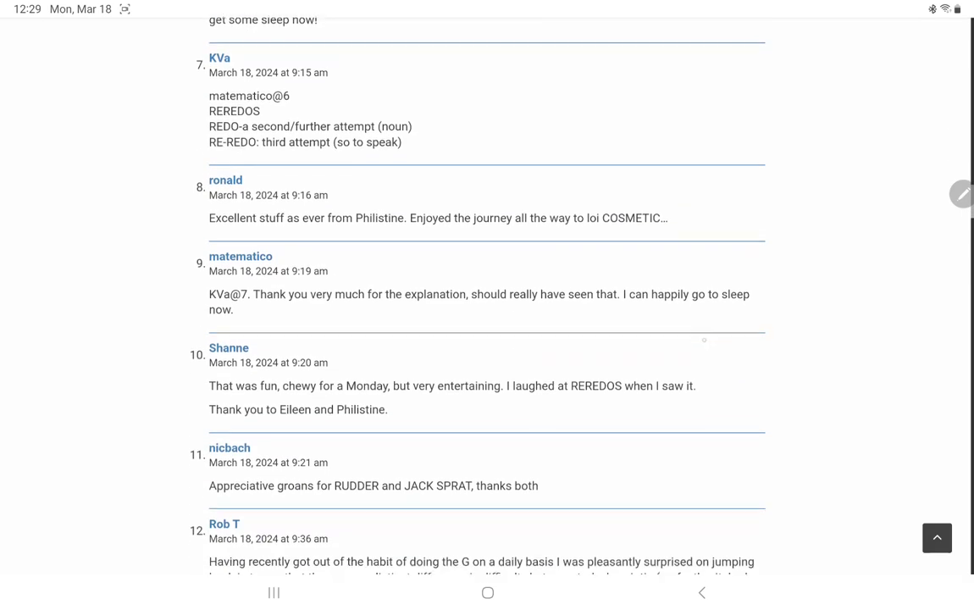
pyautogui.scroll(3)
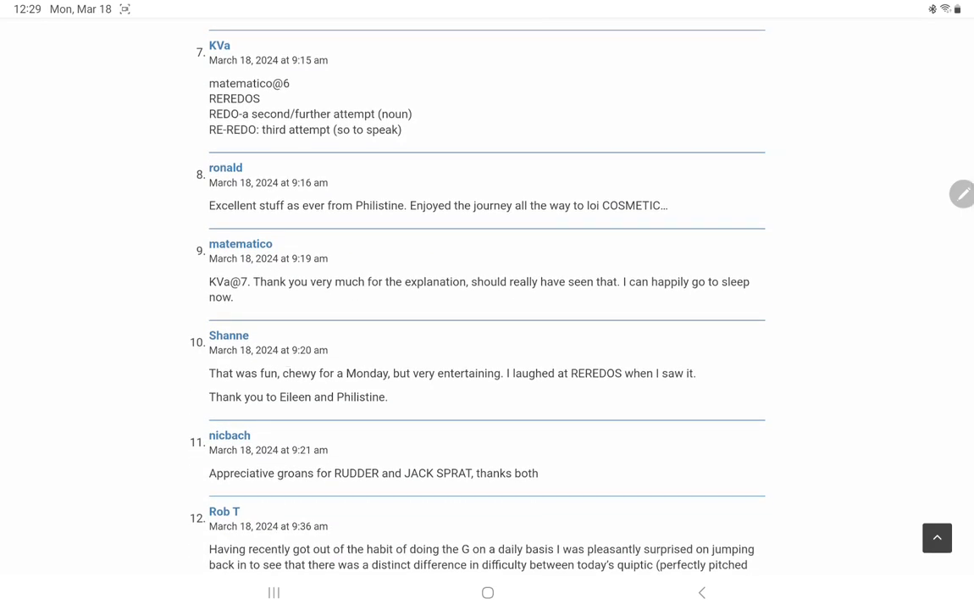
pyautogui.scroll(-3)
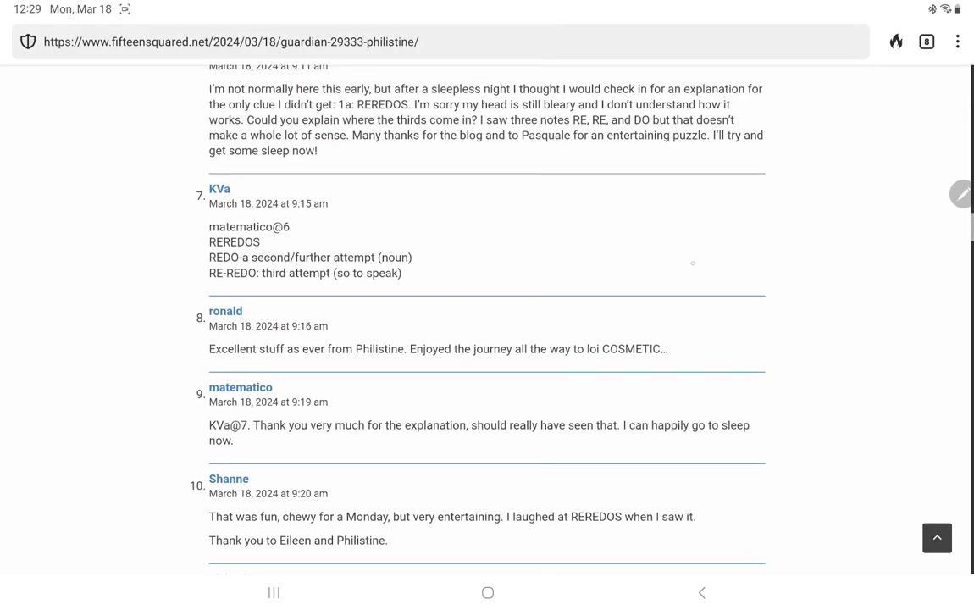
pyautogui.scroll(3)
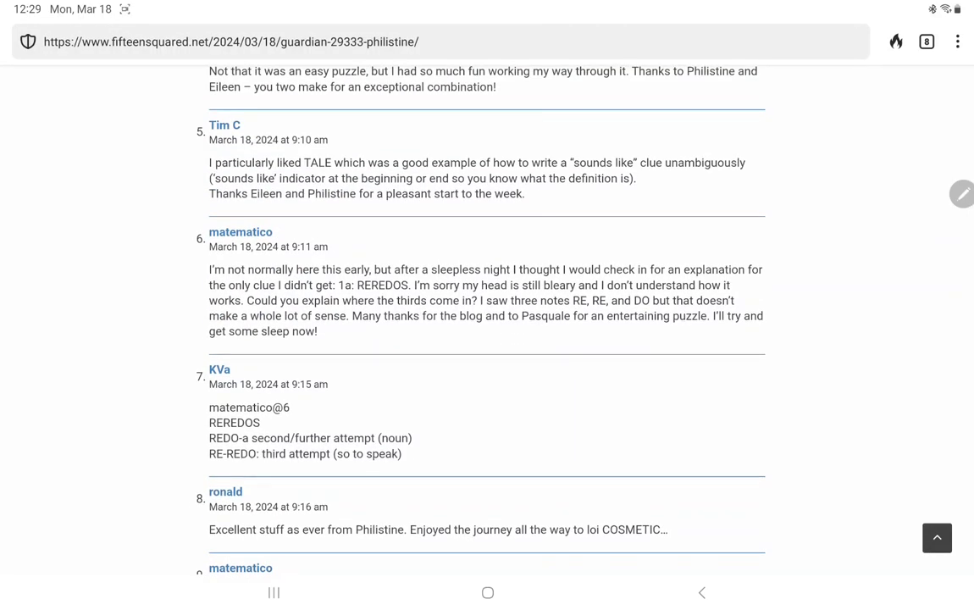